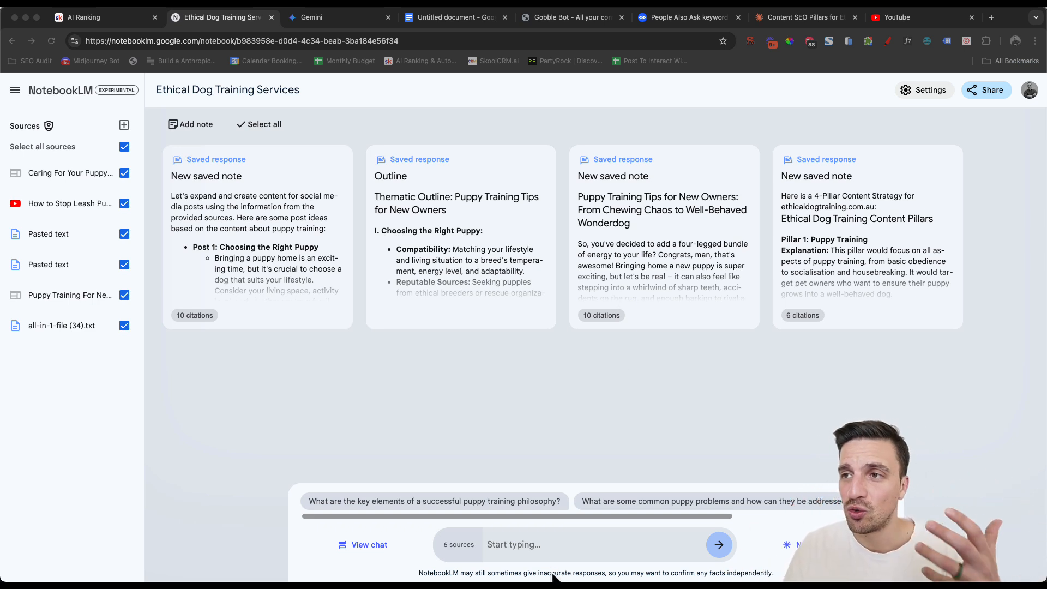
{"action": "mouse_move", "coordinate": [679, 327]}
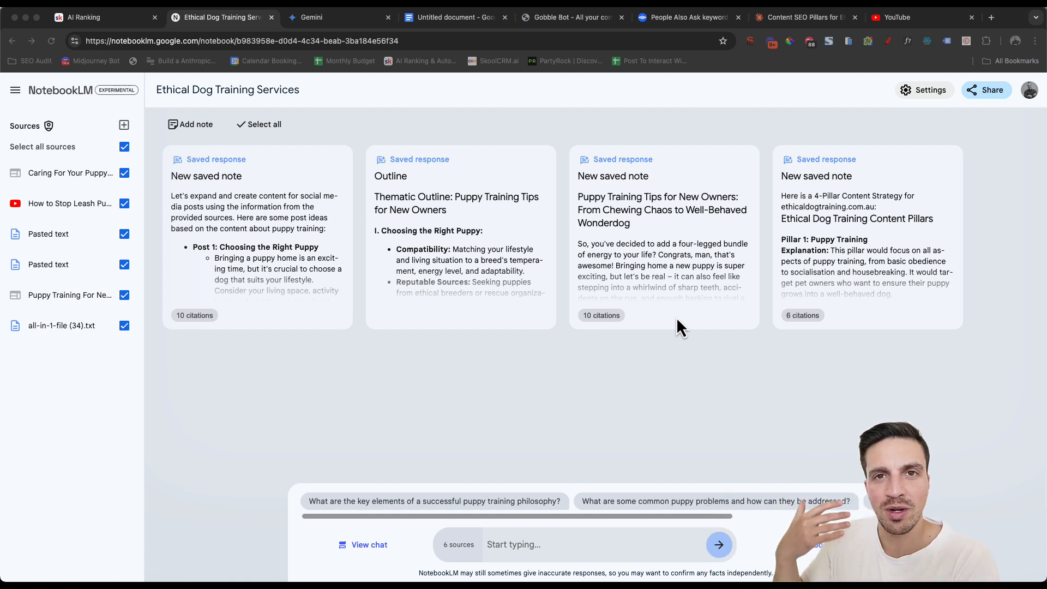
{"action": "mouse_move", "coordinate": [698, 171]}
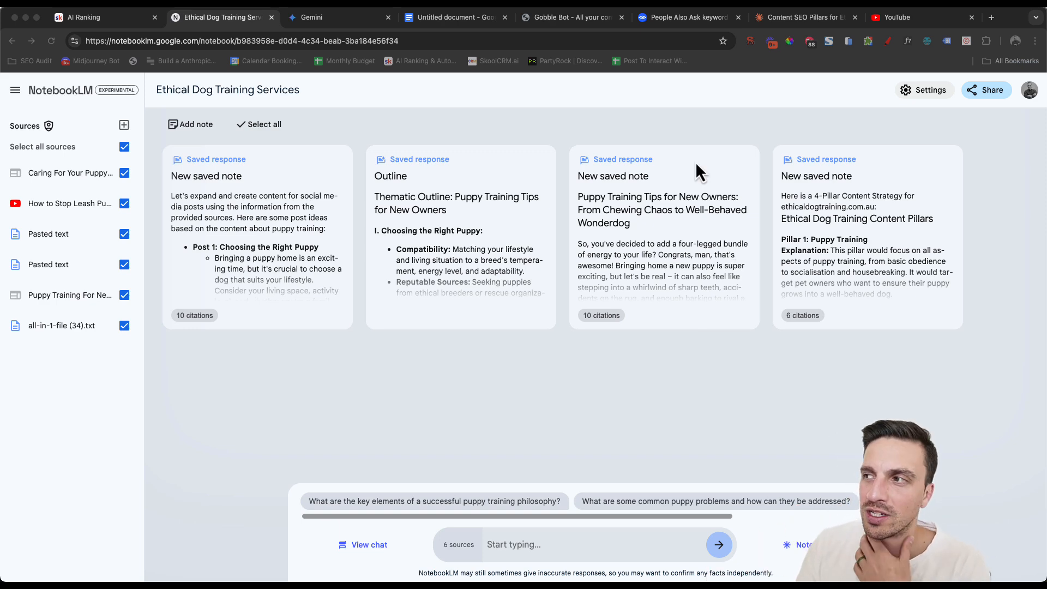
{"action": "mouse_move", "coordinate": [804, 226]}
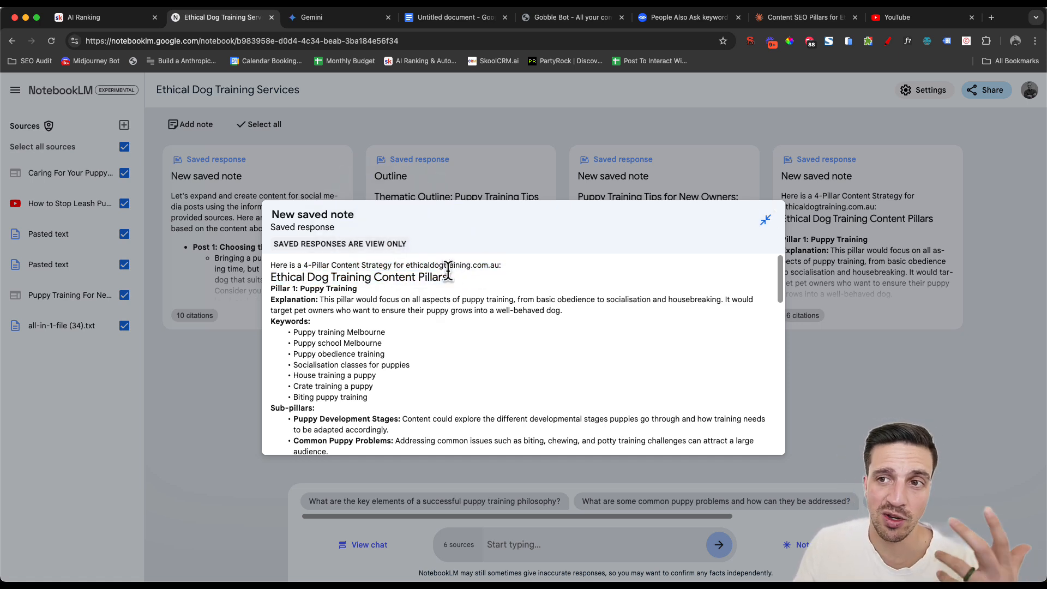
Read through the content-pillars and social-media post ideas notes, then collapse back to the four saved cards.
{"action": "double_click", "coordinate": [313, 288]}
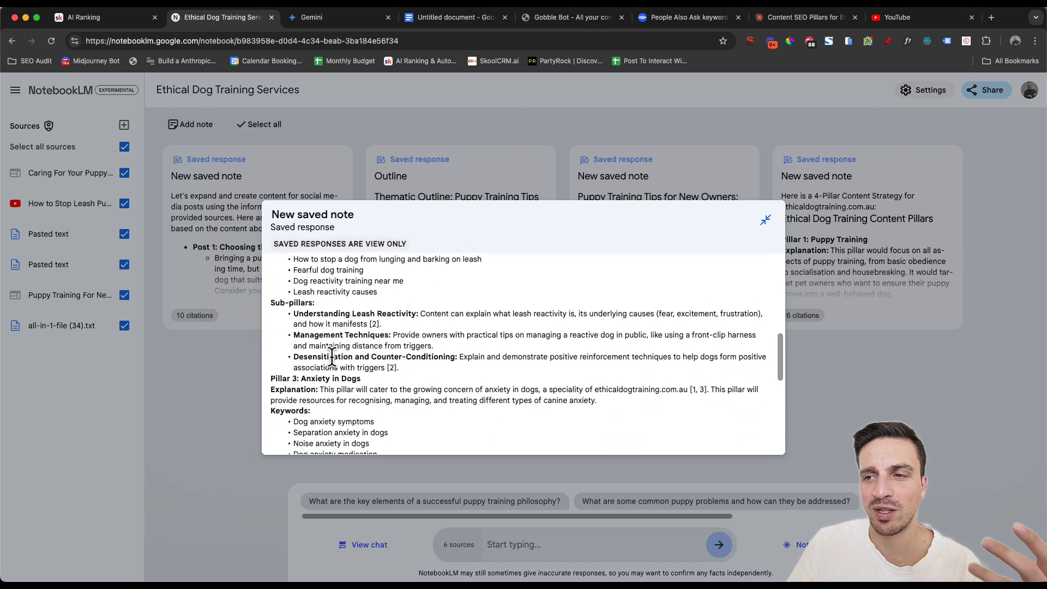
{"action": "scroll", "scroll_direction": "down", "scroll_amount": 3}
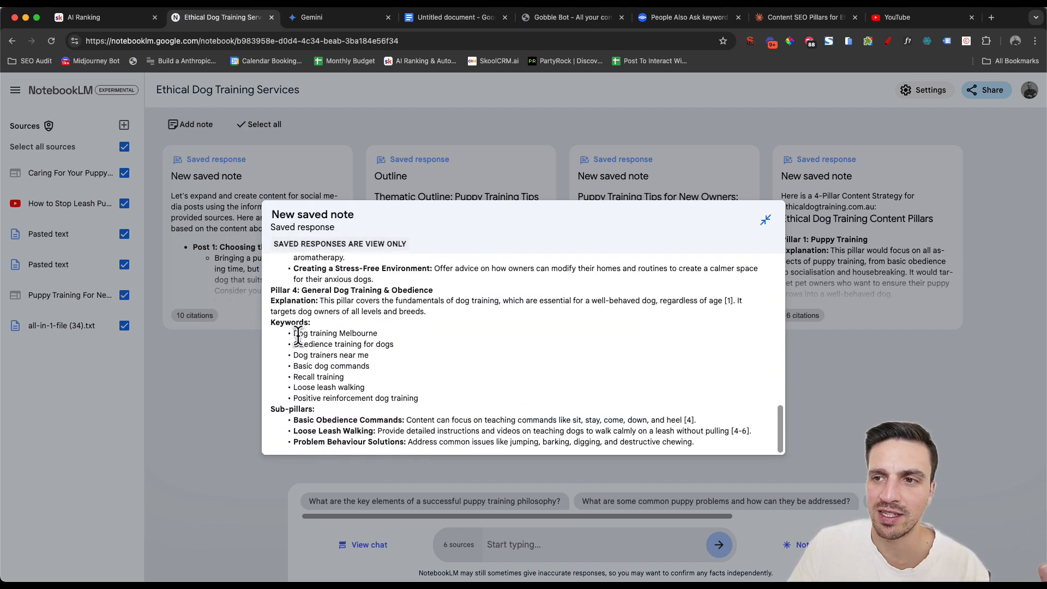
{"action": "left_click_drag", "start_coordinate": [294, 332], "coordinate": [365, 387]}
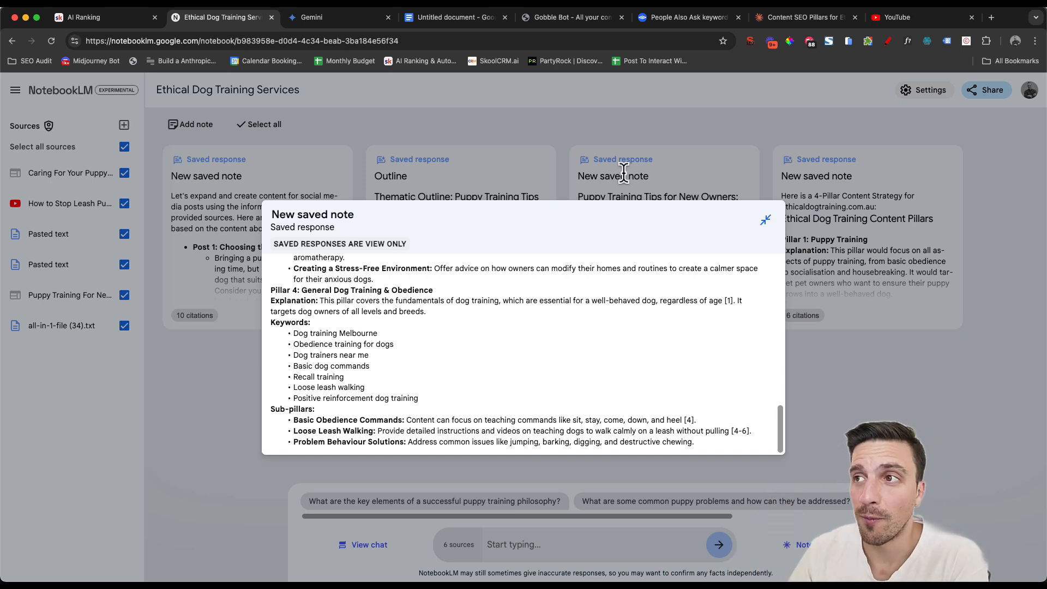
{"action": "scroll", "scroll_direction": "down", "scroll_amount": 3}
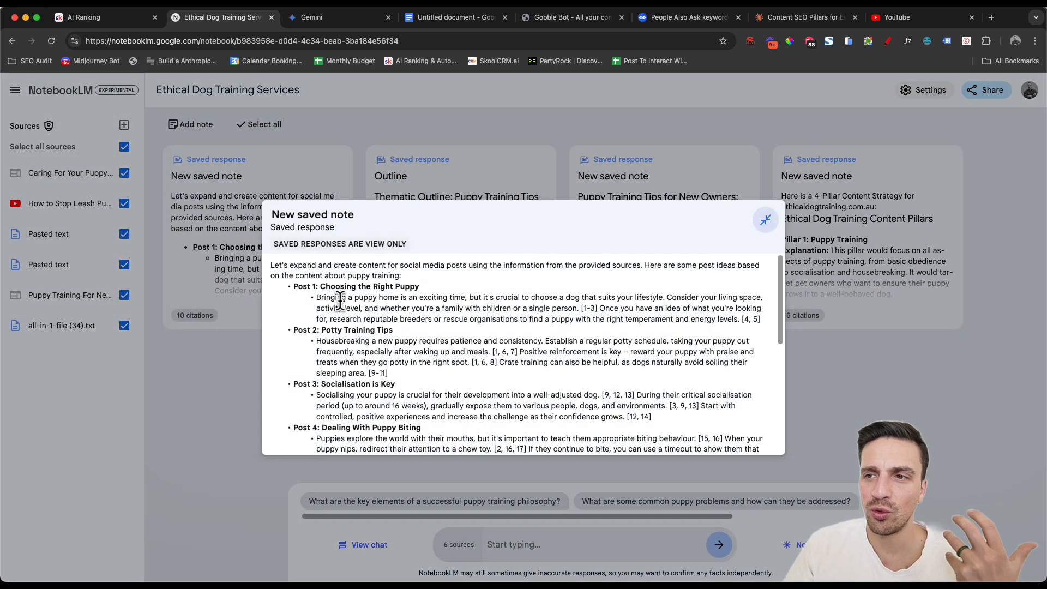
{"action": "scroll", "scroll_direction": "down", "scroll_amount": 3}
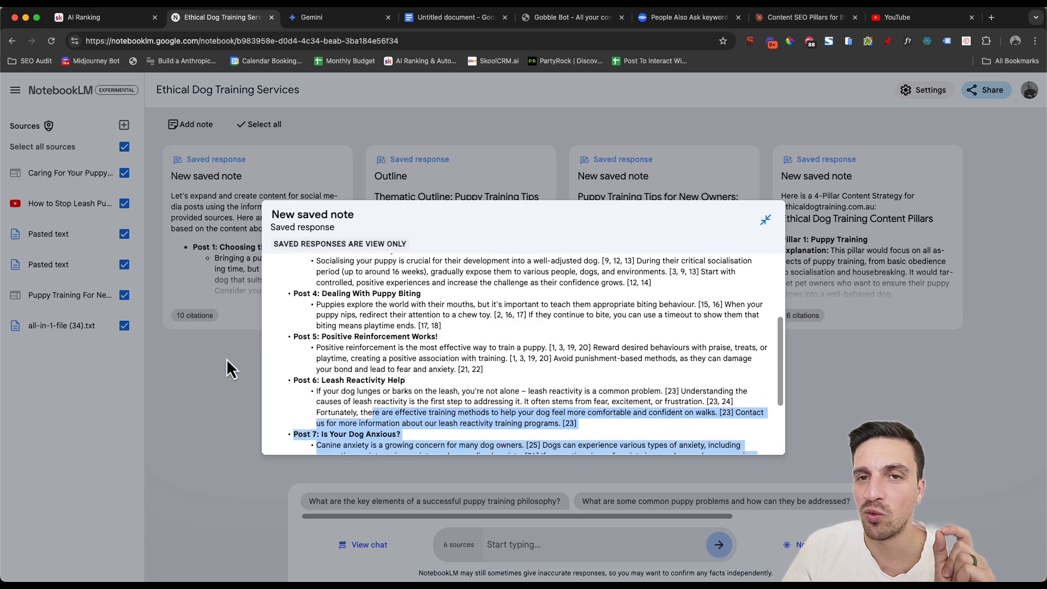
{"action": "left_click", "coordinate": [765, 219]}
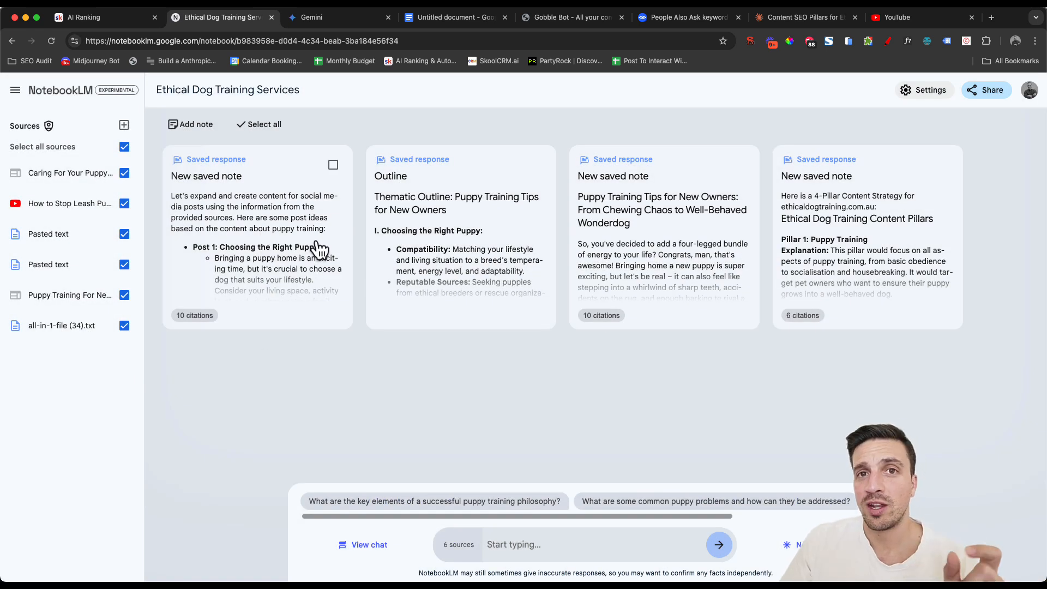
{"action": "mouse_move", "coordinate": [251, 214]}
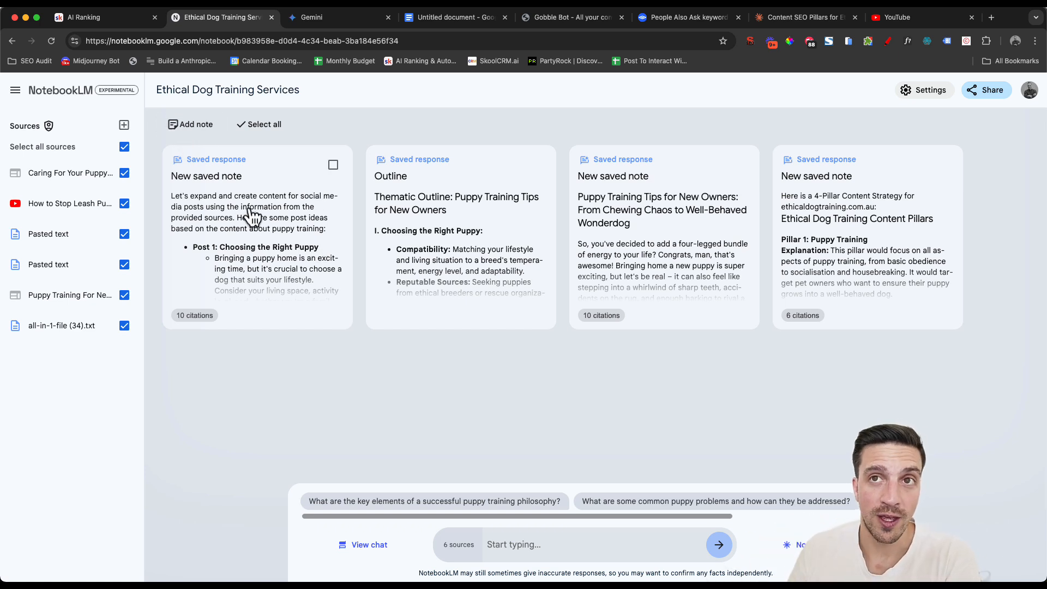
Open the AI Ranking (FREE) community in Skool and show its Classroom course list.
{"action": "left_click", "coordinate": [101, 17]}
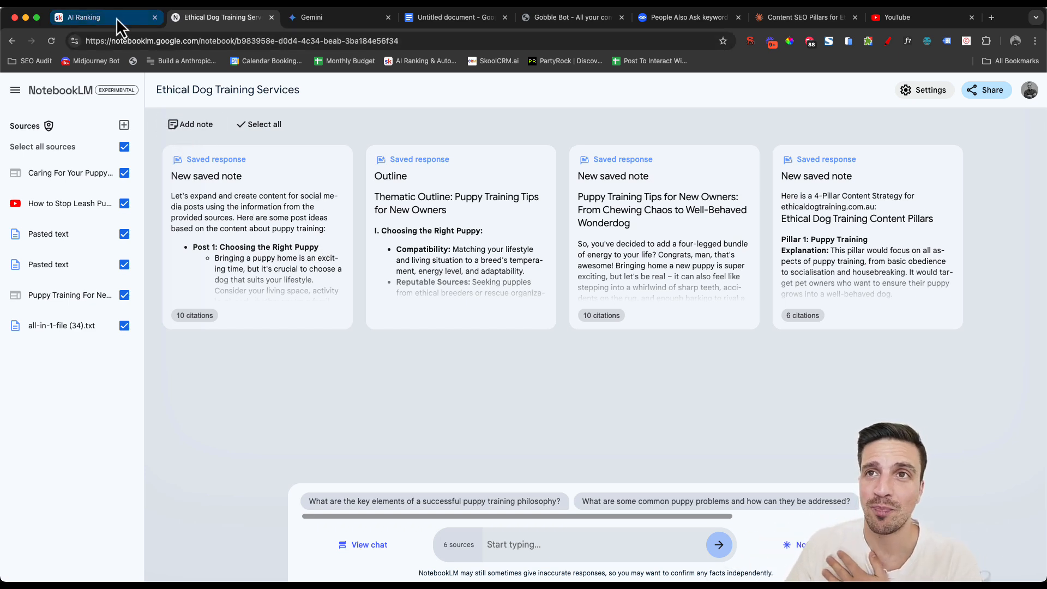
{"action": "left_click", "coordinate": [87, 17]}
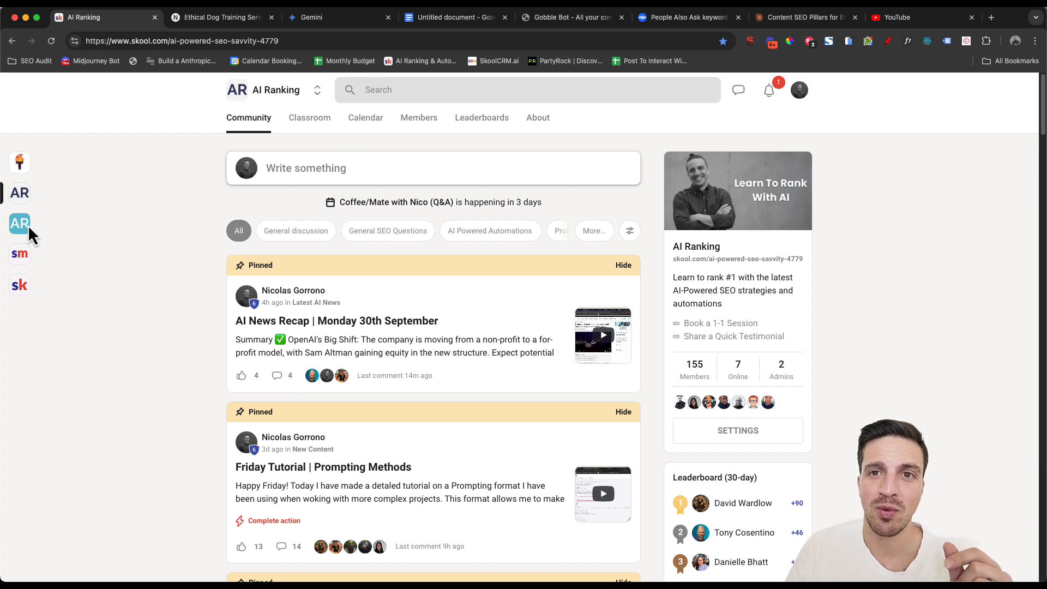
{"action": "left_click", "coordinate": [20, 223]}
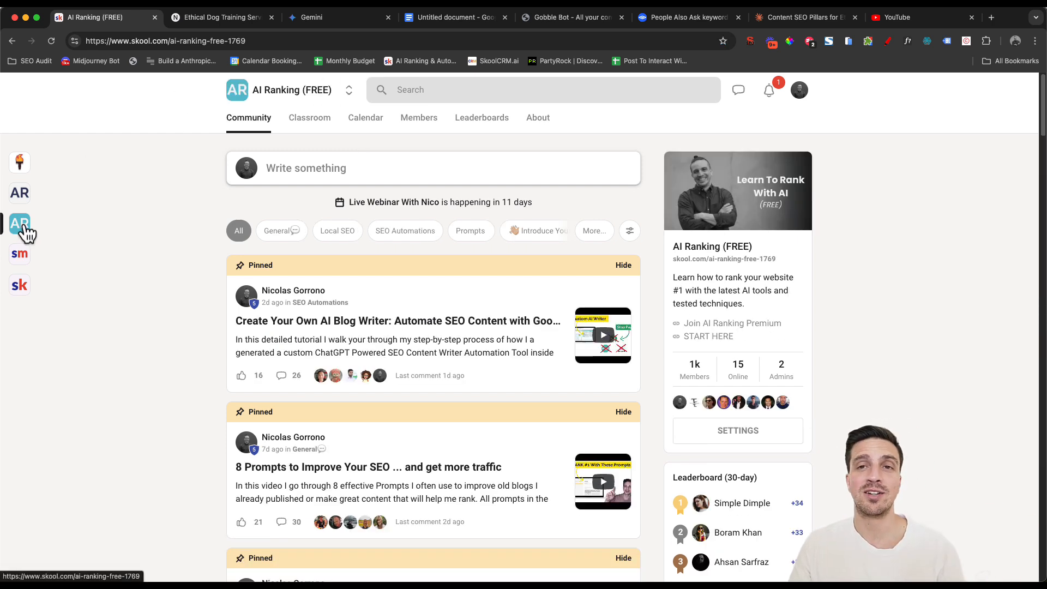
{"action": "mouse_move", "coordinate": [351, 137]}
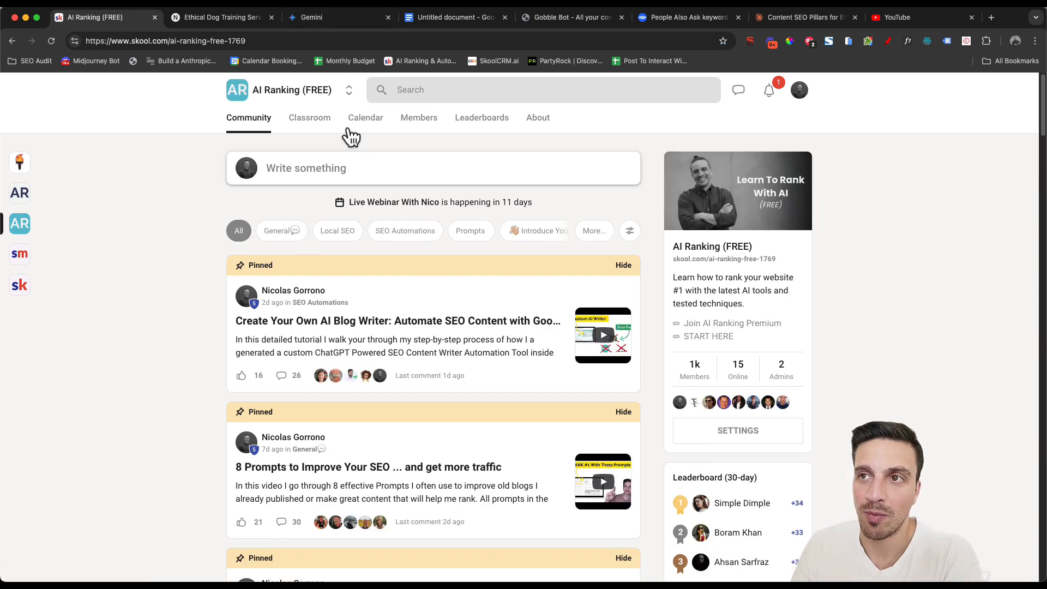
{"action": "left_click", "coordinate": [308, 118]}
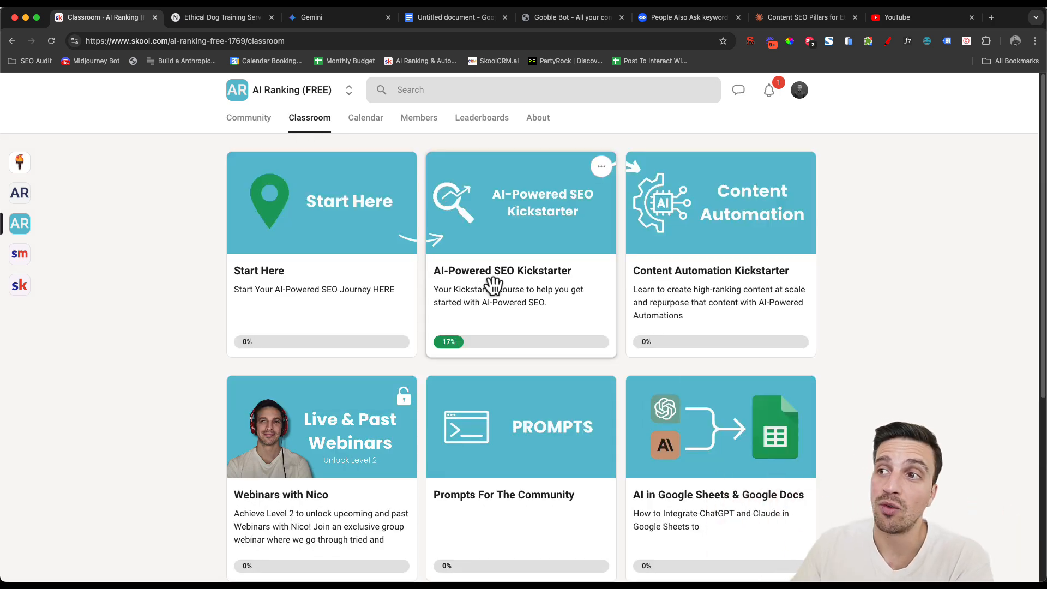
{"action": "mouse_move", "coordinate": [744, 317]}
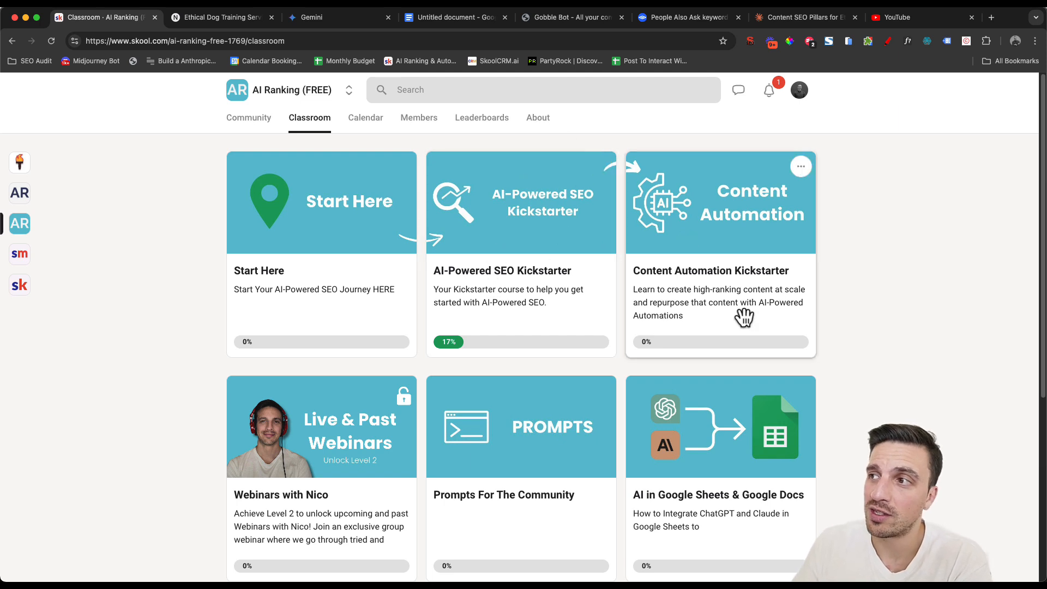
{"action": "mouse_move", "coordinate": [742, 207]}
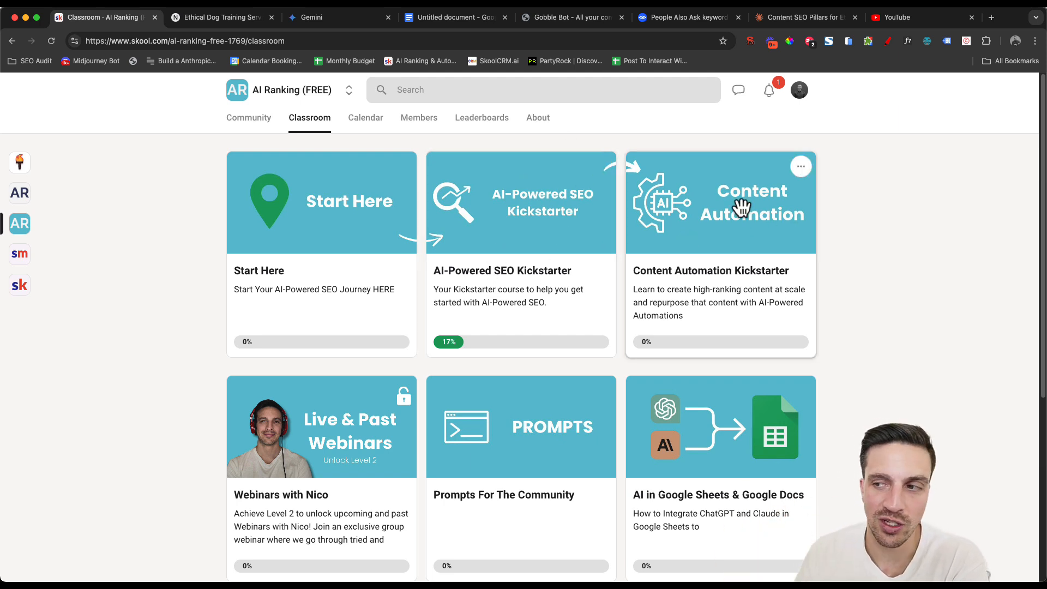
{"action": "mouse_move", "coordinate": [649, 220]}
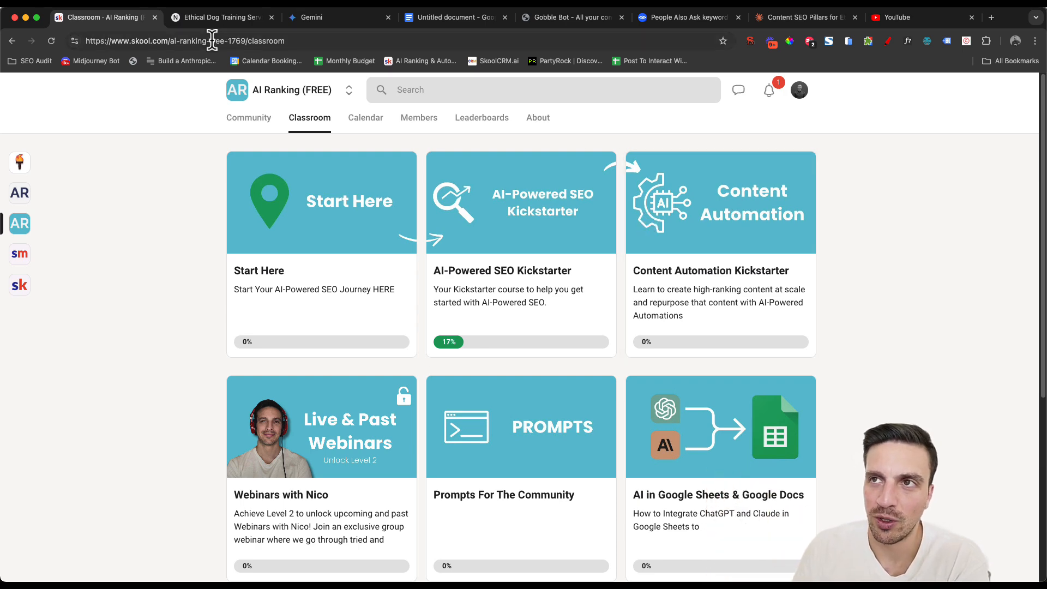
From the NotebookLM home page, create a new untitled notebook with the Add sources dialog showing.
{"action": "left_click", "coordinate": [220, 16]}
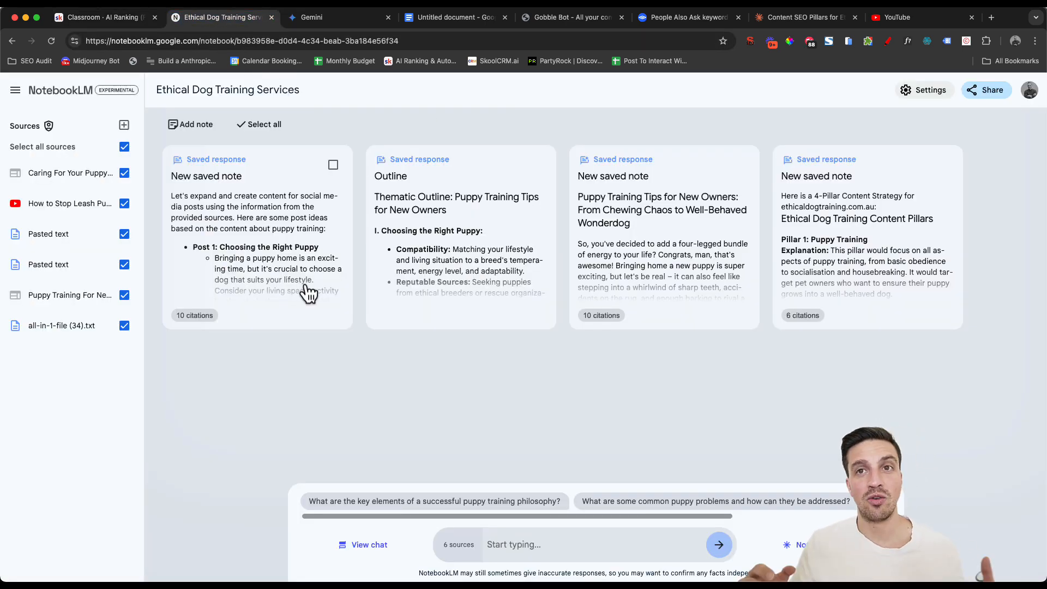
{"action": "mouse_move", "coordinate": [168, 332]}
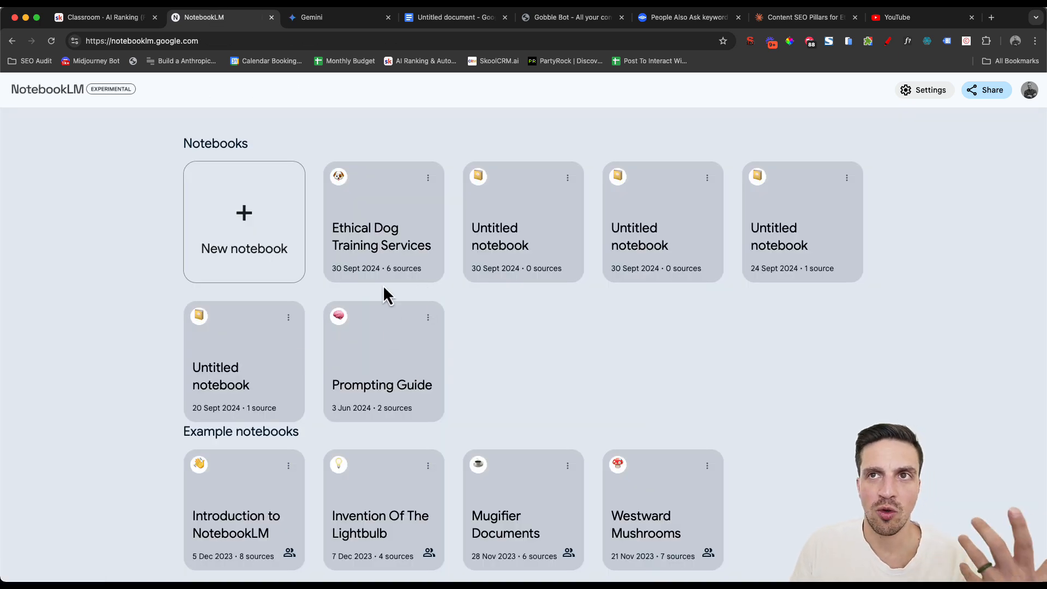
{"action": "mouse_move", "coordinate": [371, 217]}
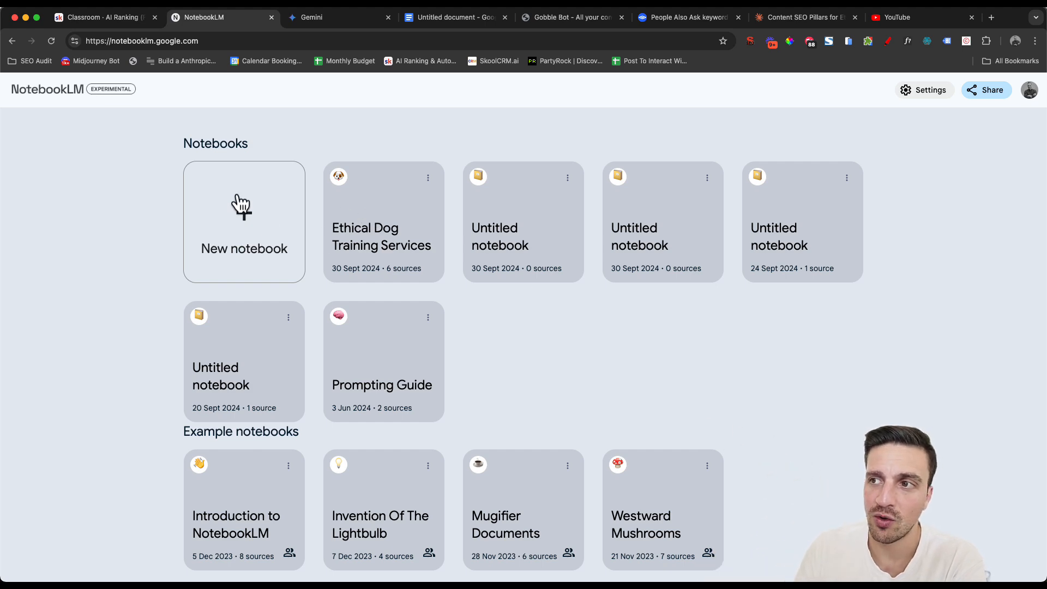
{"action": "left_click", "coordinate": [244, 221]}
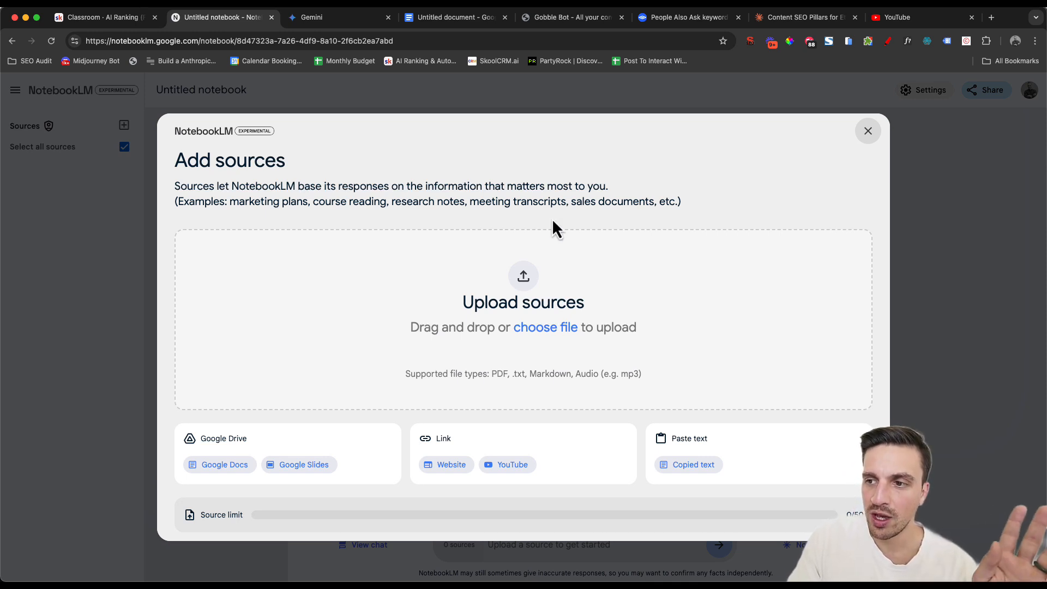
{"action": "mouse_move", "coordinate": [526, 381]}
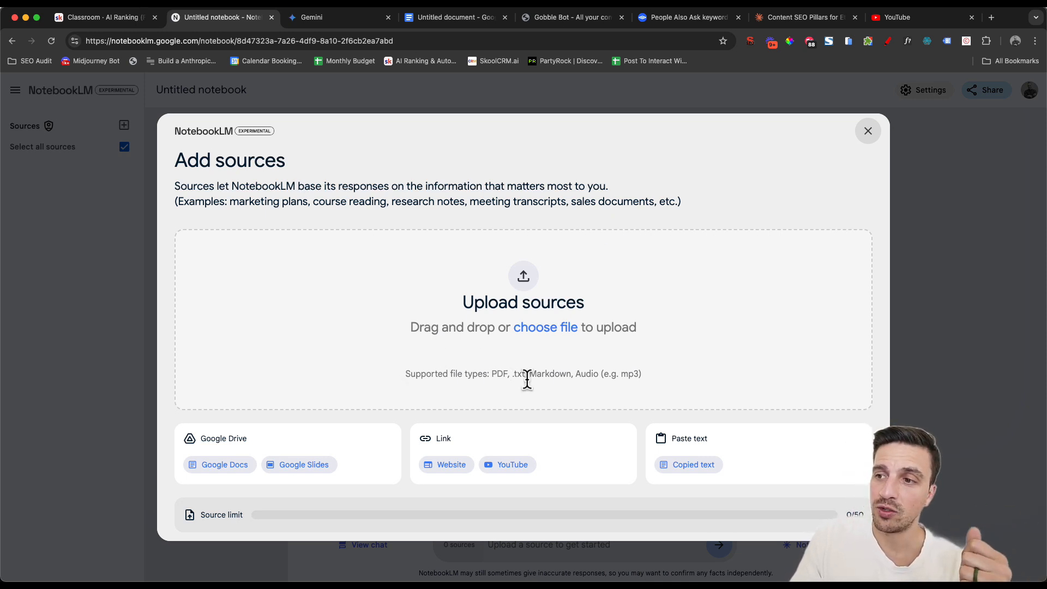
{"action": "mouse_move", "coordinate": [548, 377]}
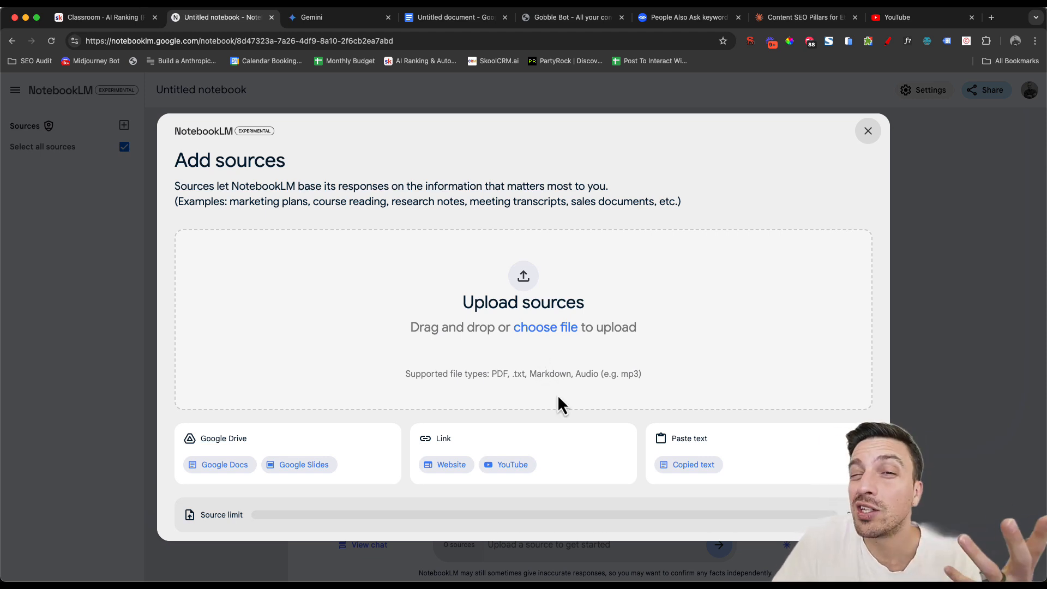
{"action": "mouse_move", "coordinate": [546, 478]}
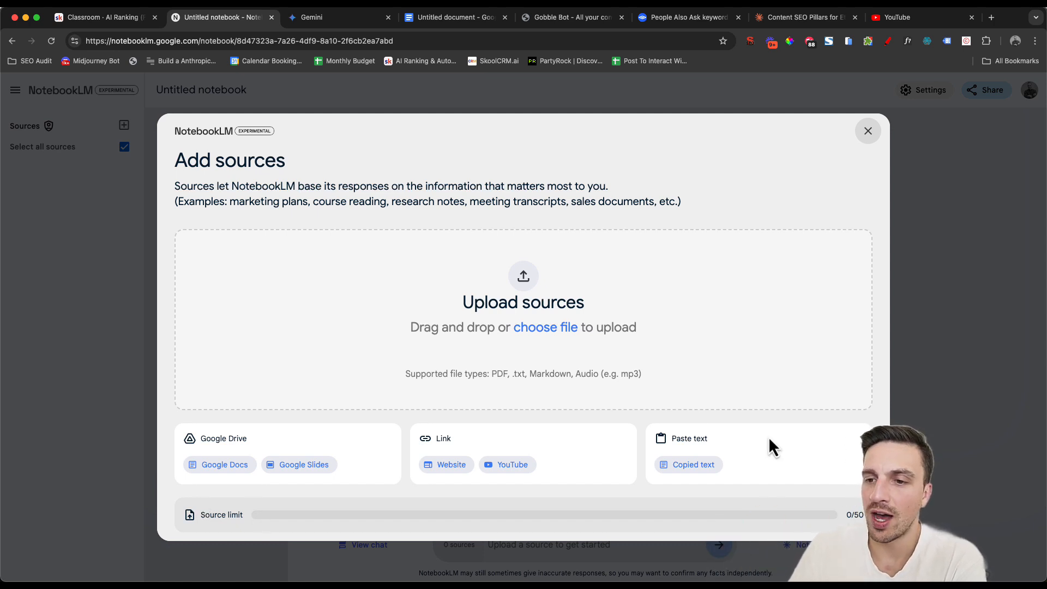
{"action": "mouse_move", "coordinate": [284, 410]}
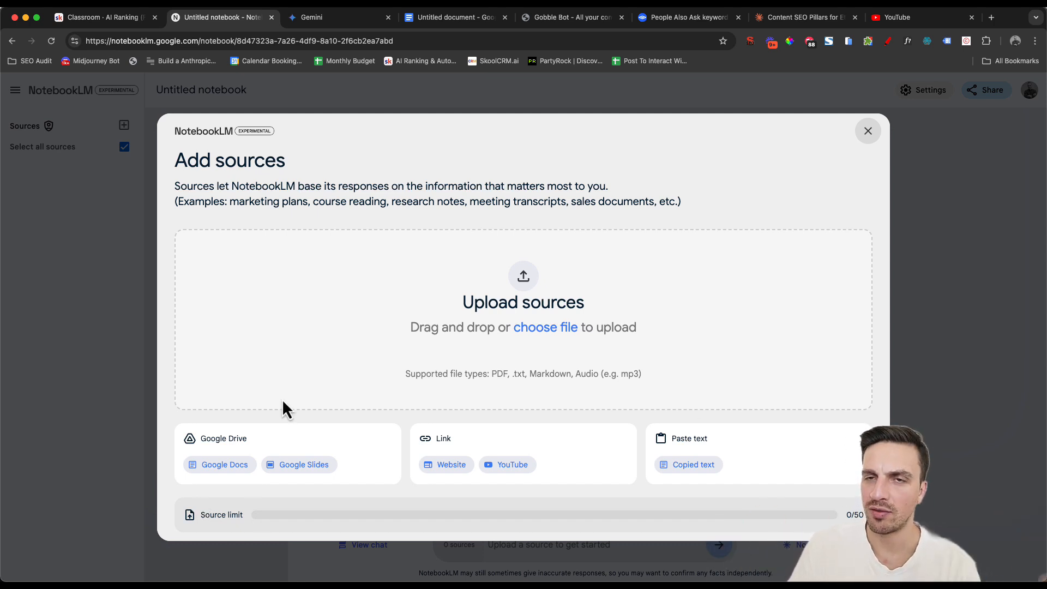
{"action": "left_click", "coordinate": [512, 16]}
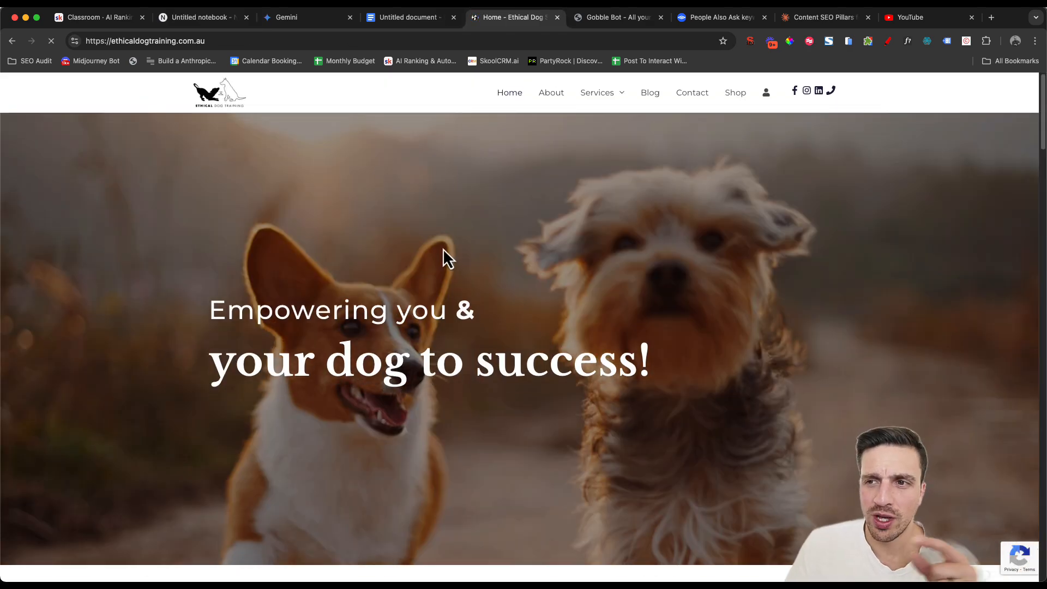
{"action": "scroll", "scroll_direction": "down", "scroll_amount": 3}
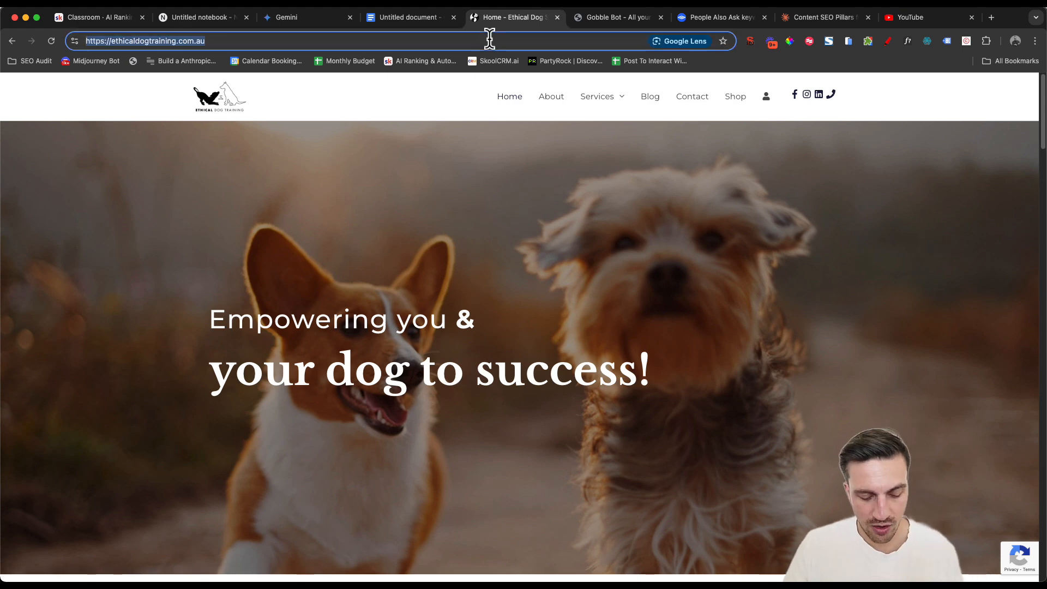
{"action": "left_click", "coordinate": [196, 16]}
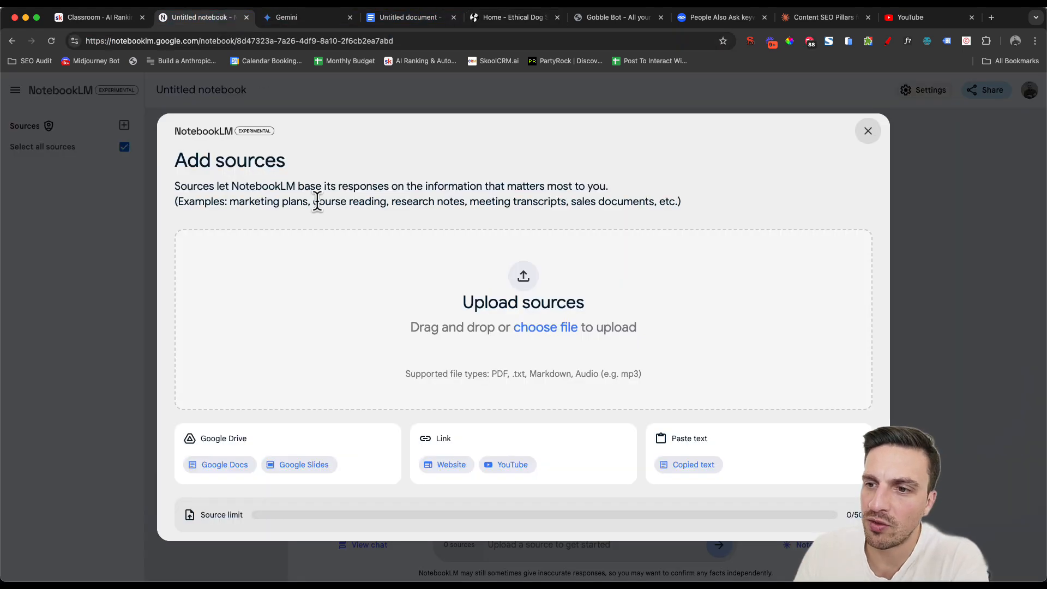
{"action": "left_click", "coordinate": [450, 465]}
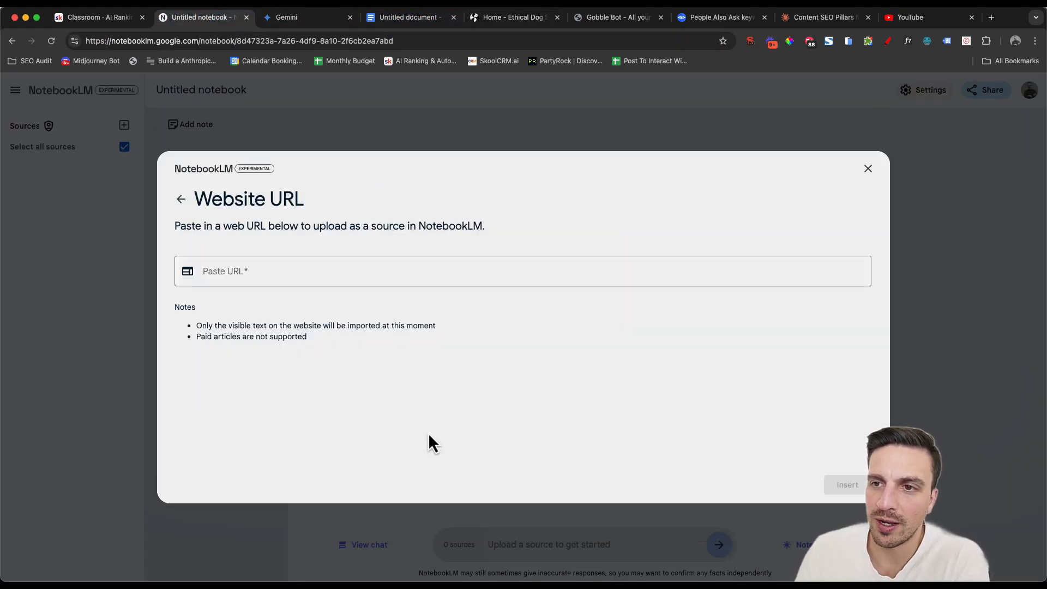
{"action": "type", "text": "https://ethicaldogtraining.com.au/"}
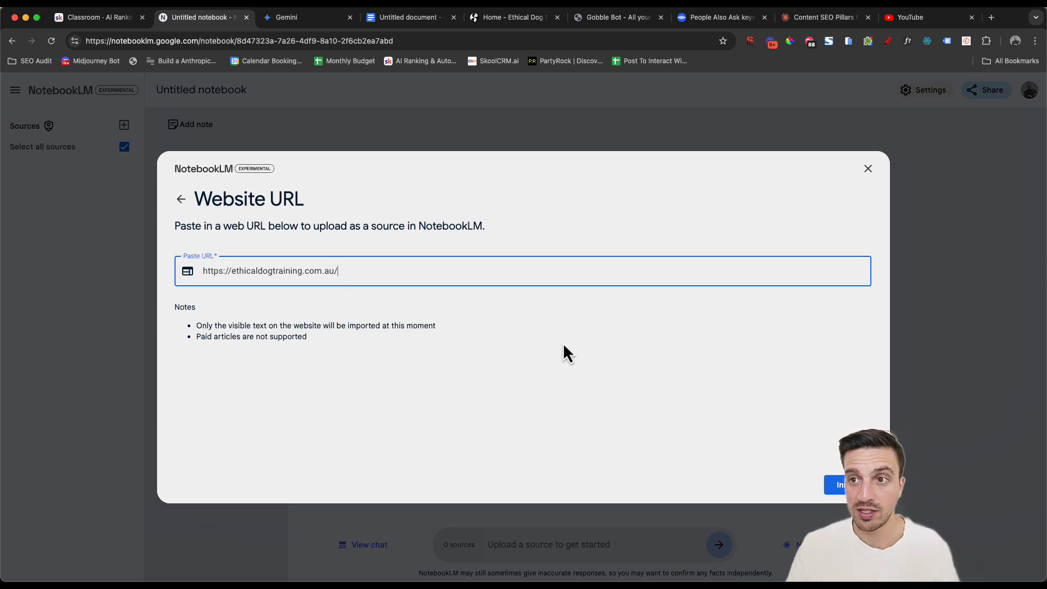
{"action": "left_click", "coordinate": [840, 484]}
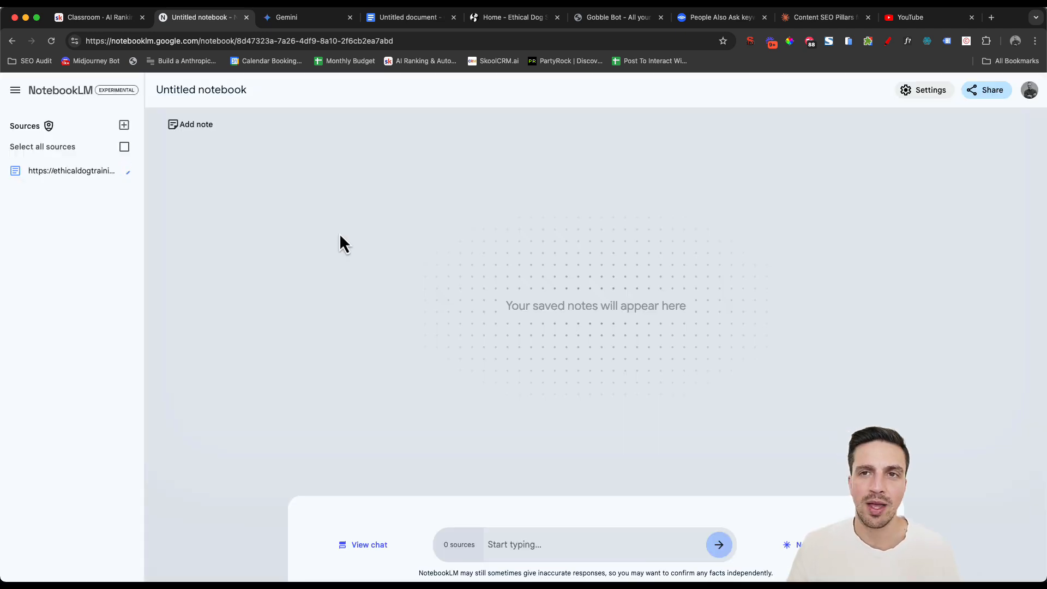
Remove the Ethical Dog Training website source, leaving the notebook empty.
{"action": "left_click", "coordinate": [123, 146]}
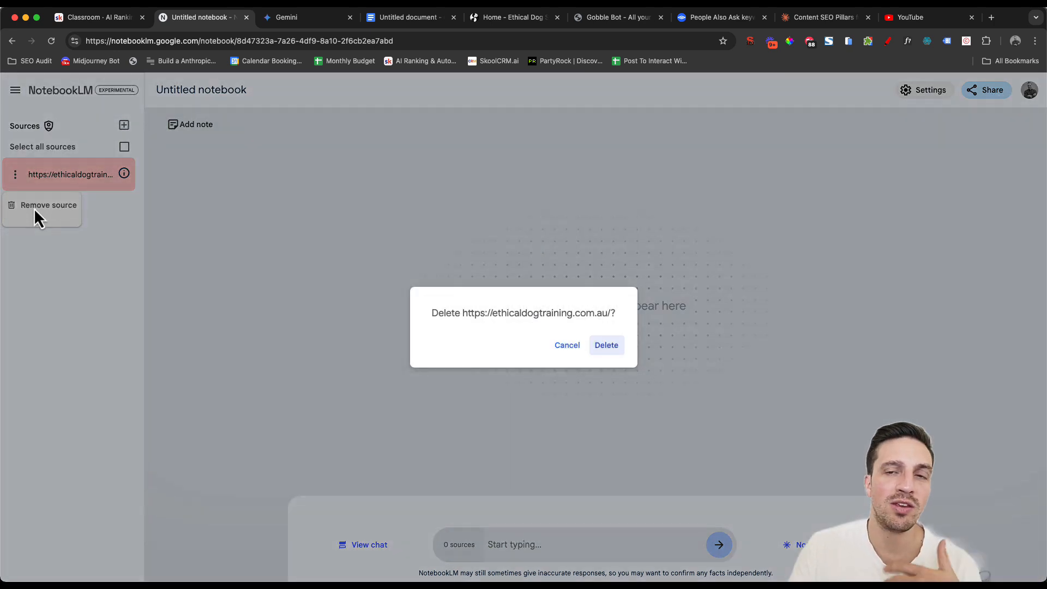
{"action": "left_click", "coordinate": [605, 346]}
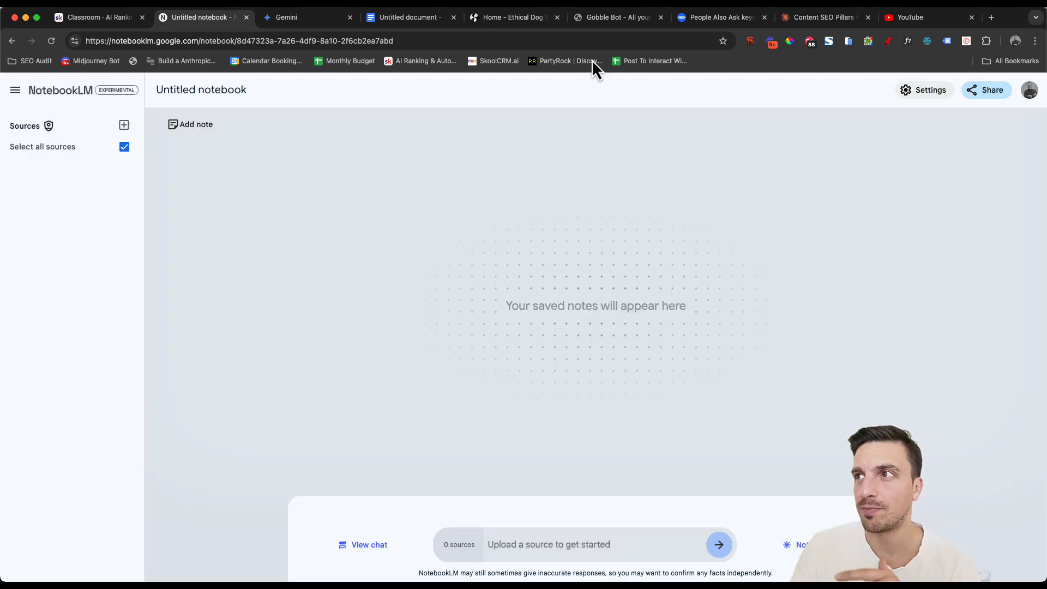
Scrape the Ethical Dog Services home and seminar pages in Gobble Bot, totalling 9,525 characters.
{"action": "left_click", "coordinate": [614, 16]}
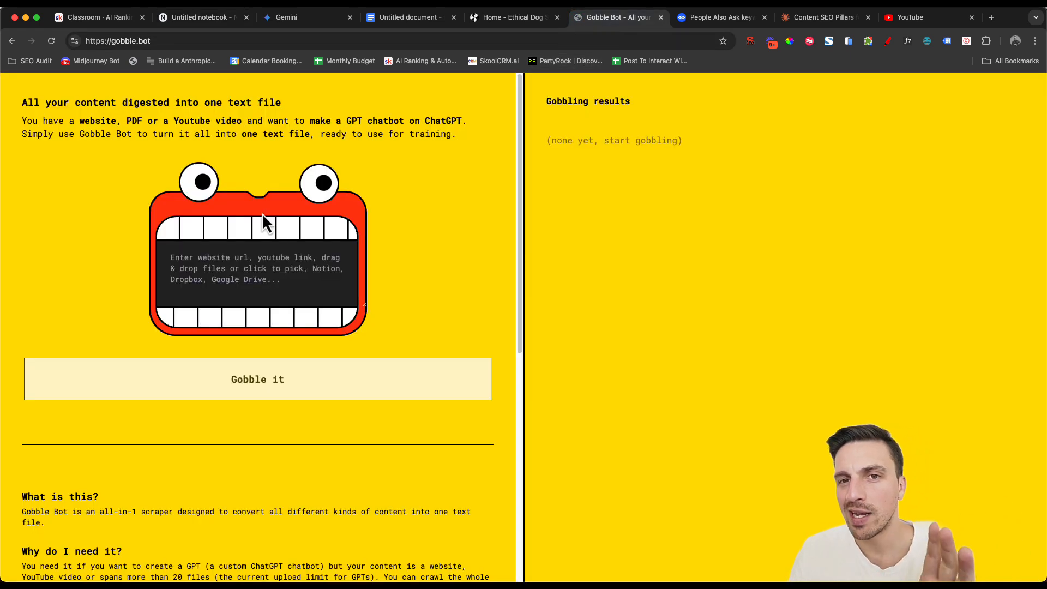
{"action": "mouse_move", "coordinate": [605, 141]}
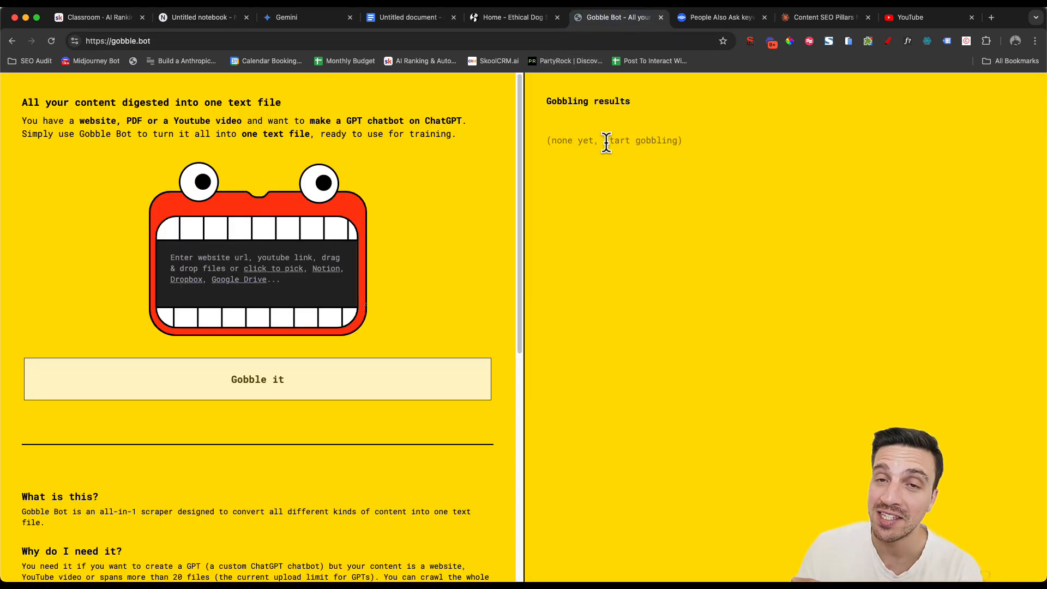
{"action": "left_click", "coordinate": [511, 16]}
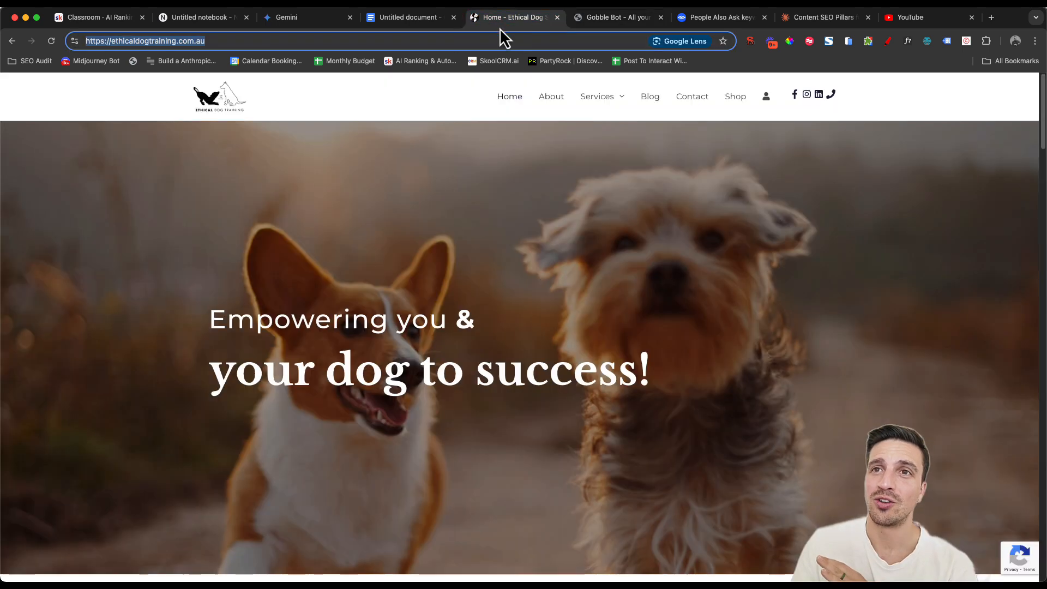
{"action": "mouse_move", "coordinate": [706, 13]}
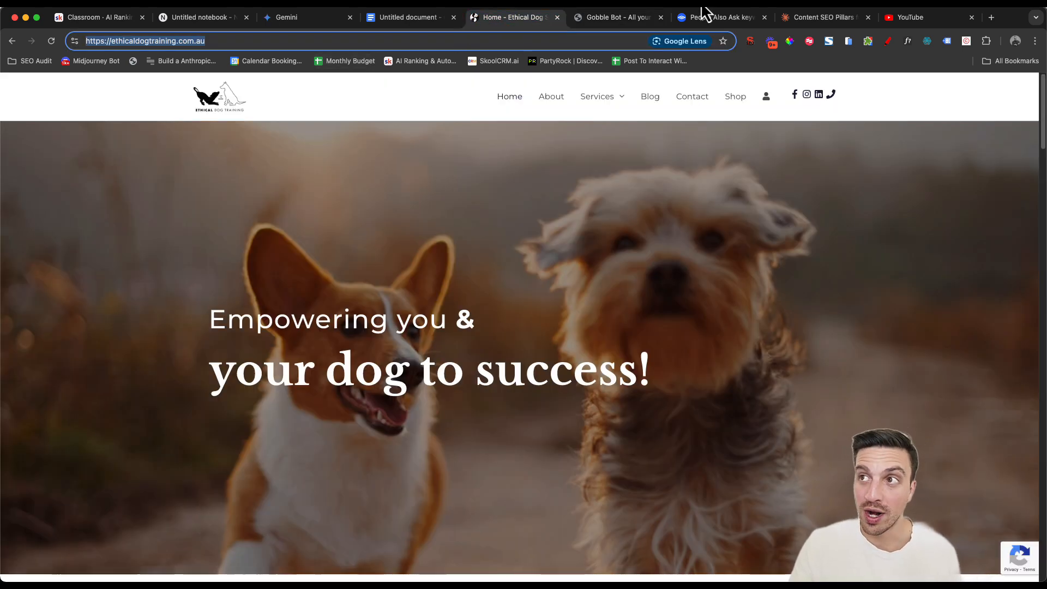
{"action": "left_click", "coordinate": [614, 17]}
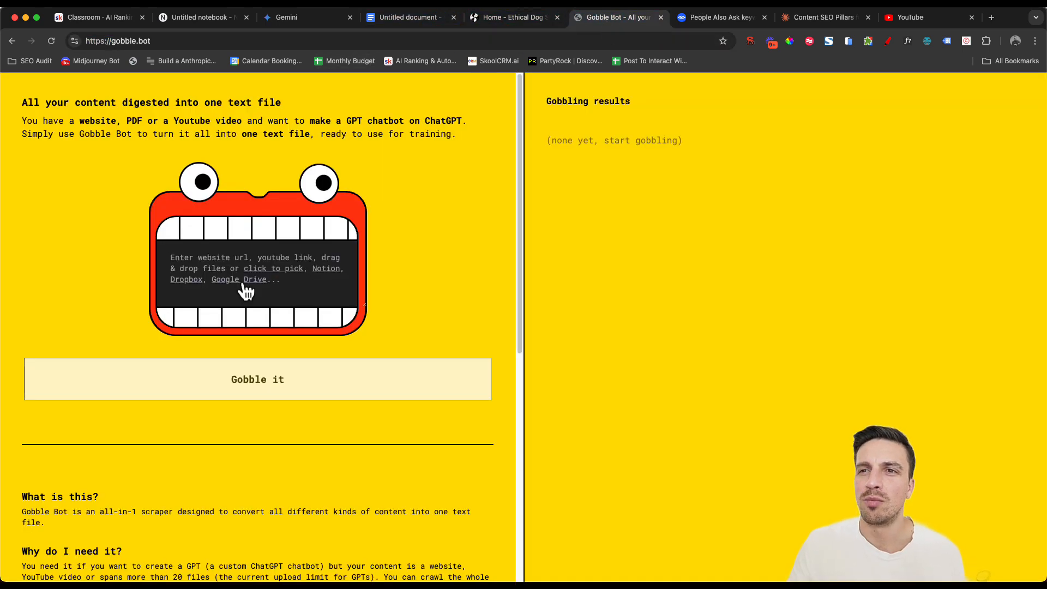
{"action": "left_click", "coordinate": [257, 378]}
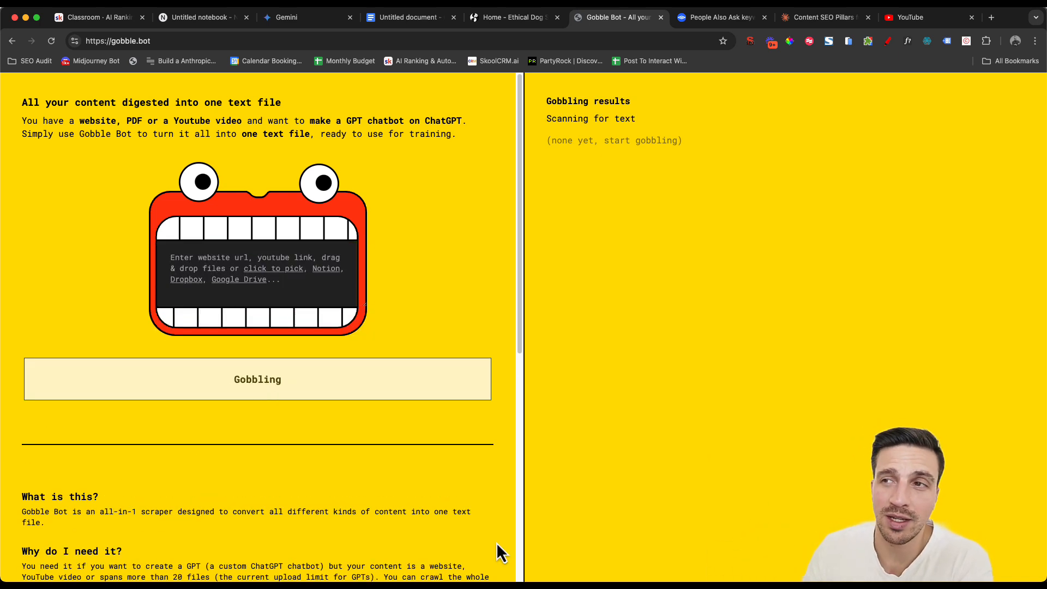
{"action": "mouse_move", "coordinate": [629, 124]}
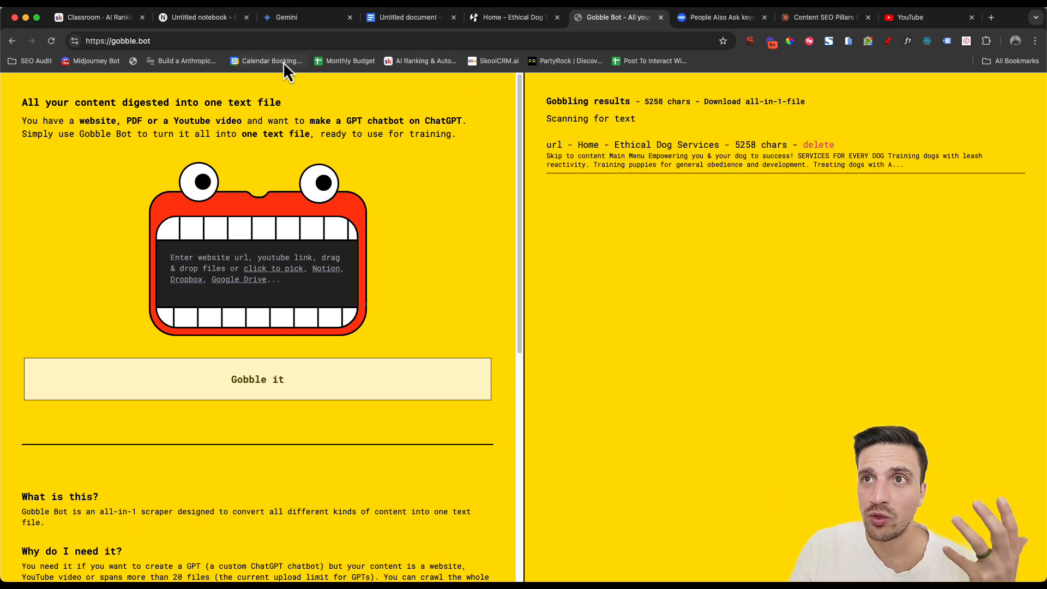
{"action": "left_click", "coordinate": [194, 17]}
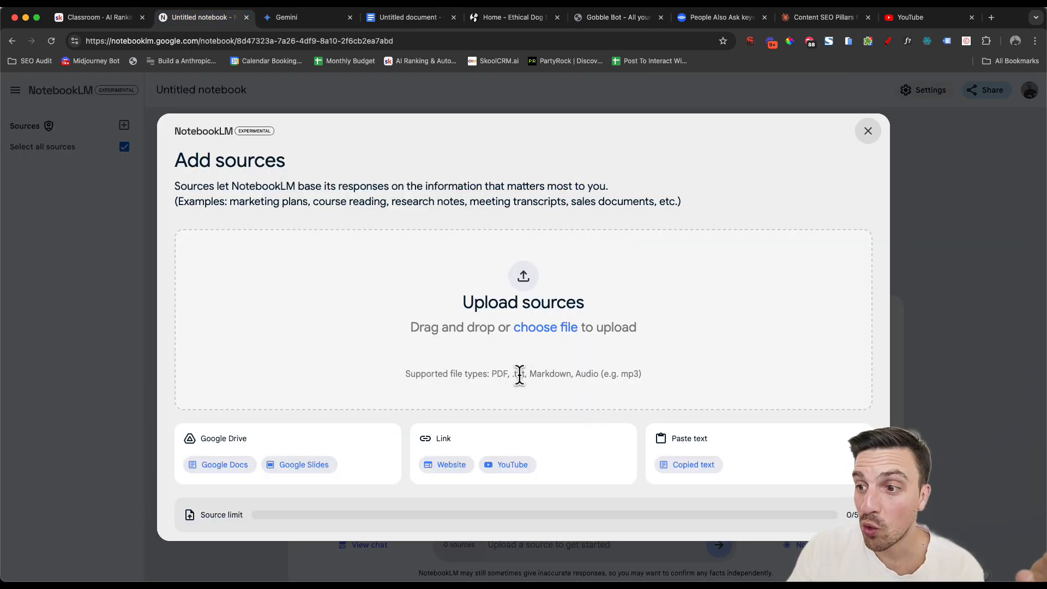
{"action": "left_click", "coordinate": [613, 17]}
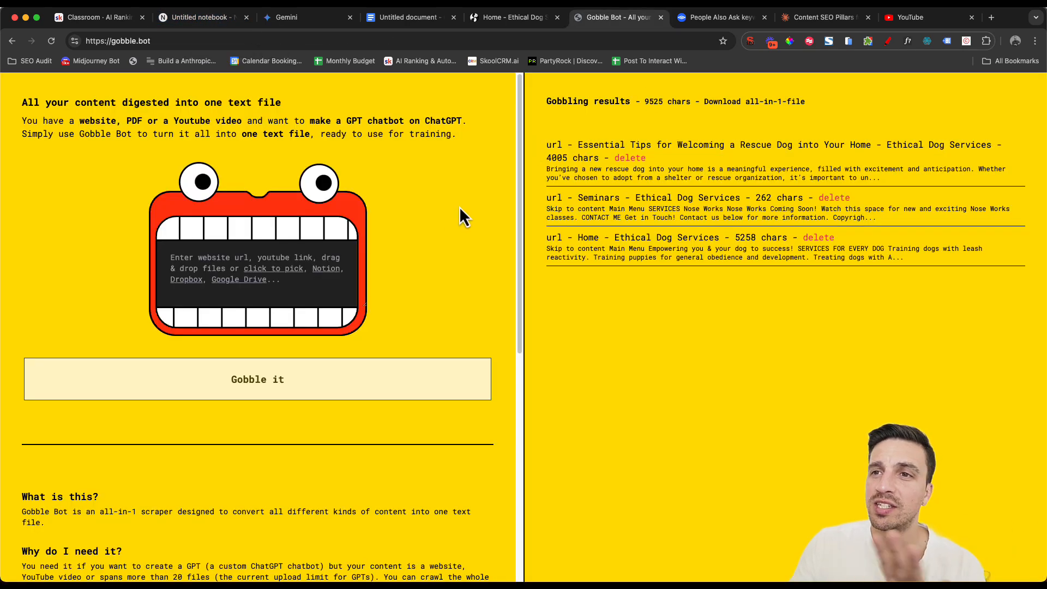
{"action": "mouse_move", "coordinate": [465, 259]}
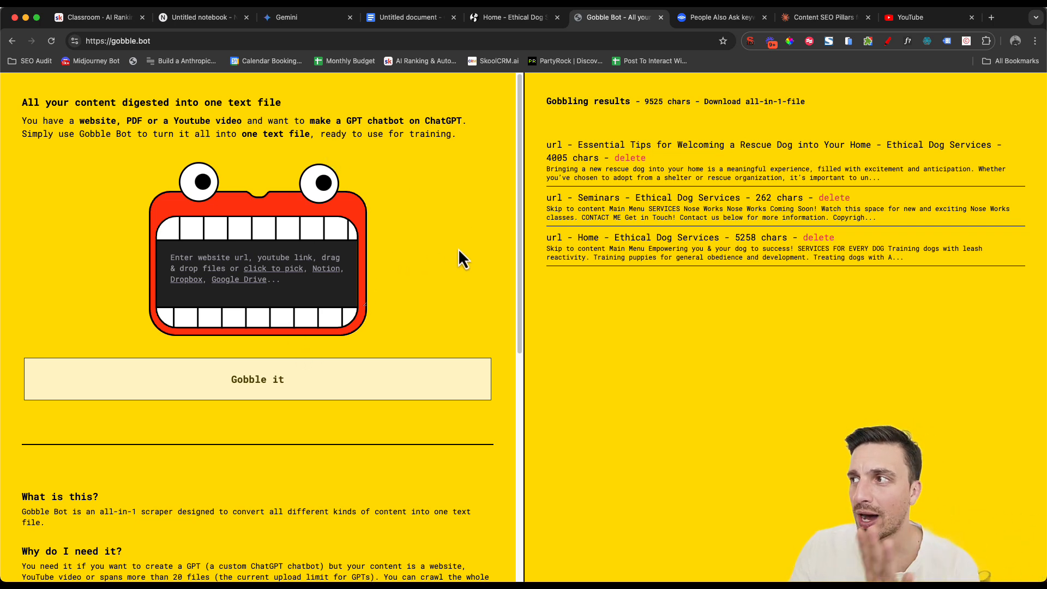
{"action": "mouse_move", "coordinate": [708, 238]}
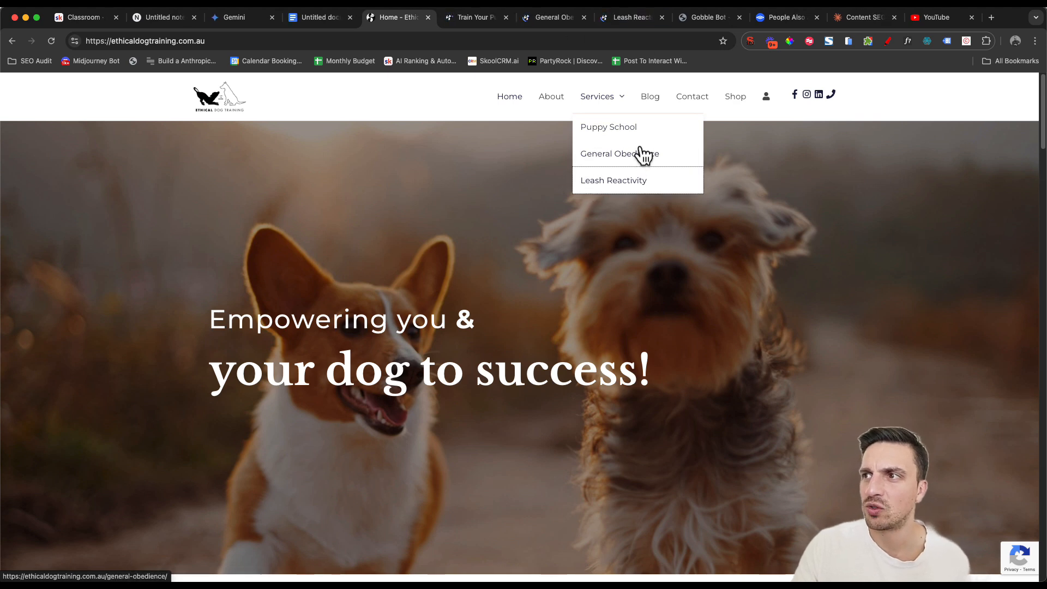
Scrape the Puppy School, General Obedience and Leash Reactivity service pages, reaching 15,263 characters.
{"action": "left_click", "coordinate": [607, 127]}
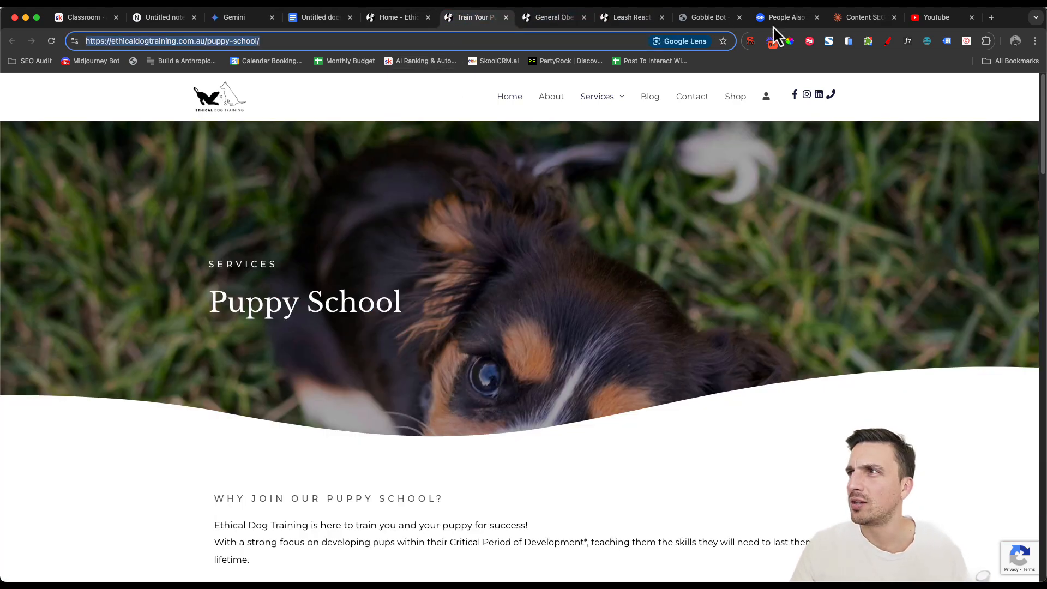
{"action": "left_click", "coordinate": [704, 16]}
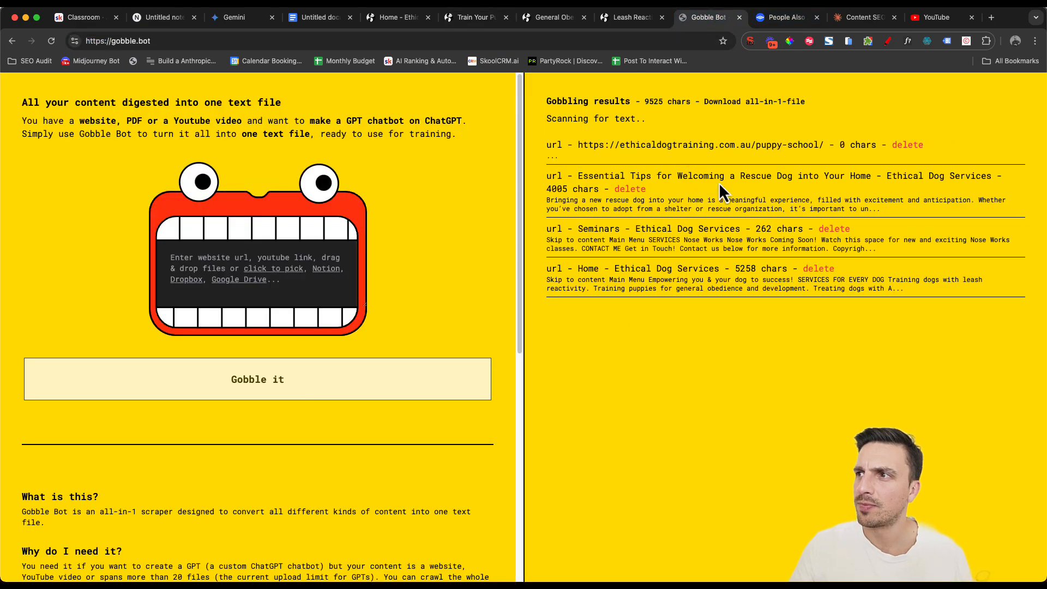
{"action": "left_click", "coordinate": [553, 16]}
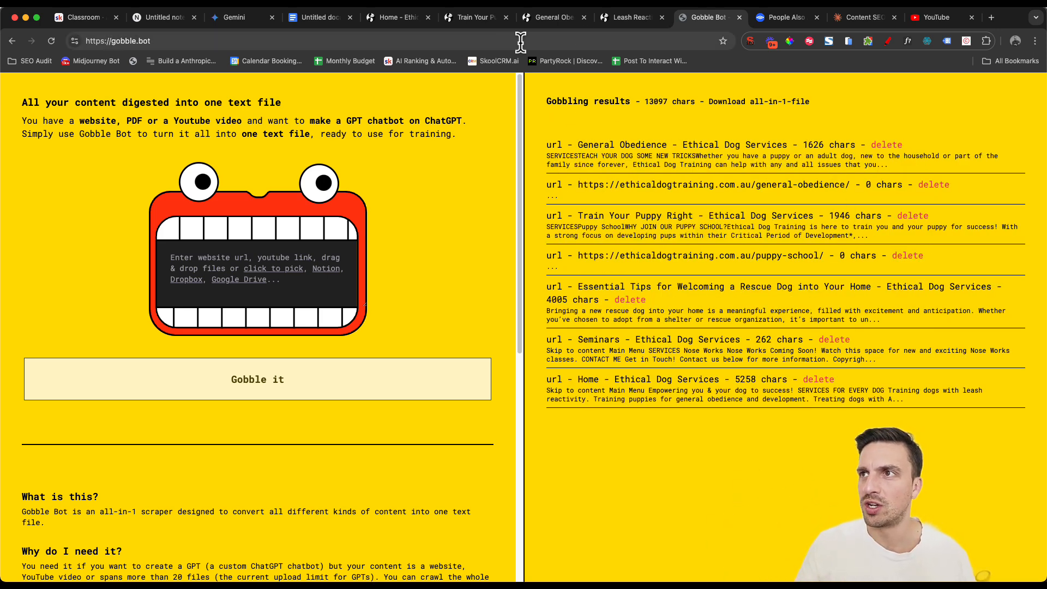
{"action": "left_click", "coordinate": [628, 16]}
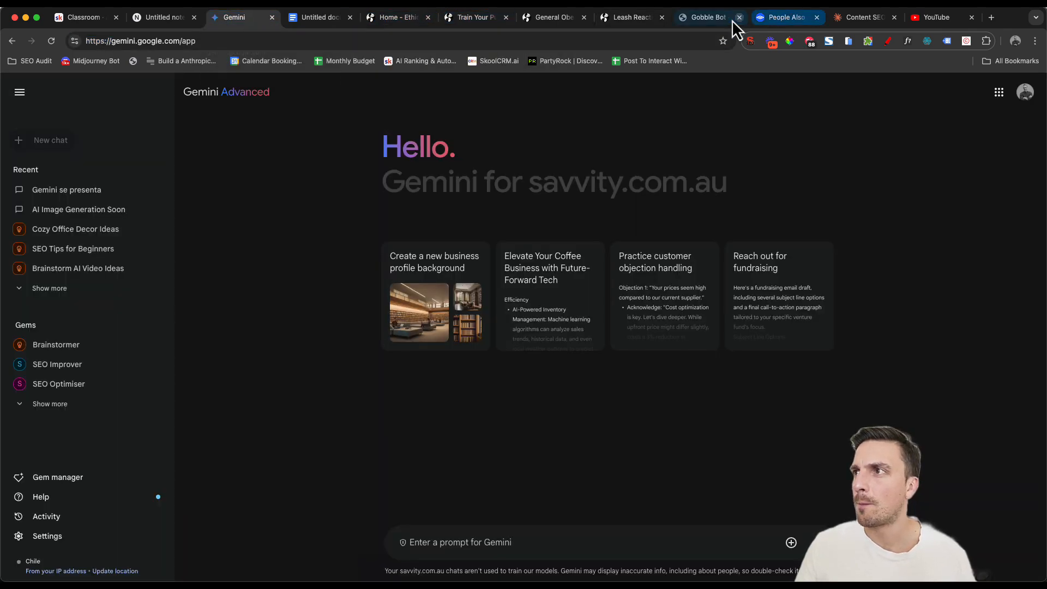
{"action": "left_click", "coordinate": [701, 17]}
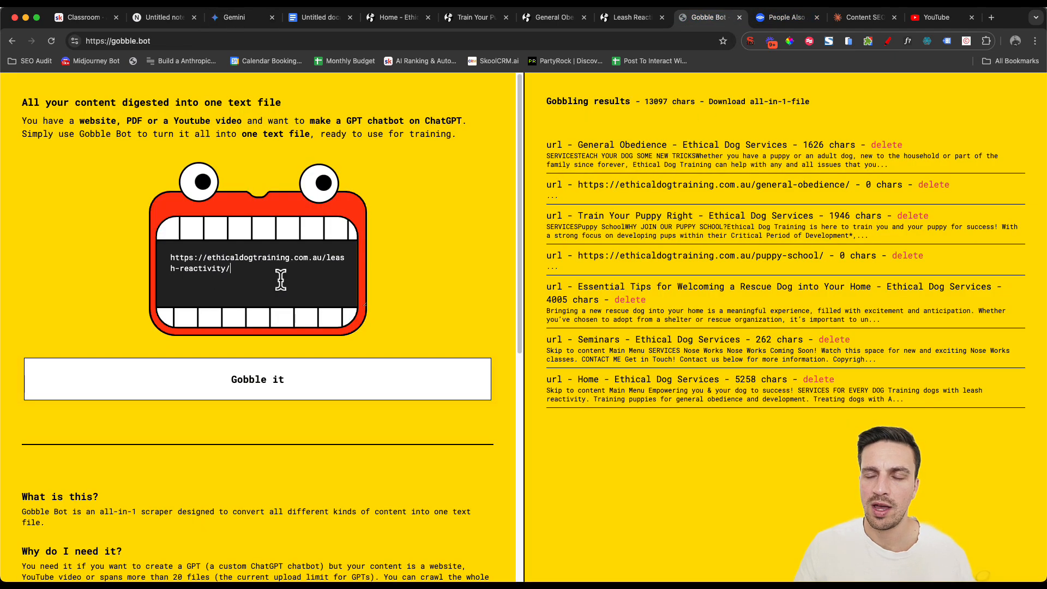
{"action": "left_click", "coordinate": [257, 378]}
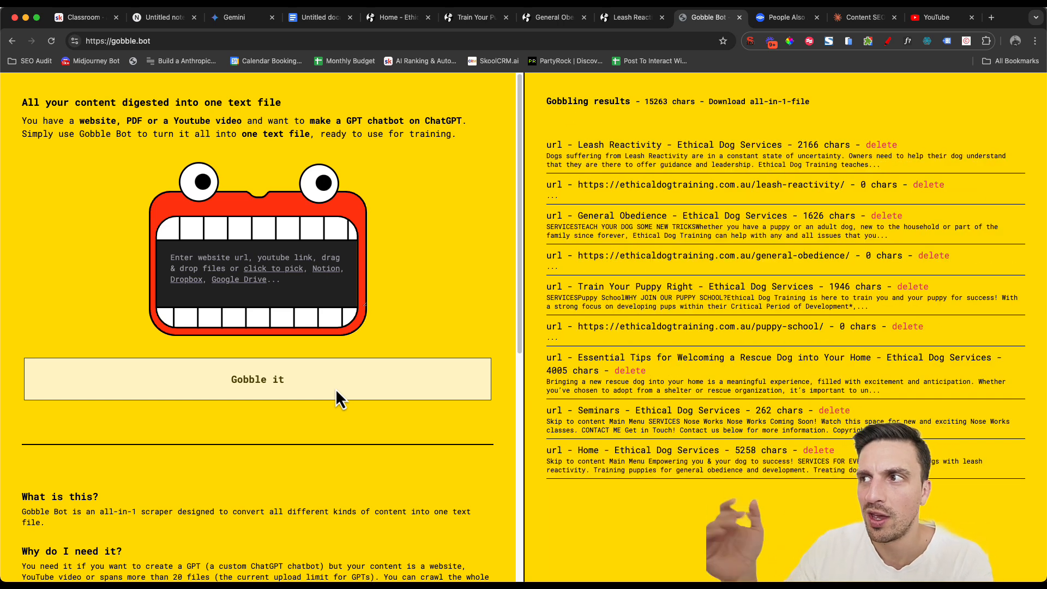
{"action": "mouse_move", "coordinate": [371, 439]}
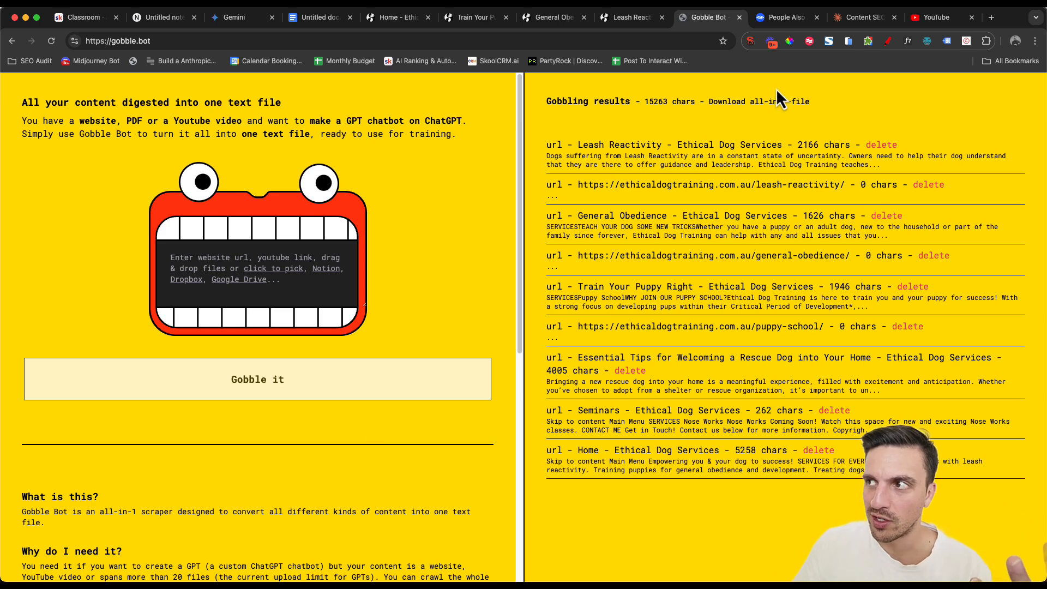
Download Gobble Bot's all-in-1-file (35).txt and upload it as a NotebookLM source.
{"action": "left_click", "coordinate": [757, 101]}
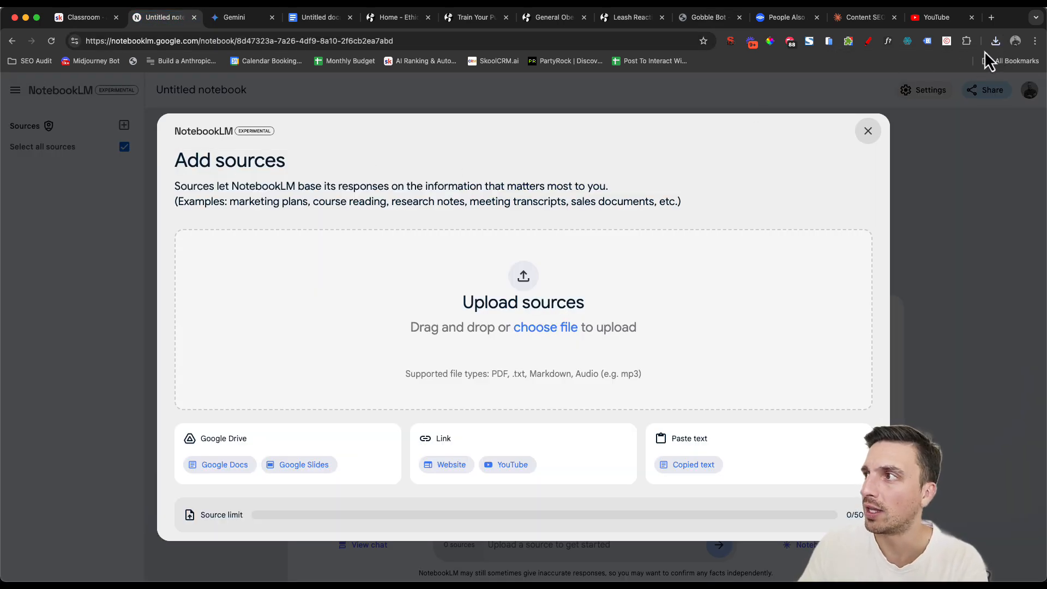
{"action": "left_click", "coordinate": [994, 40]}
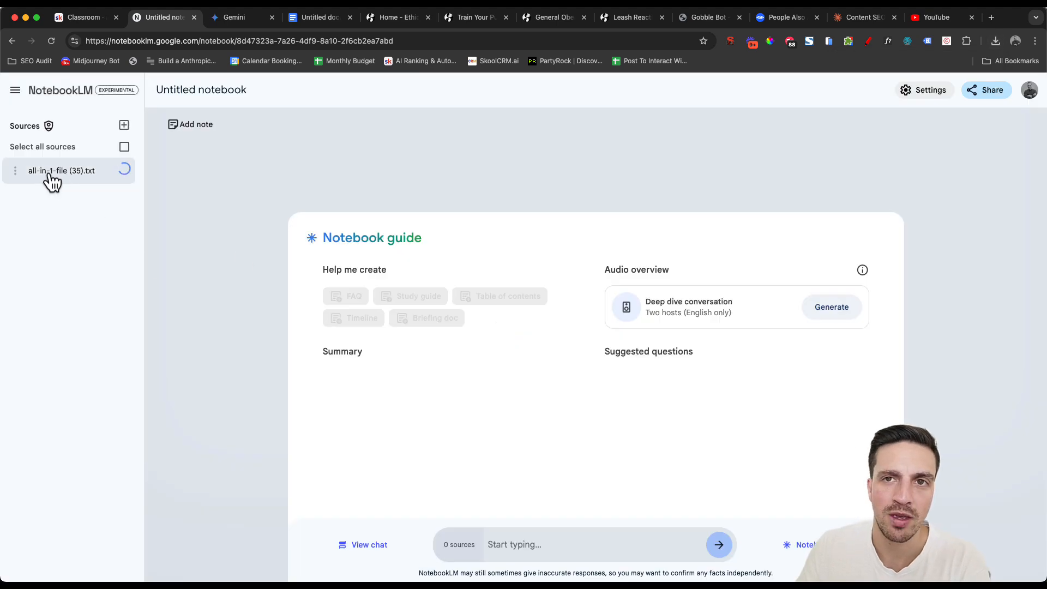
{"action": "left_click", "coordinate": [123, 146]}
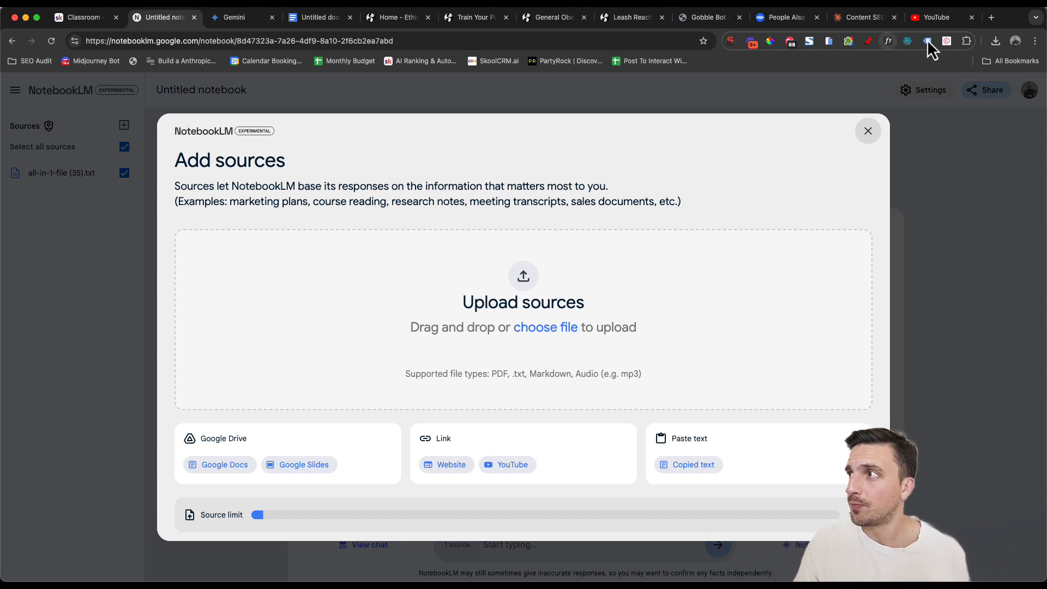
{"action": "mouse_move", "coordinate": [974, 42]}
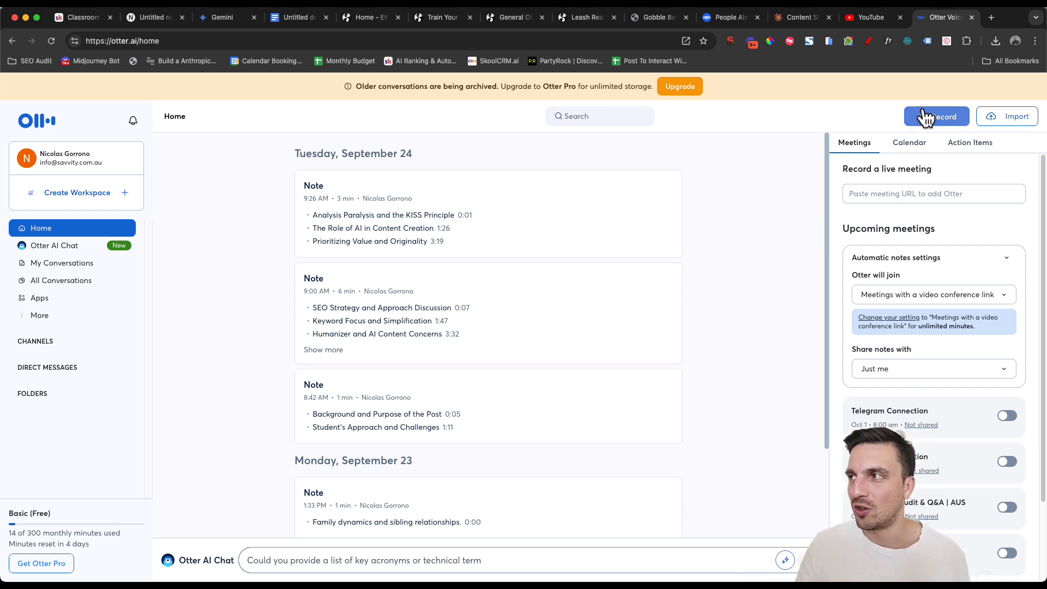
Record an Otter.ai voice note about the business and target audience and copy its transcript.
{"action": "left_click", "coordinate": [936, 117]}
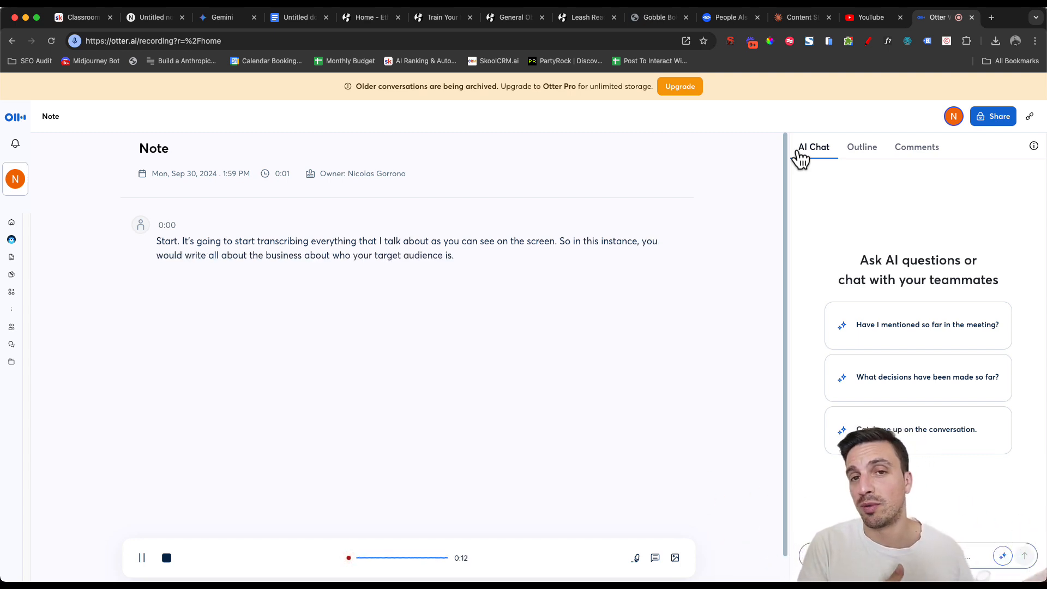
{"action": "mouse_move", "coordinate": [64, 486]}
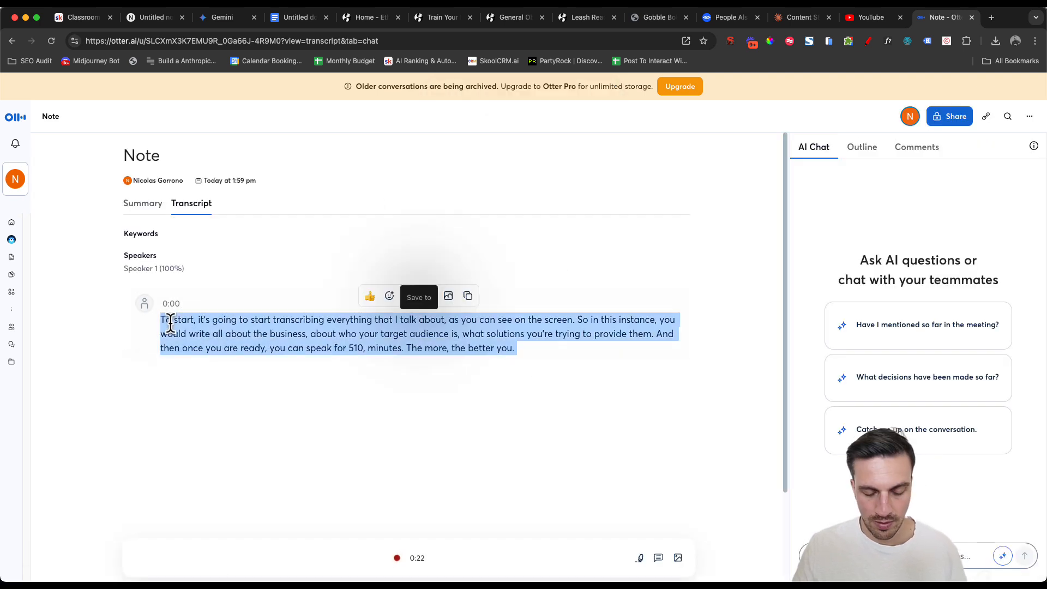
{"action": "left_click", "coordinate": [227, 16]}
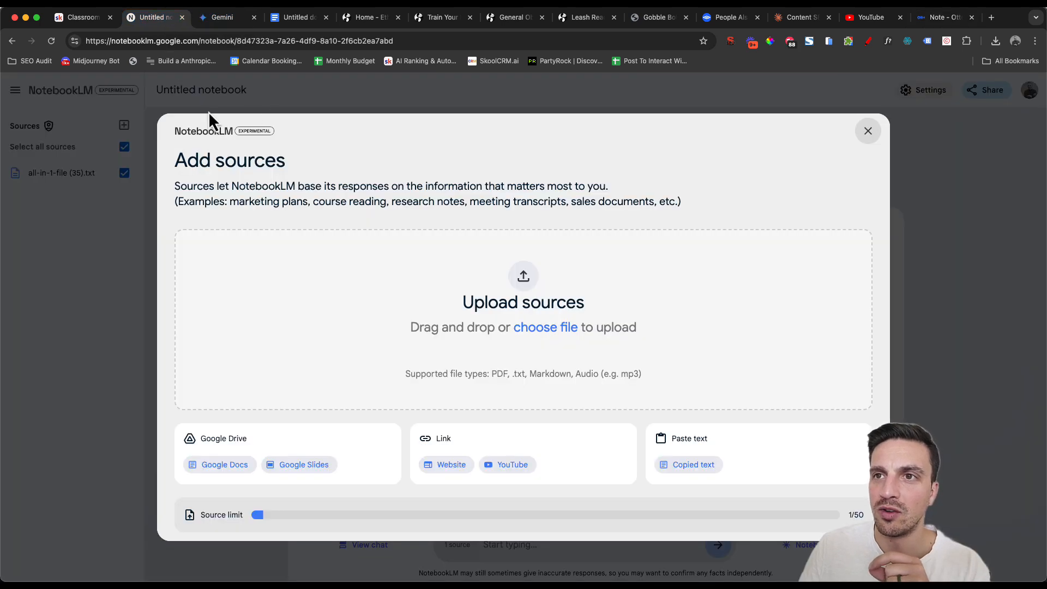
Abandon pasting copied text as a source and open a new browser tab for AlsoAsked.
{"action": "left_click", "coordinate": [692, 464]}
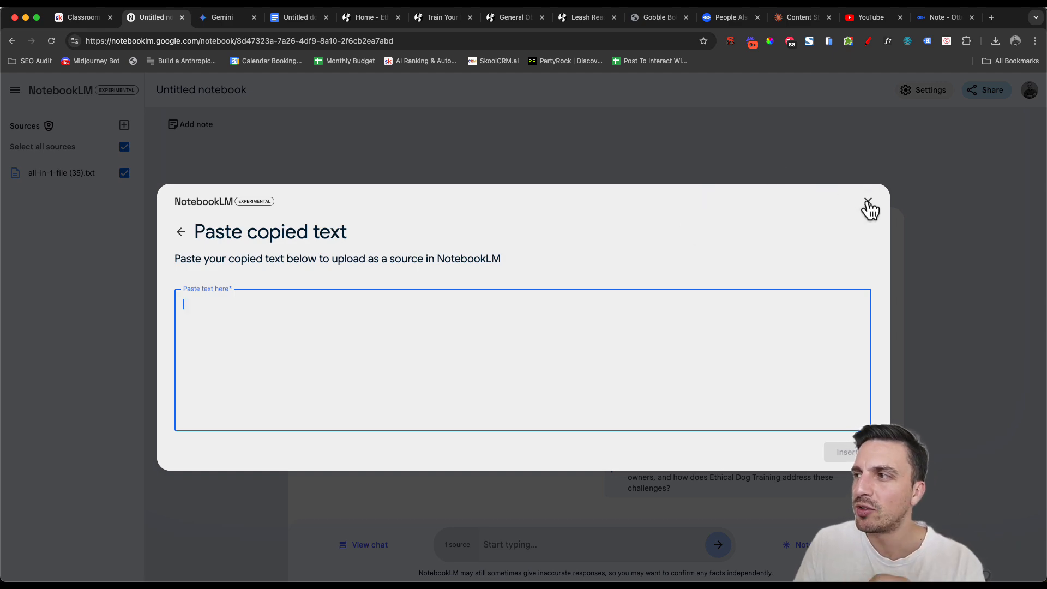
{"action": "left_click", "coordinate": [870, 206]}
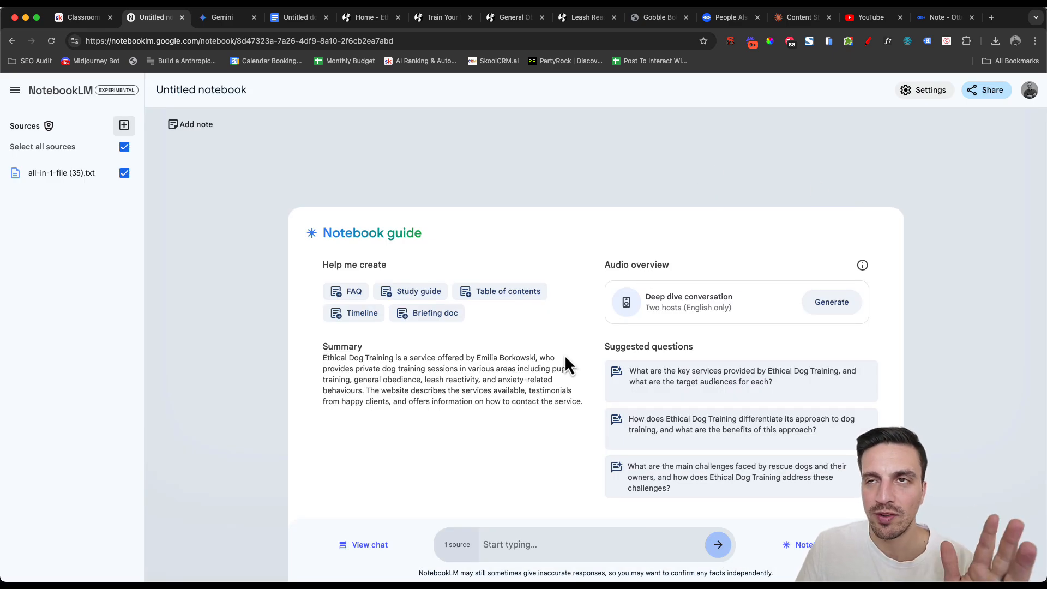
{"action": "mouse_move", "coordinate": [306, 442]}
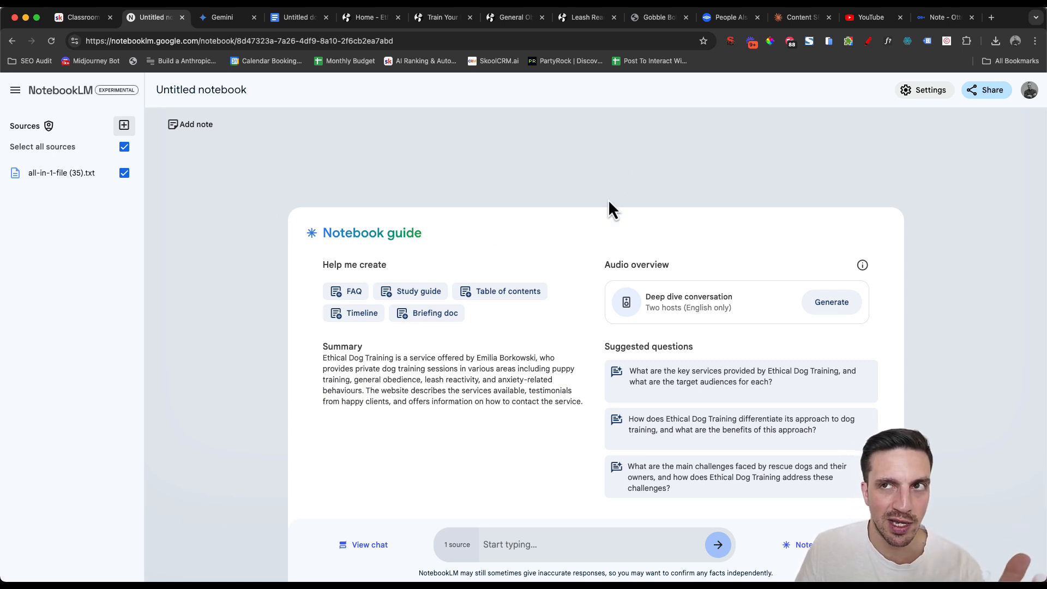
{"action": "mouse_move", "coordinate": [815, 92]}
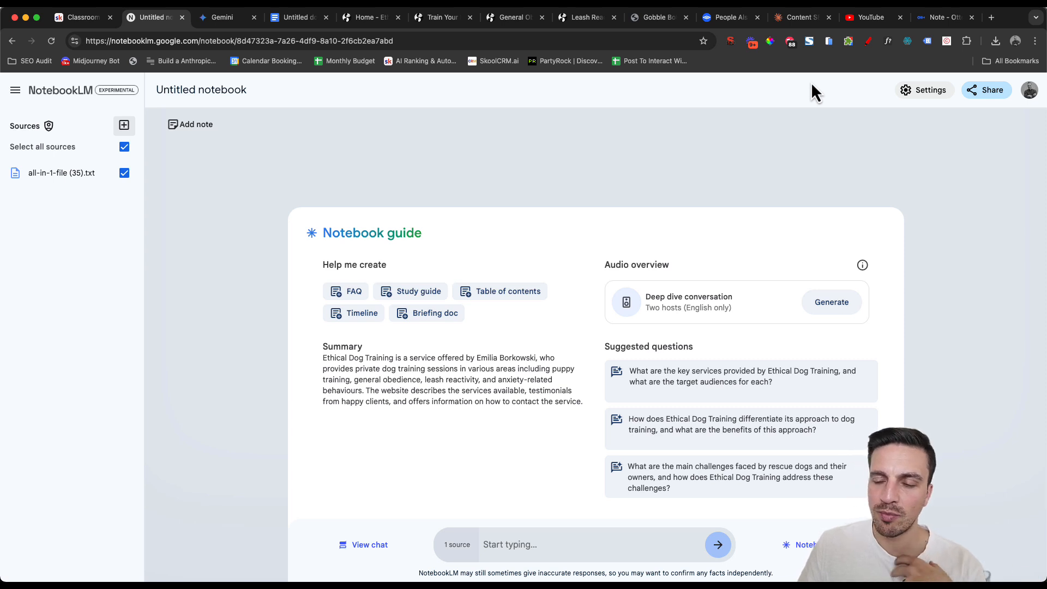
{"action": "mouse_move", "coordinate": [783, 96]}
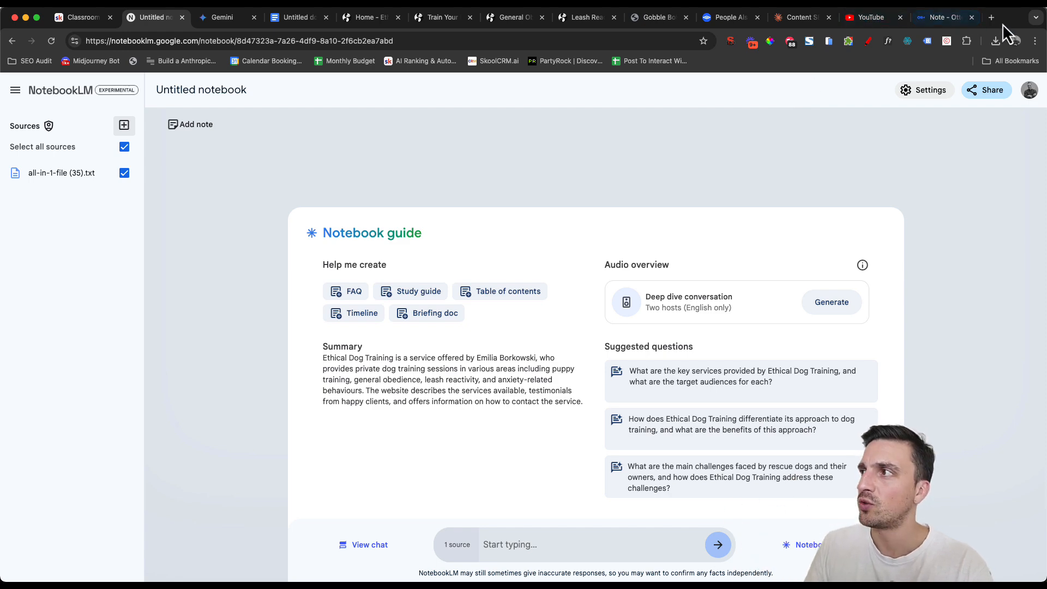
{"action": "left_click", "coordinate": [674, 16]}
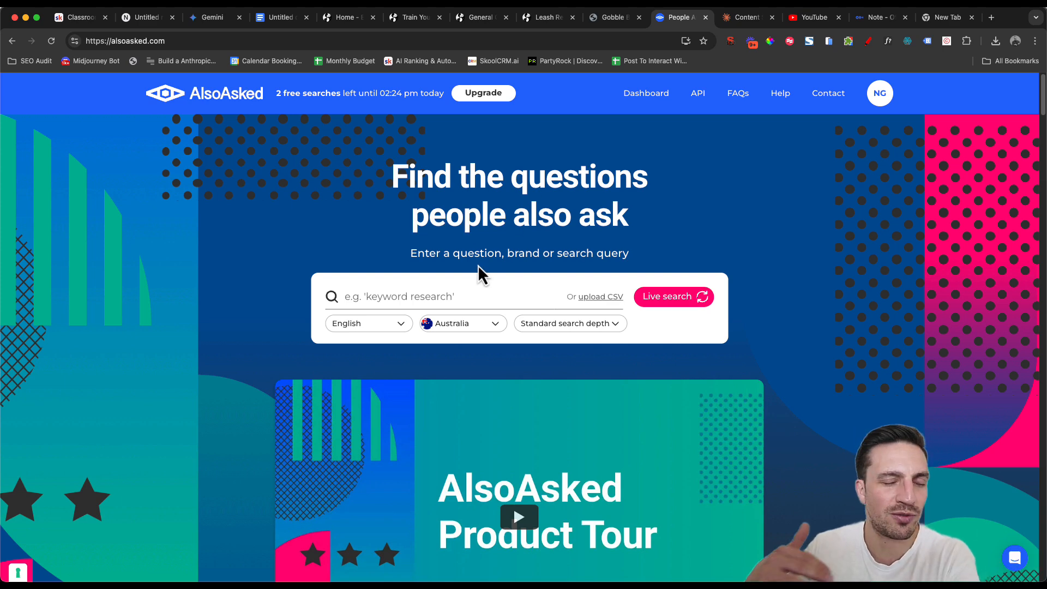
Run an AlsoAsked live search for 'Dog Training' to build the question map.
{"action": "left_click", "coordinate": [441, 296]}
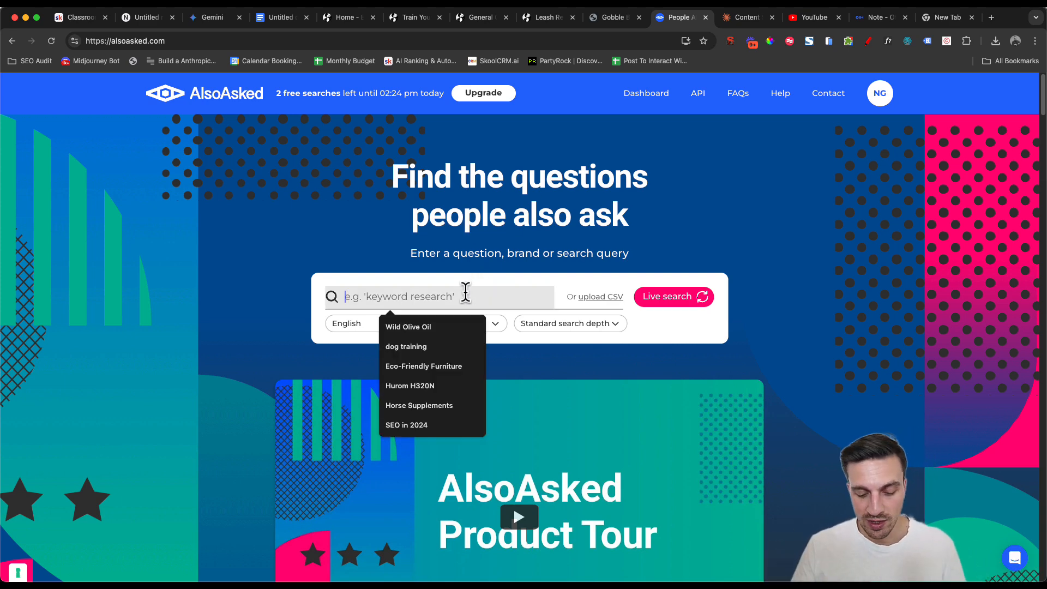
{"action": "left_click", "coordinate": [405, 346]}
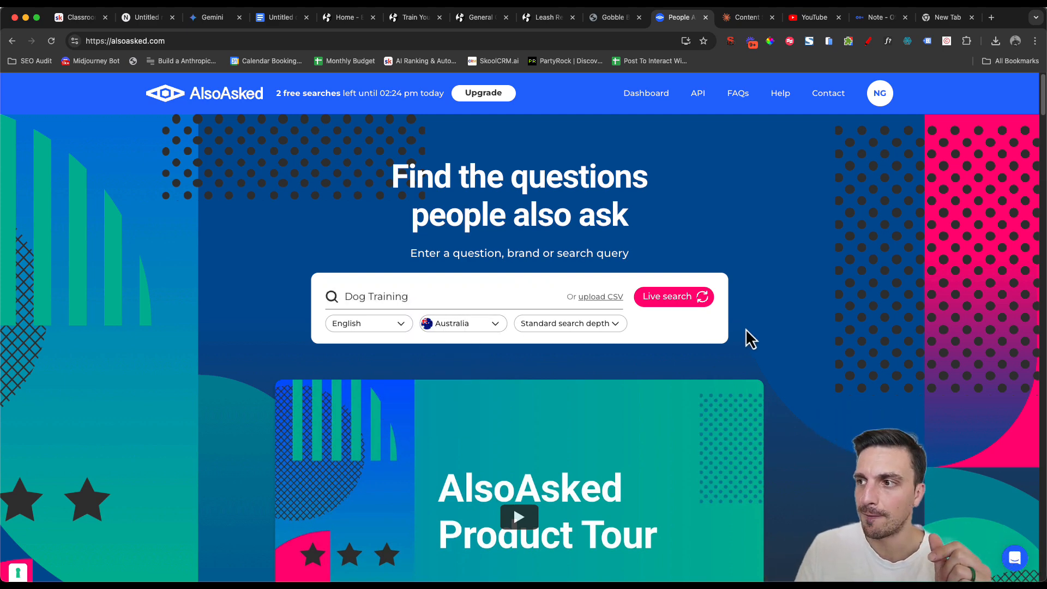
{"action": "left_click", "coordinate": [673, 296]}
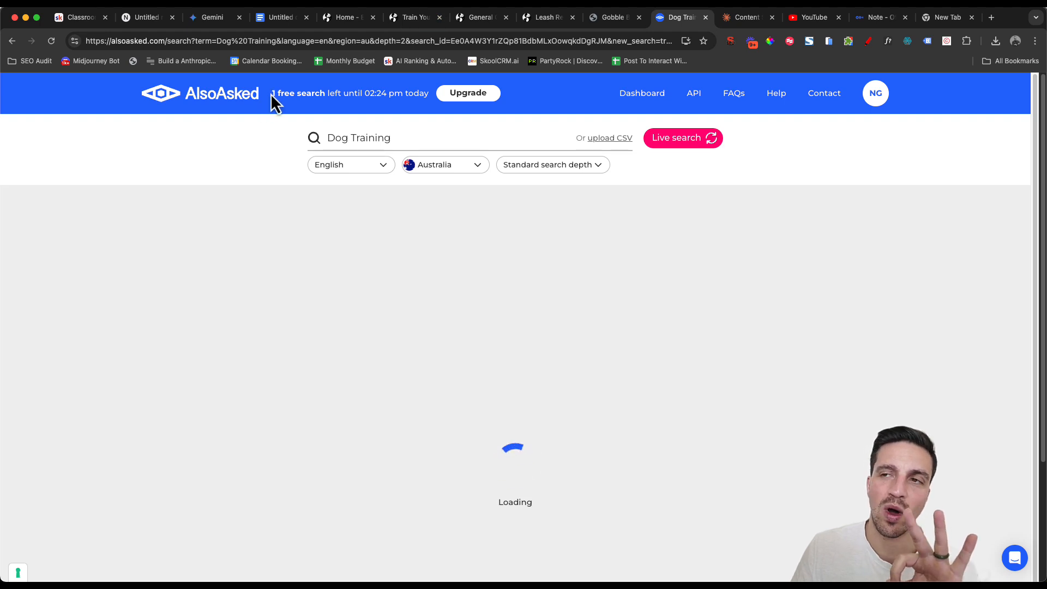
{"action": "mouse_move", "coordinate": [250, 172]}
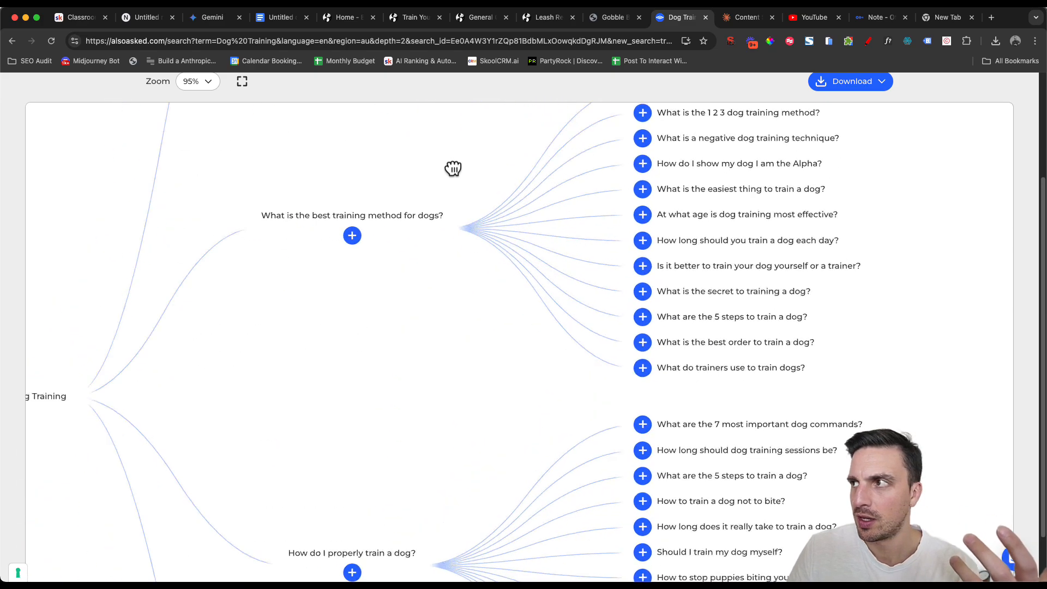
Download the Dog Training question map as a PNG image.
{"action": "left_click", "coordinate": [850, 81]}
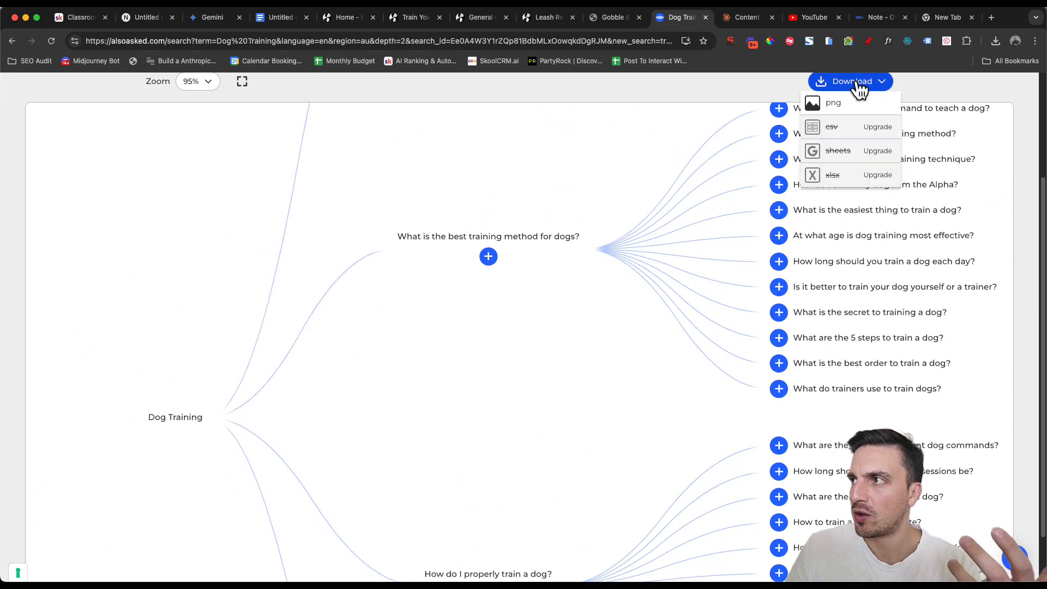
{"action": "left_click", "coordinate": [832, 102]}
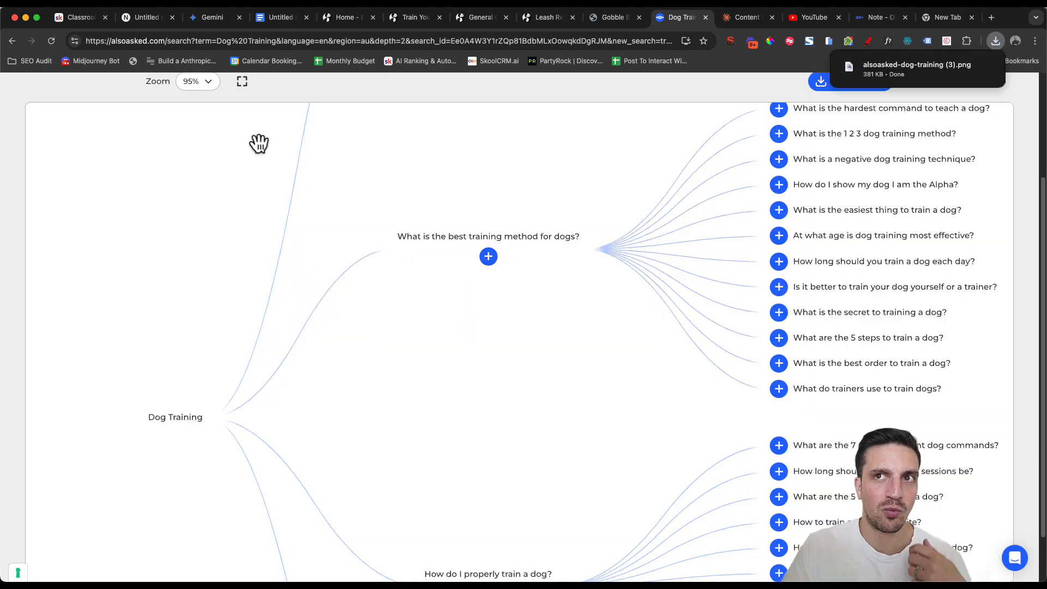
{"action": "left_click", "coordinate": [212, 16]}
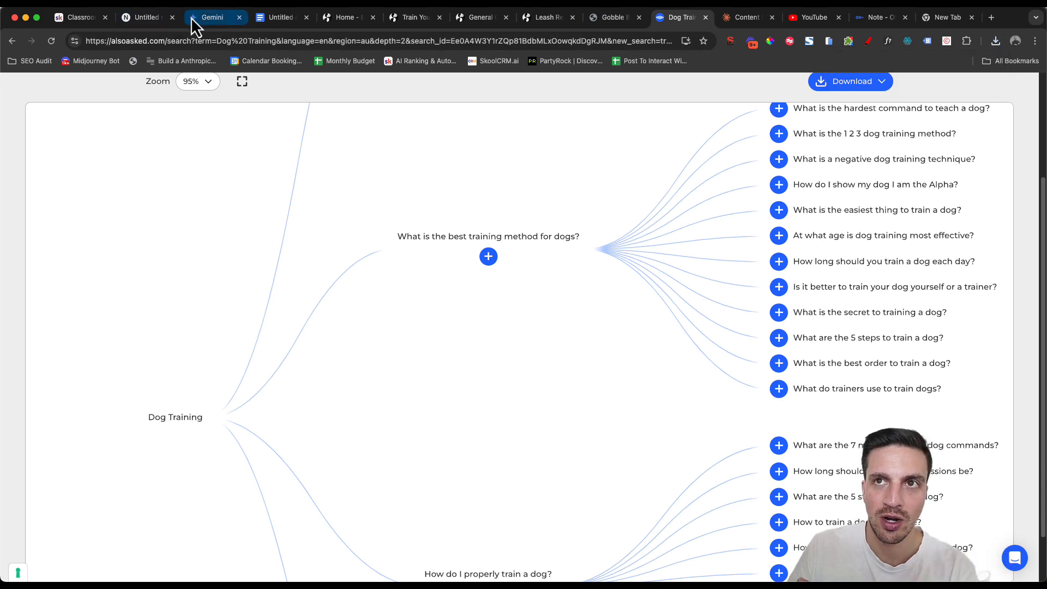
{"action": "mouse_move", "coordinate": [213, 16]}
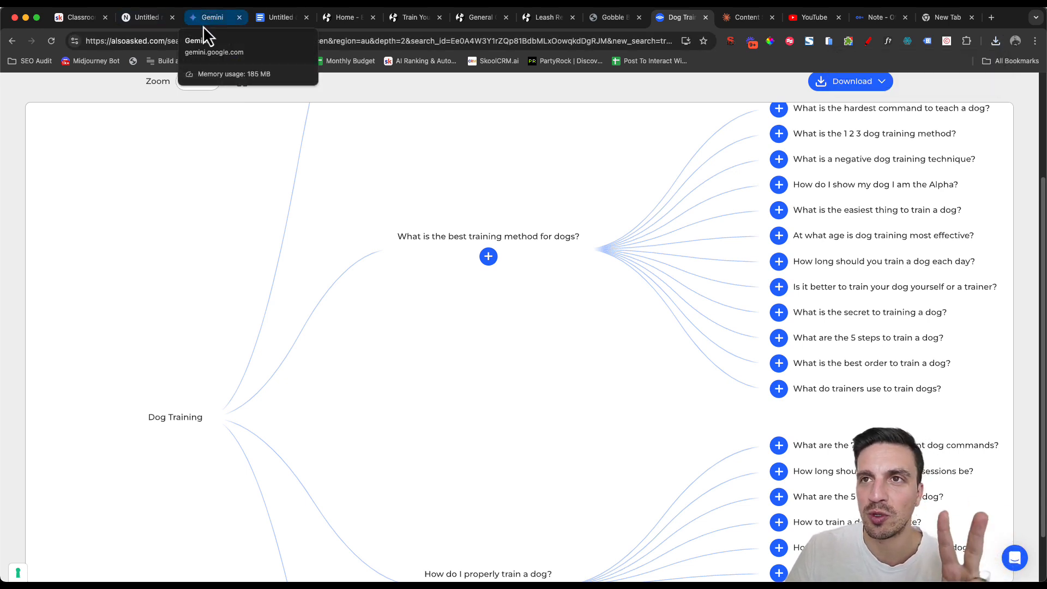
In Gemini, attach the downloaded question map PNG and get its questions listed.
{"action": "left_click", "coordinate": [213, 16]}
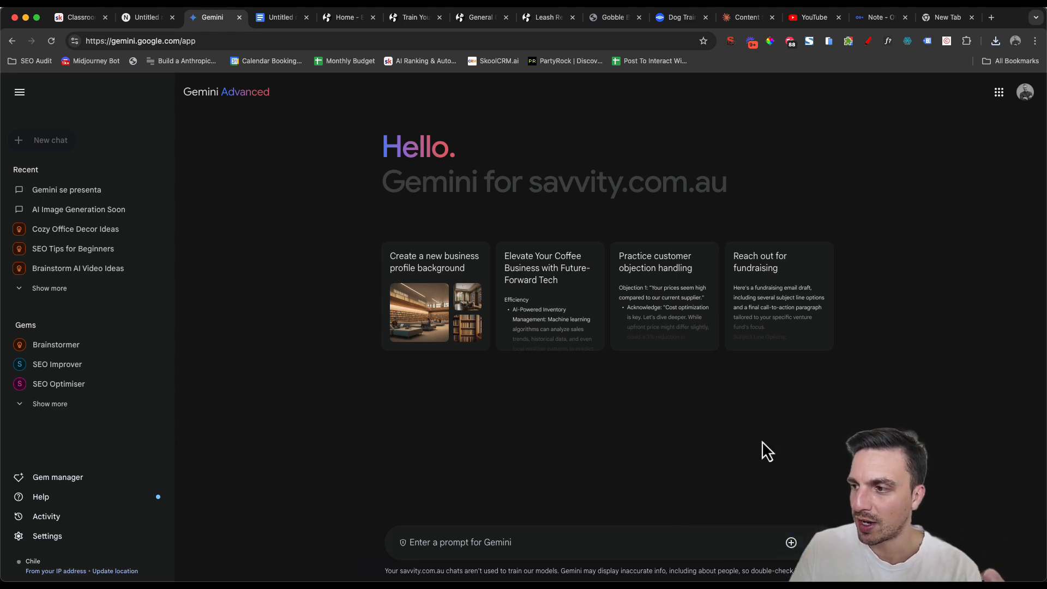
{"action": "left_click", "coordinate": [791, 542]}
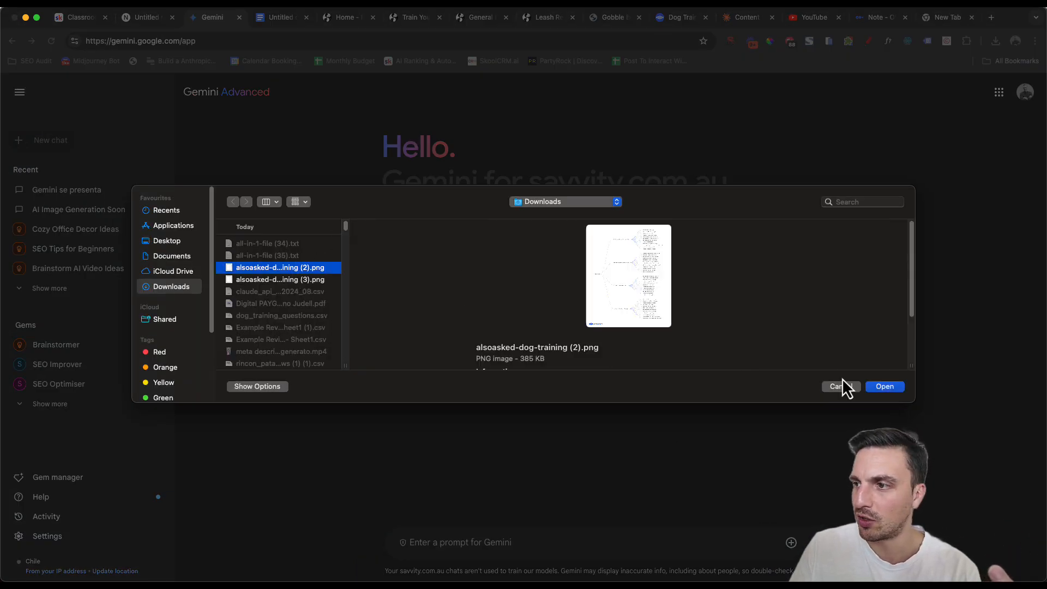
{"action": "left_click", "coordinate": [884, 386]}
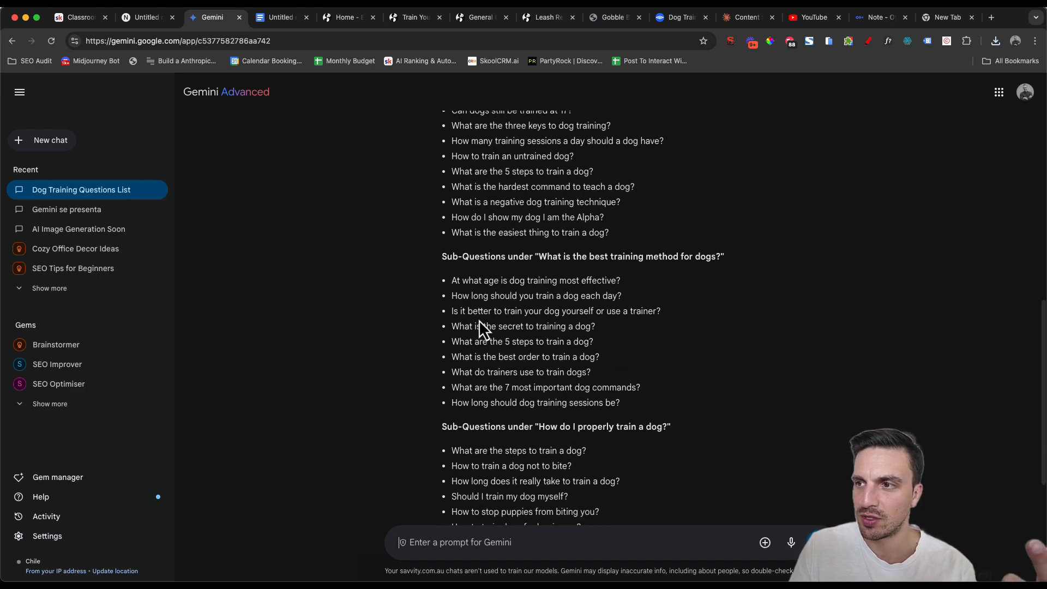
{"action": "scroll", "scroll_direction": "down", "scroll_amount": 3}
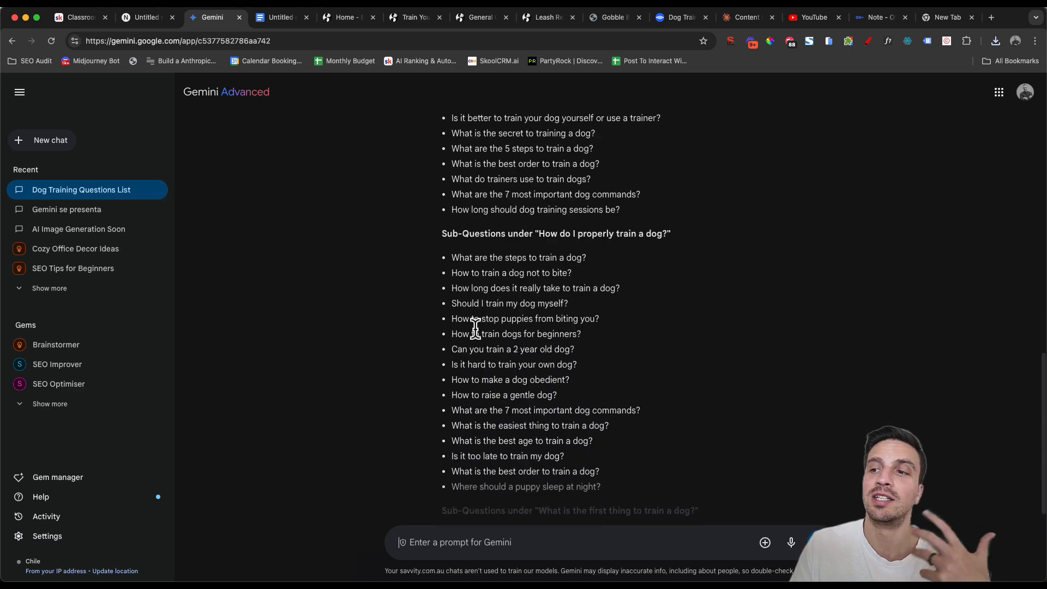
Copy Gemini's question list and start a Copied text source in NotebookLM.
{"action": "scroll", "scroll_direction": "down", "scroll_amount": 3}
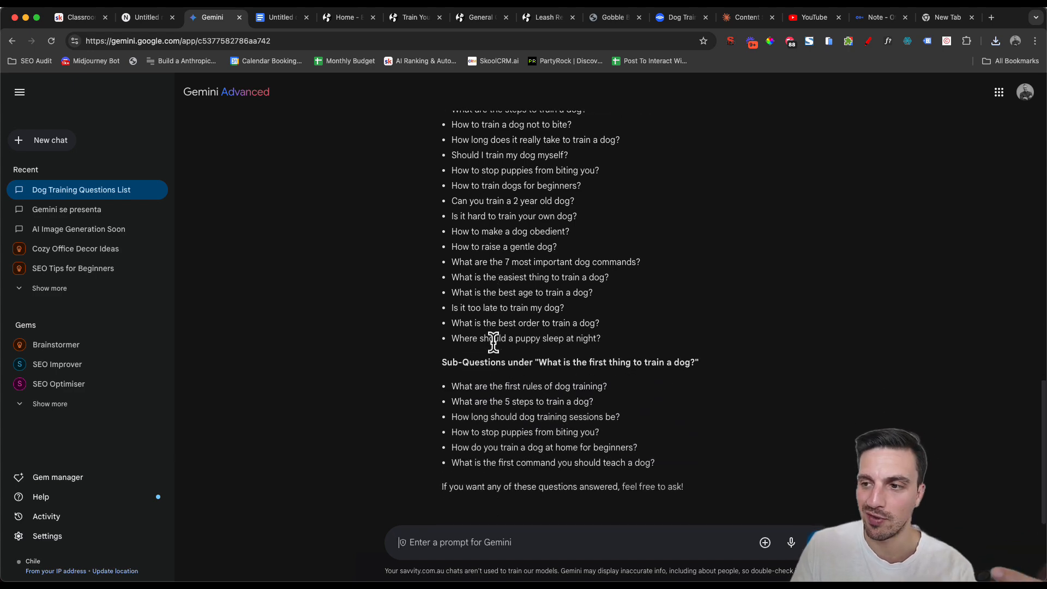
{"action": "left_click_drag", "start_coordinate": [451, 386], "coordinate": [654, 463]}
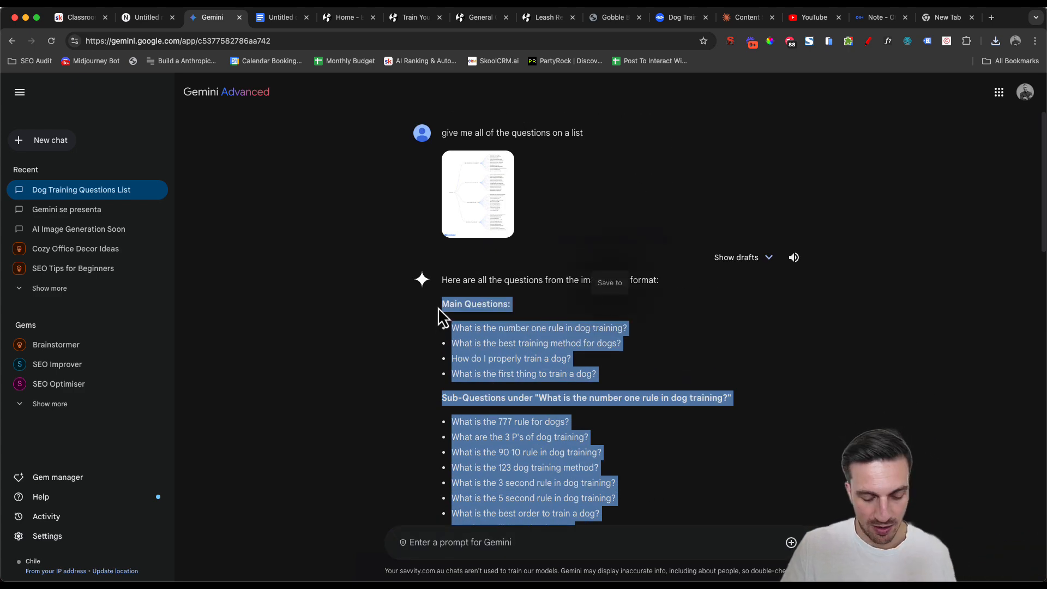
{"action": "left_click", "coordinate": [144, 17]}
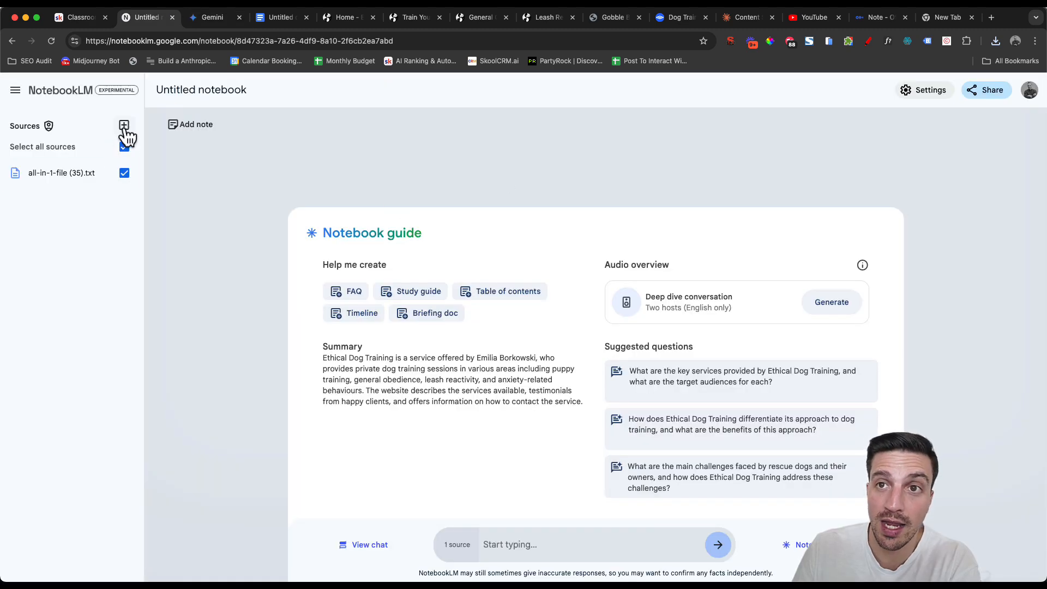
{"action": "left_click", "coordinate": [123, 125]}
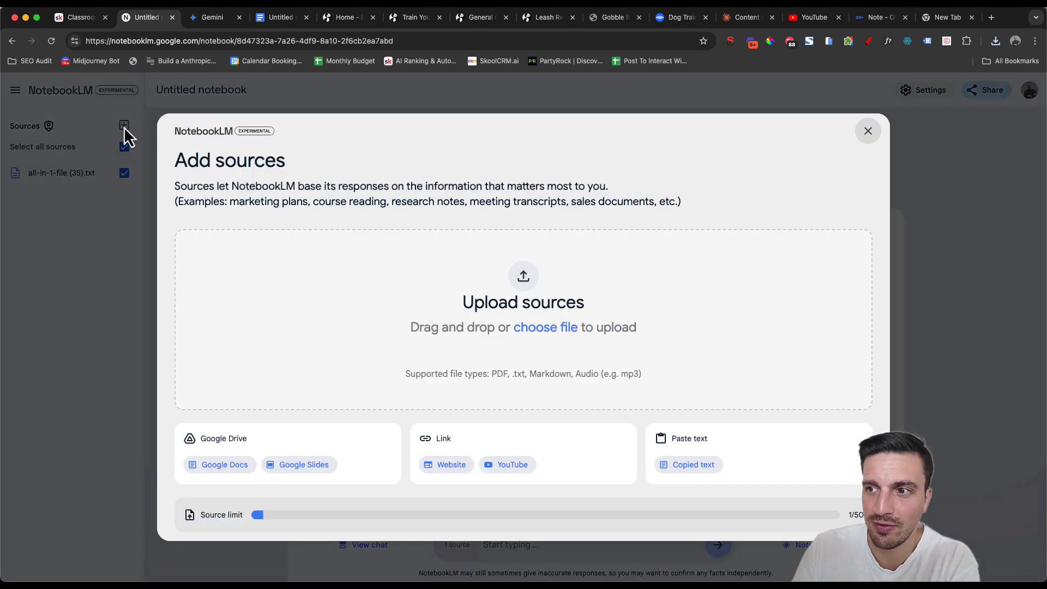
{"action": "left_click", "coordinate": [692, 464]}
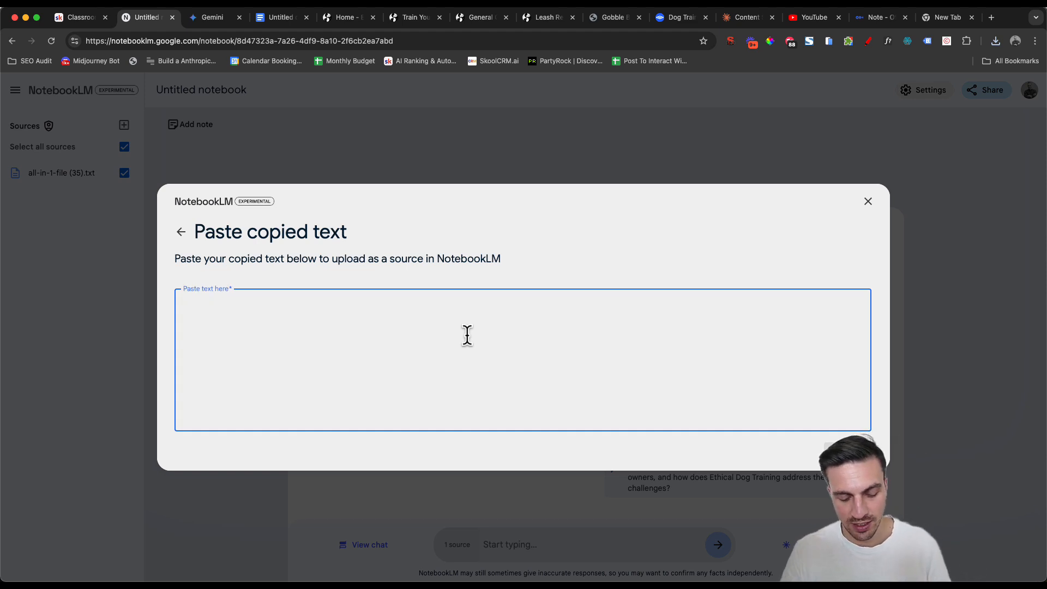
Insert the list as a source headed 'FAQ ... training in Australia' starting 'What is the best order to train a dog?'.
{"action": "type", "text": "FAQs about dog"}
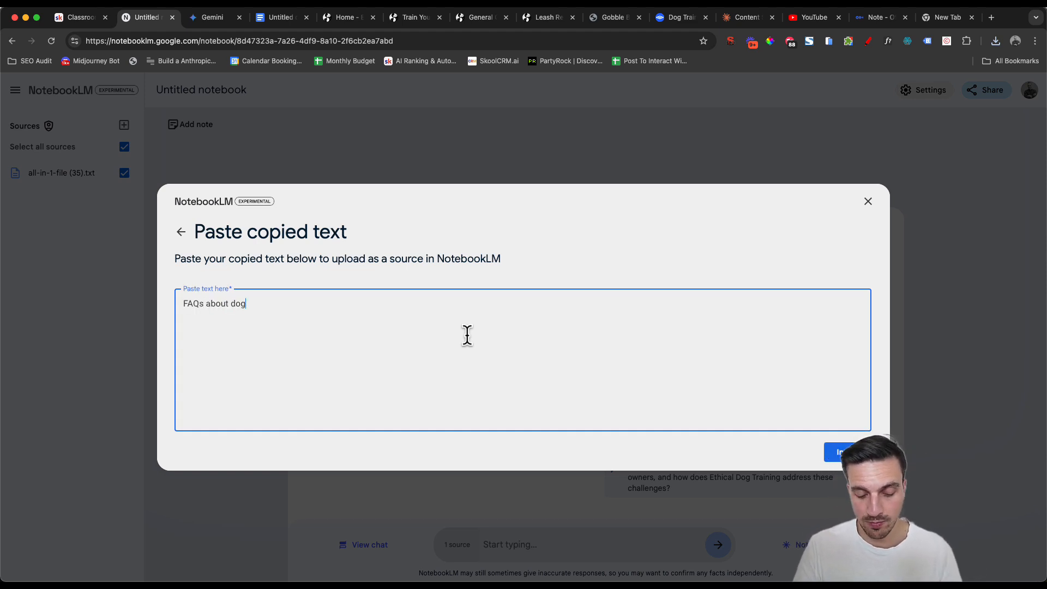
{"action": "type", "text": "training in Austral"}
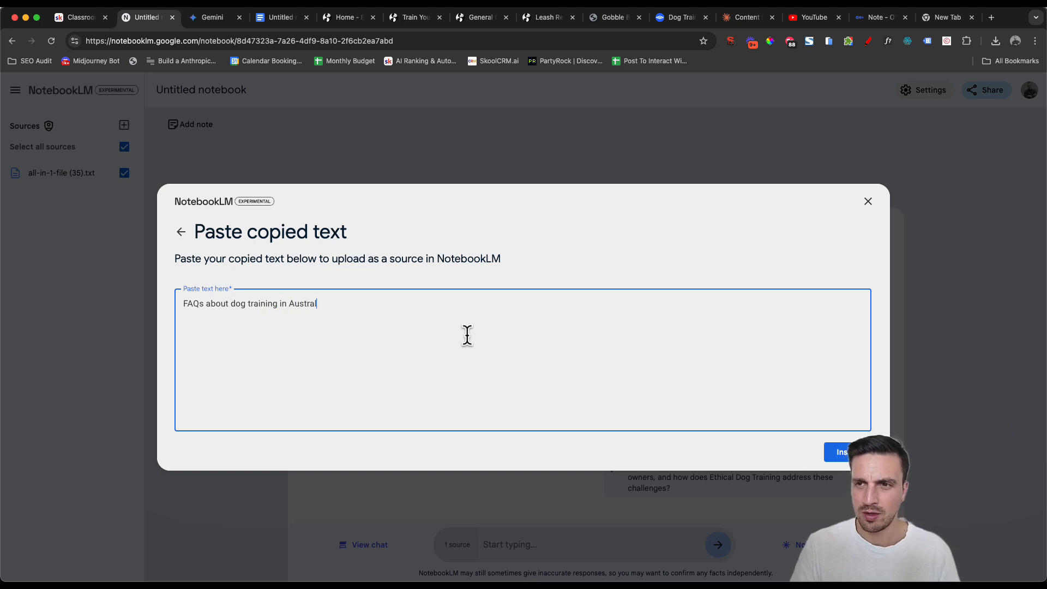
{"action": "type", "text": "What is the best order to train a dog?"}
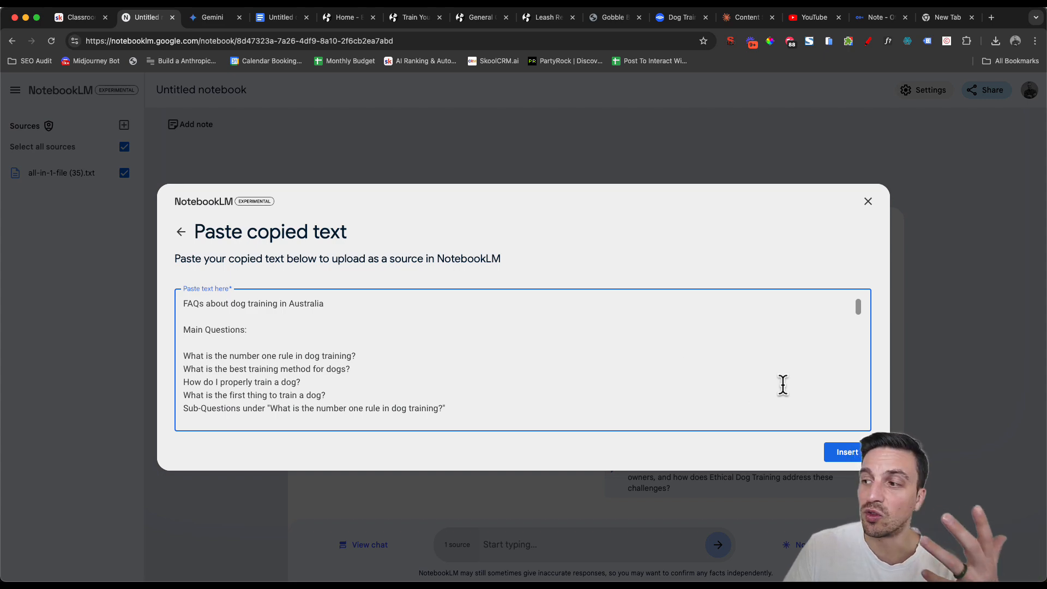
{"action": "left_click", "coordinate": [846, 451]}
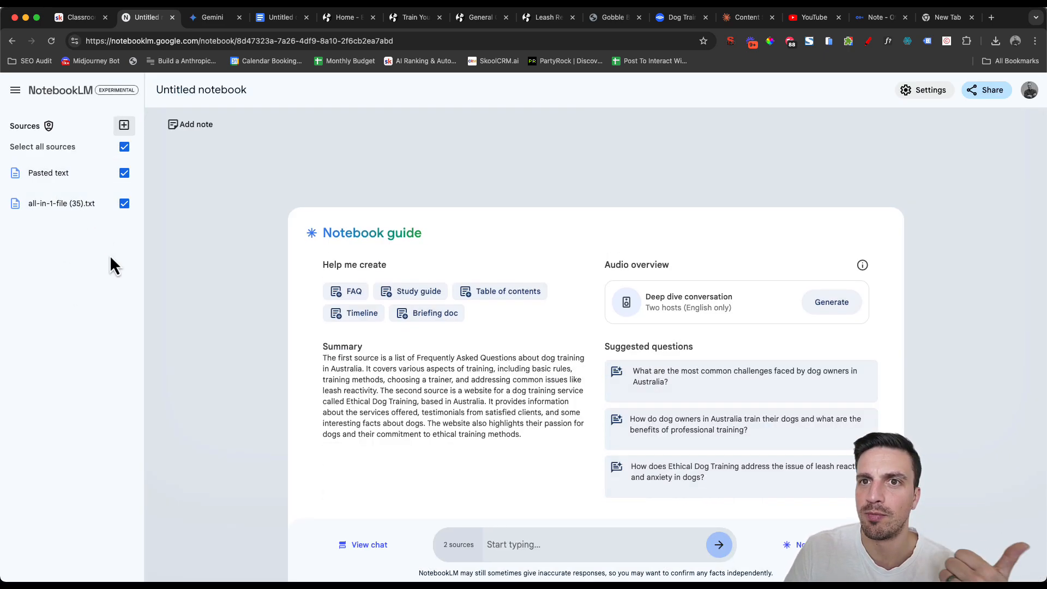
{"action": "mouse_move", "coordinate": [539, 494]}
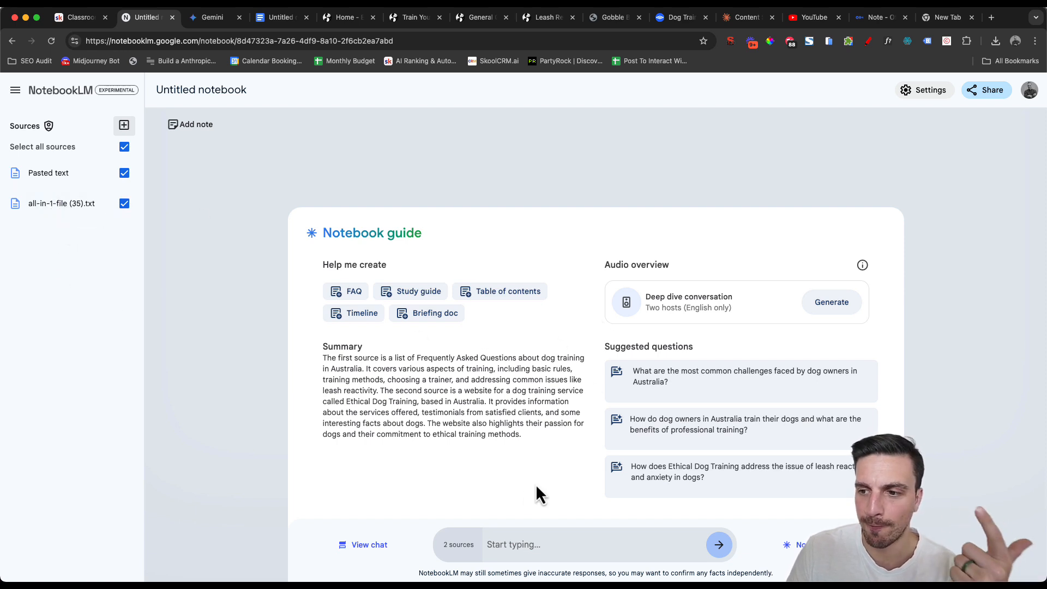
{"action": "mouse_move", "coordinate": [529, 500]}
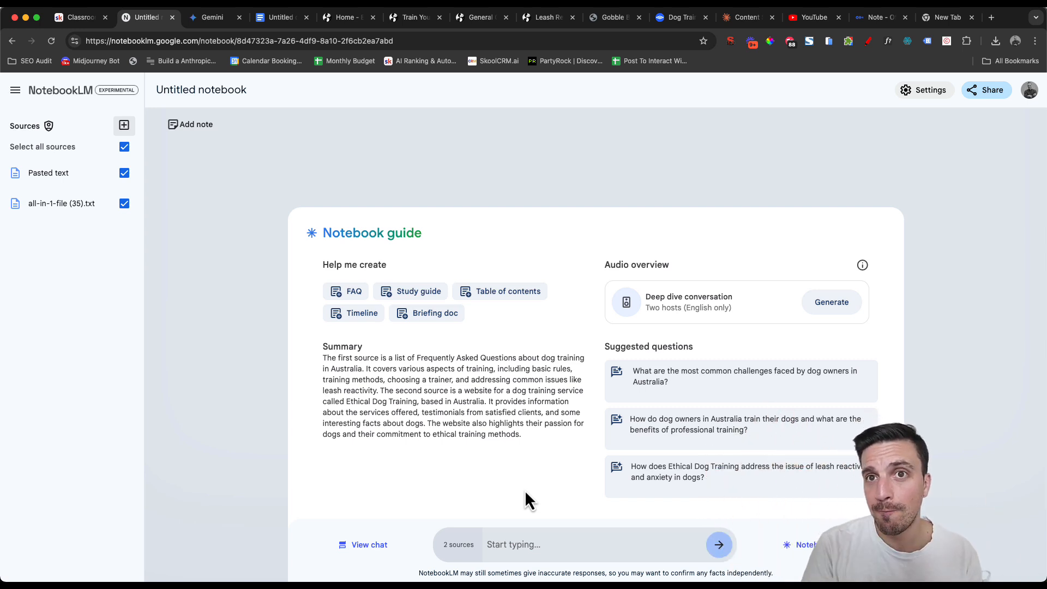
{"action": "mouse_move", "coordinate": [23, 282]}
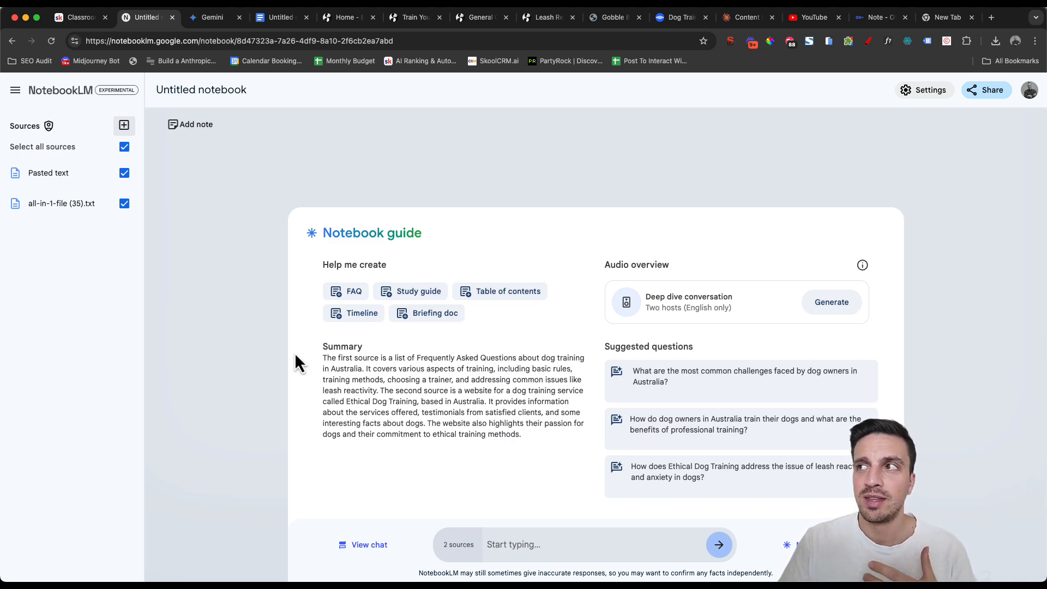
Switch to the Claude chat showing the Ethical Dog Training Quiz preview.
{"action": "left_click", "coordinate": [744, 16]}
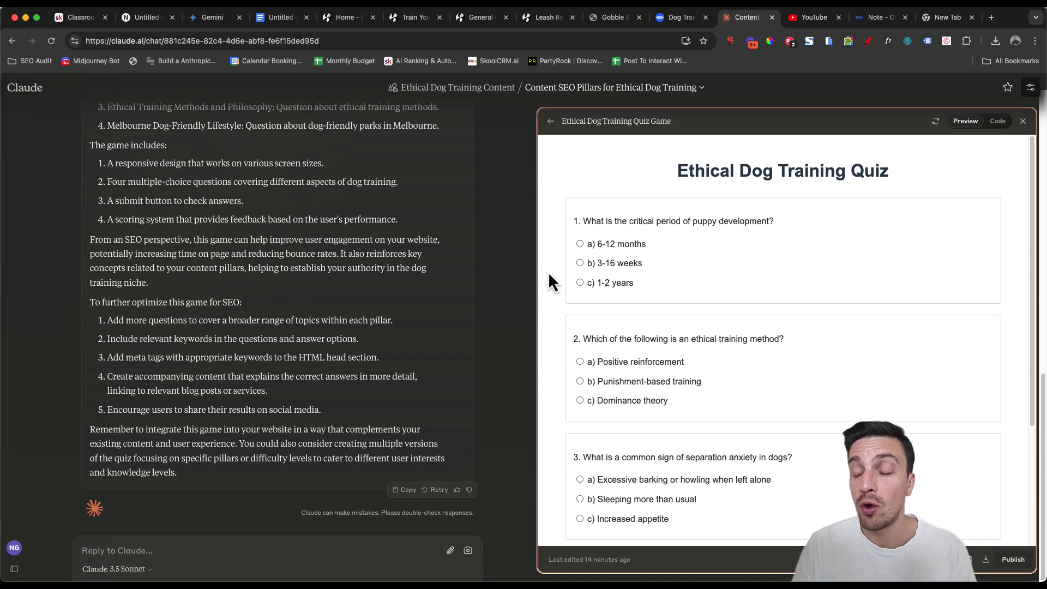
{"action": "mouse_move", "coordinate": [651, 151]}
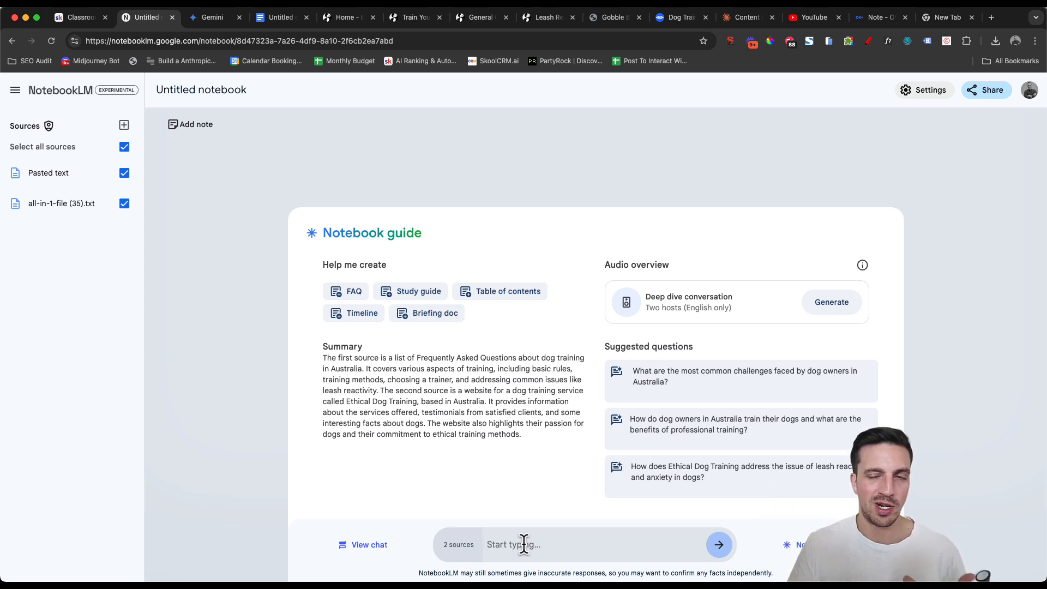
Send the prompt ending 'why we have those sub pillars there for the business.' to the notebook chat.
{"action": "type", "text": "why we have those sub pillars there for the business."}
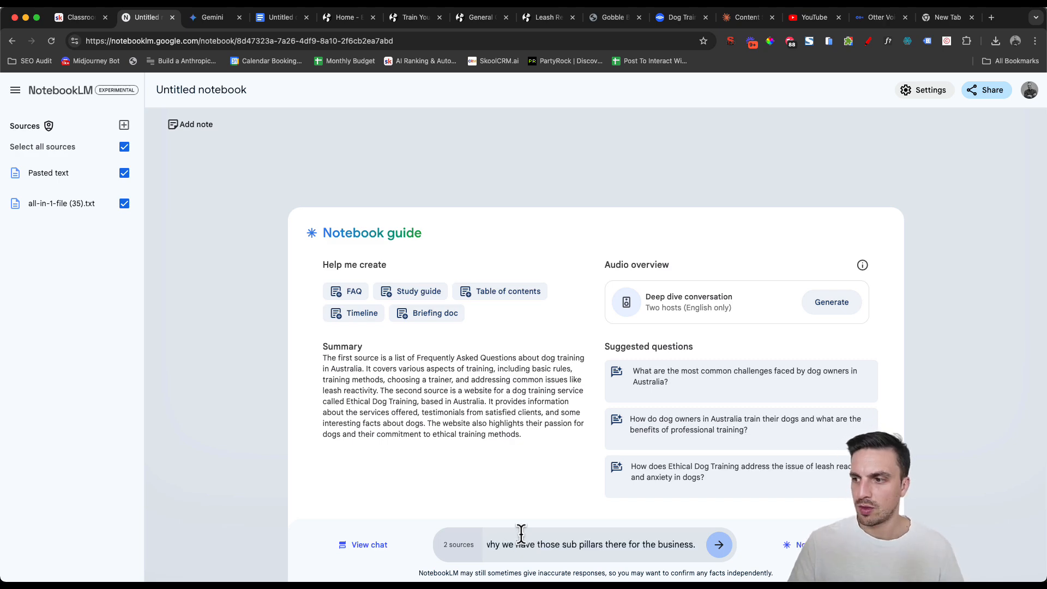
{"action": "left_click", "coordinate": [718, 544]}
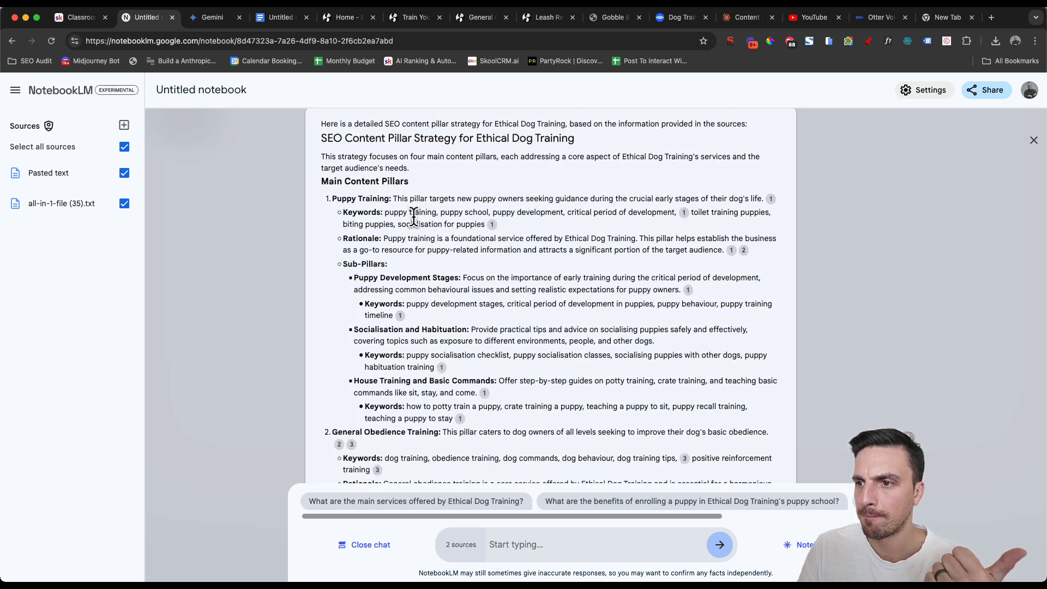
{"action": "scroll", "scroll_direction": "down", "scroll_amount": 3}
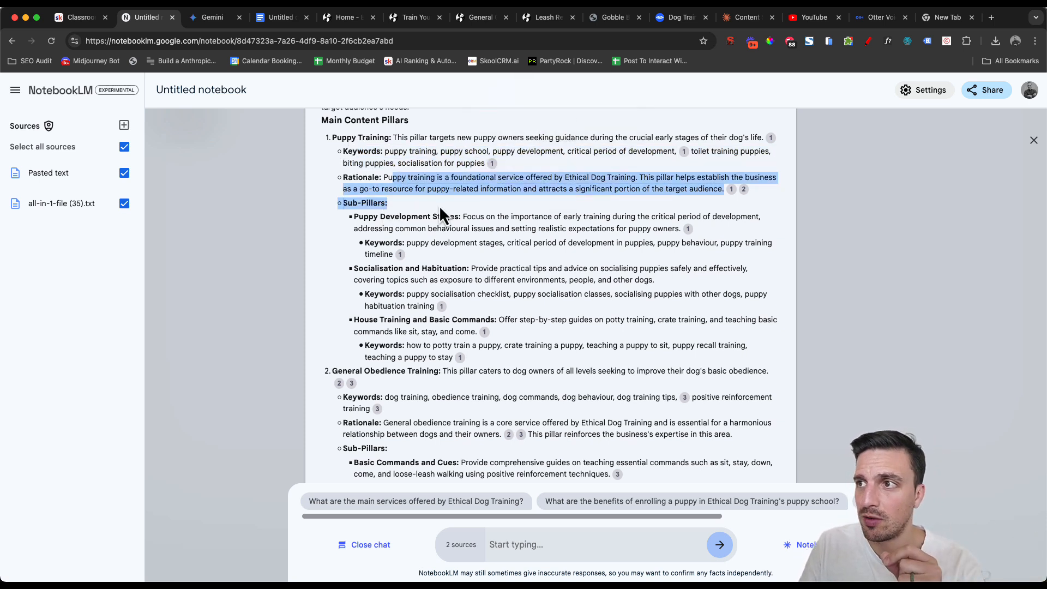
{"action": "scroll", "scroll_direction": "down", "scroll_amount": 3}
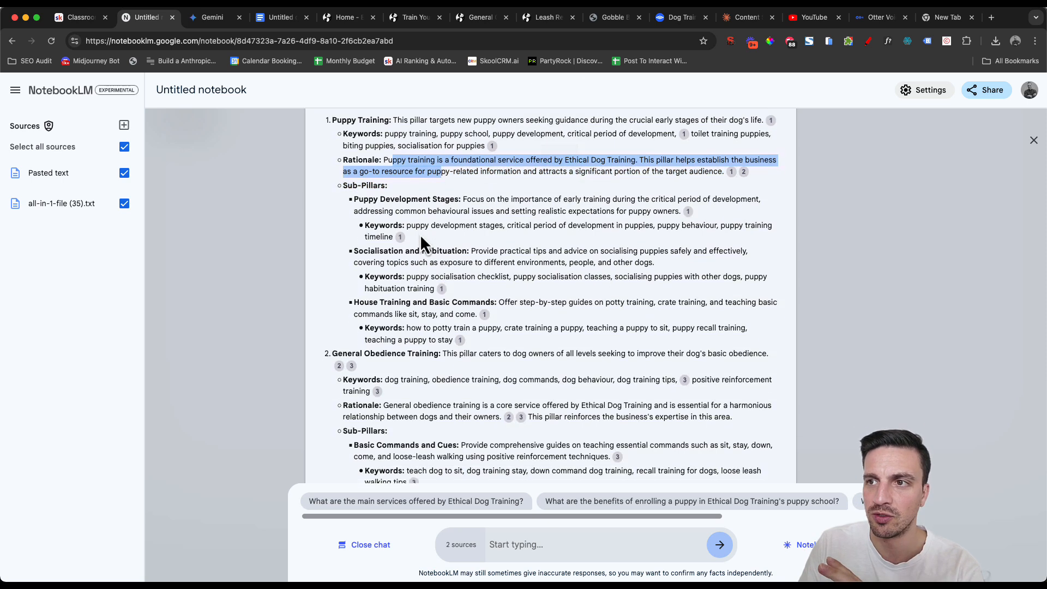
{"action": "scroll", "scroll_direction": "down", "scroll_amount": 3}
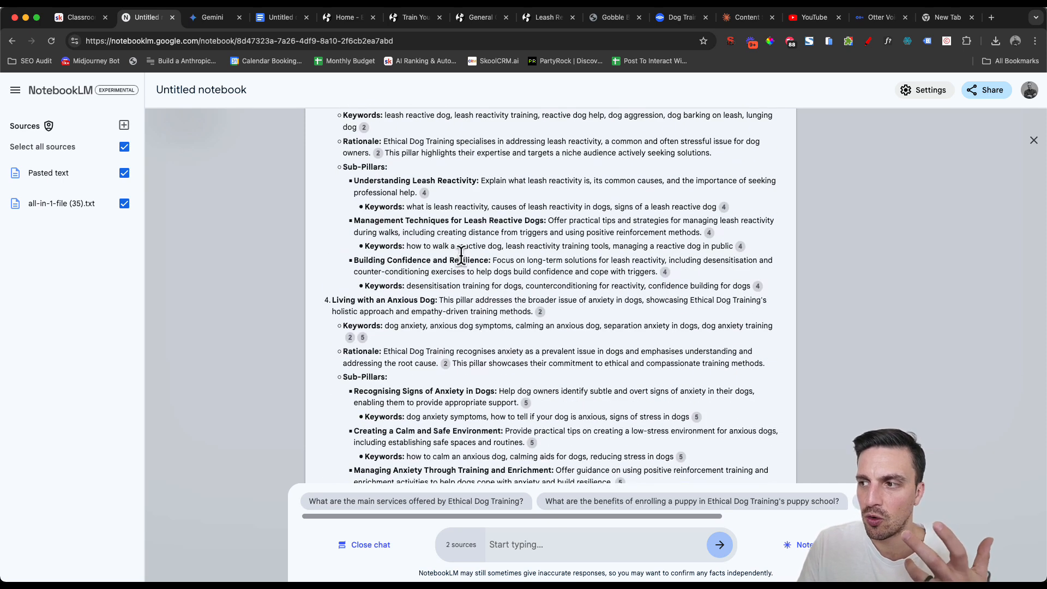
{"action": "scroll", "scroll_direction": "down", "scroll_amount": 3}
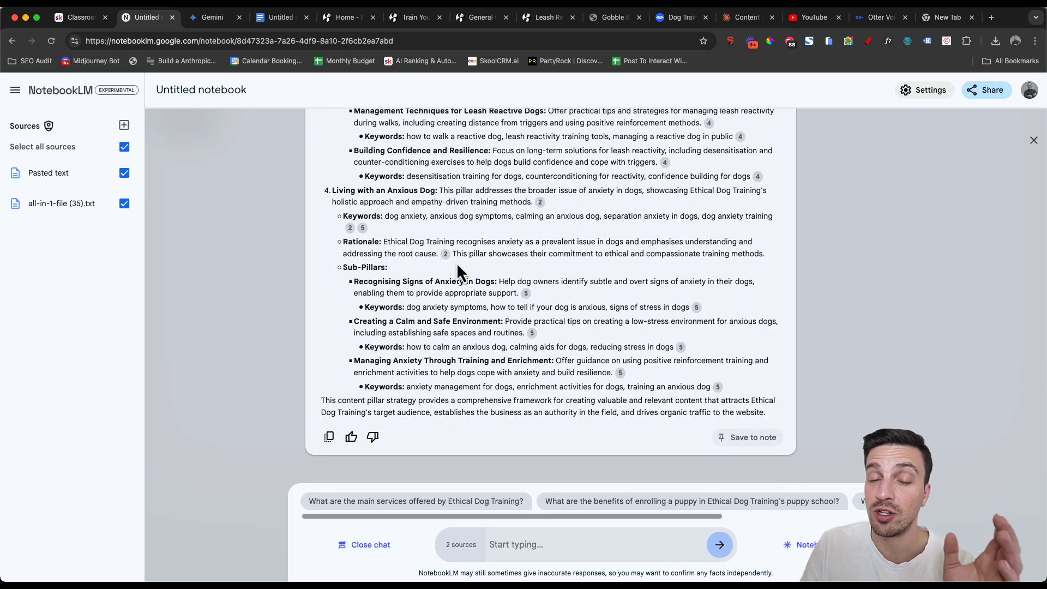
{"action": "mouse_move", "coordinate": [361, 277]}
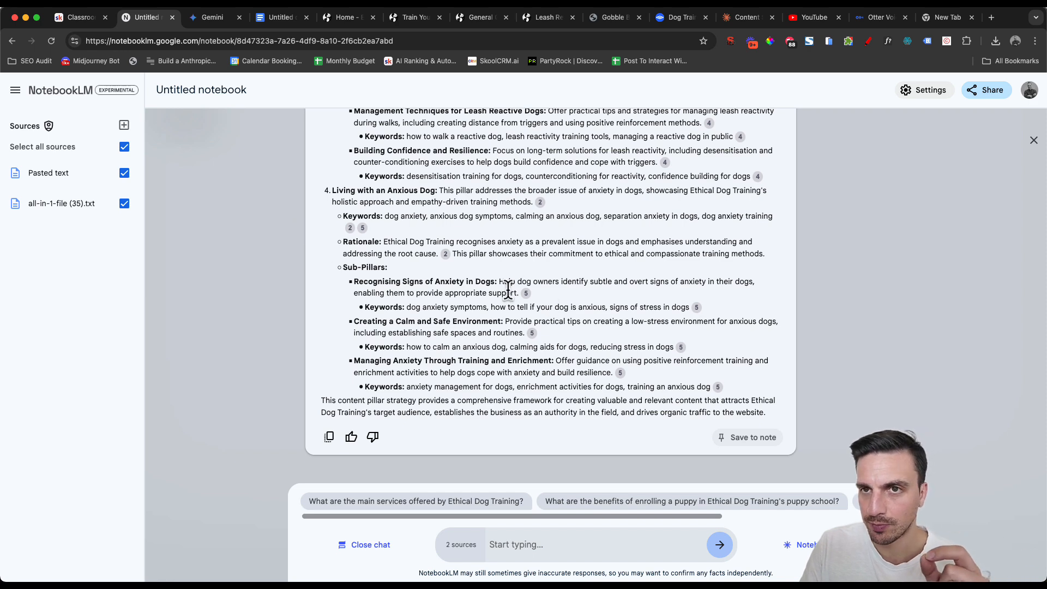
{"action": "mouse_move", "coordinate": [752, 437]}
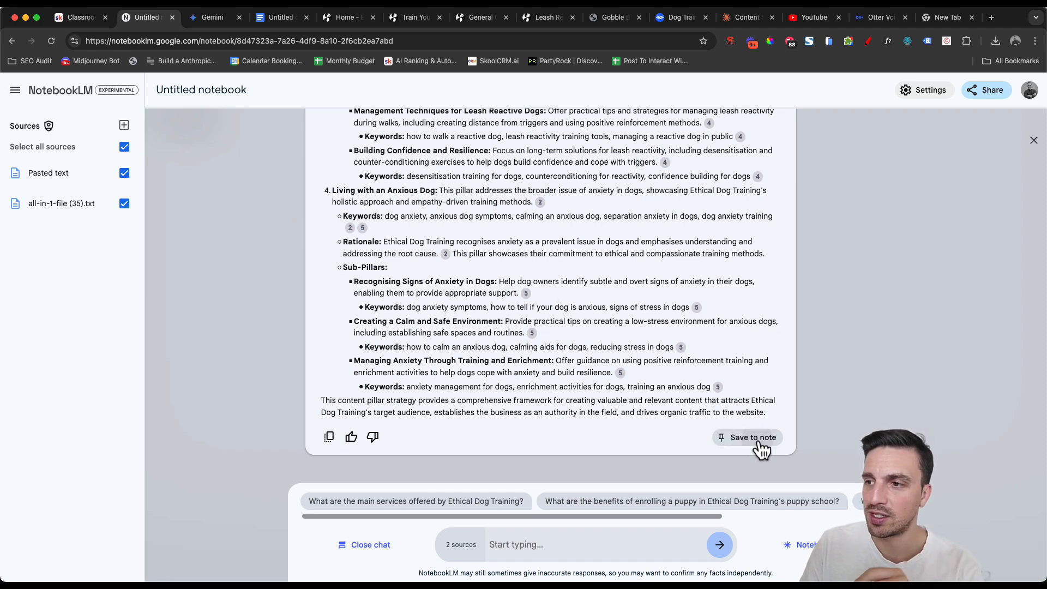
Save the content pillar strategy answer as a note and copy its text.
{"action": "left_click", "coordinate": [751, 437]}
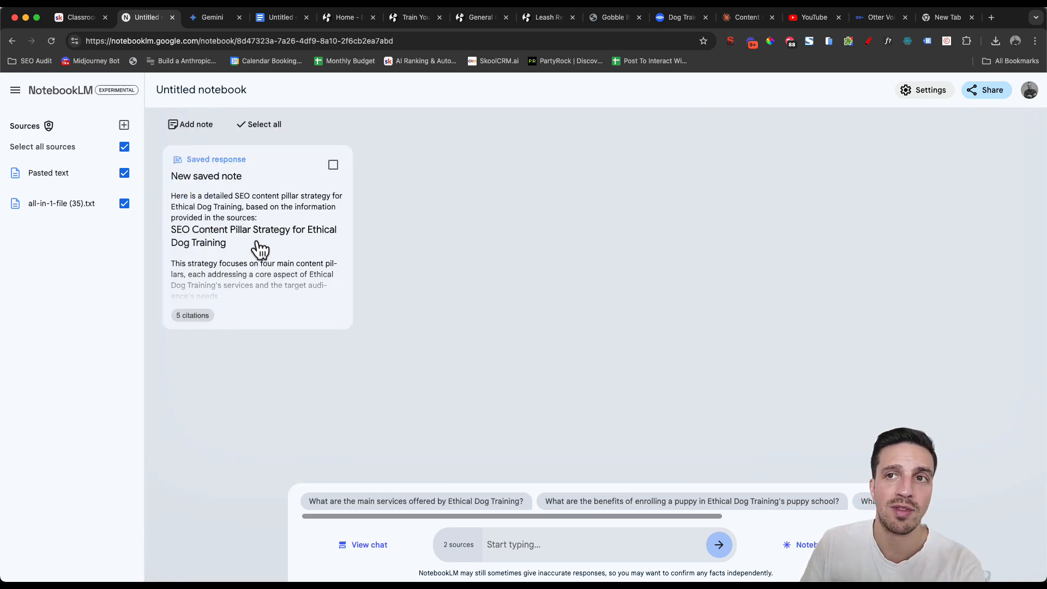
{"action": "left_click", "coordinate": [333, 164]}
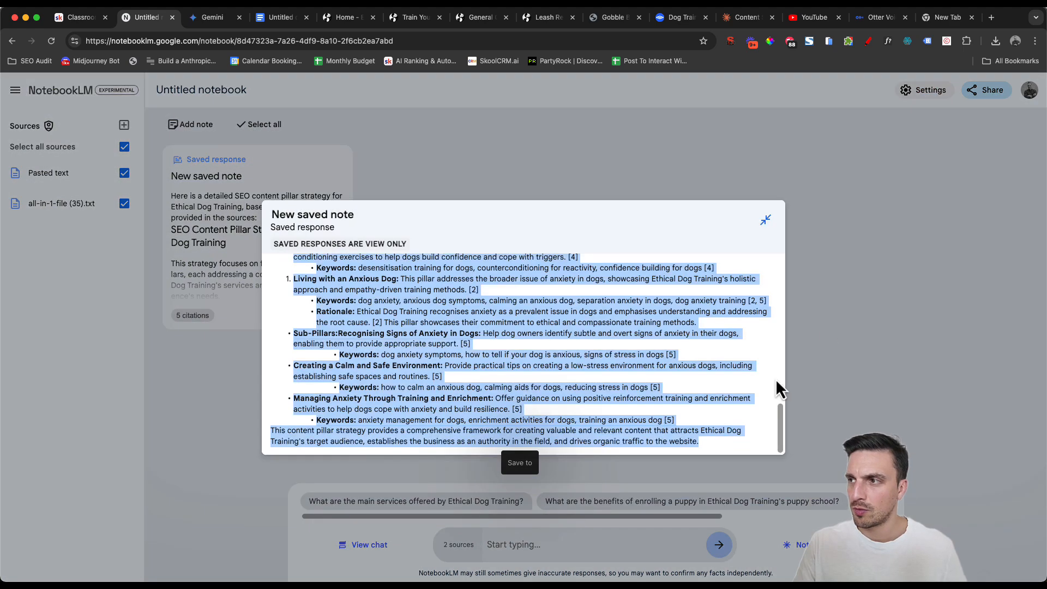
{"action": "left_click", "coordinate": [765, 220]}
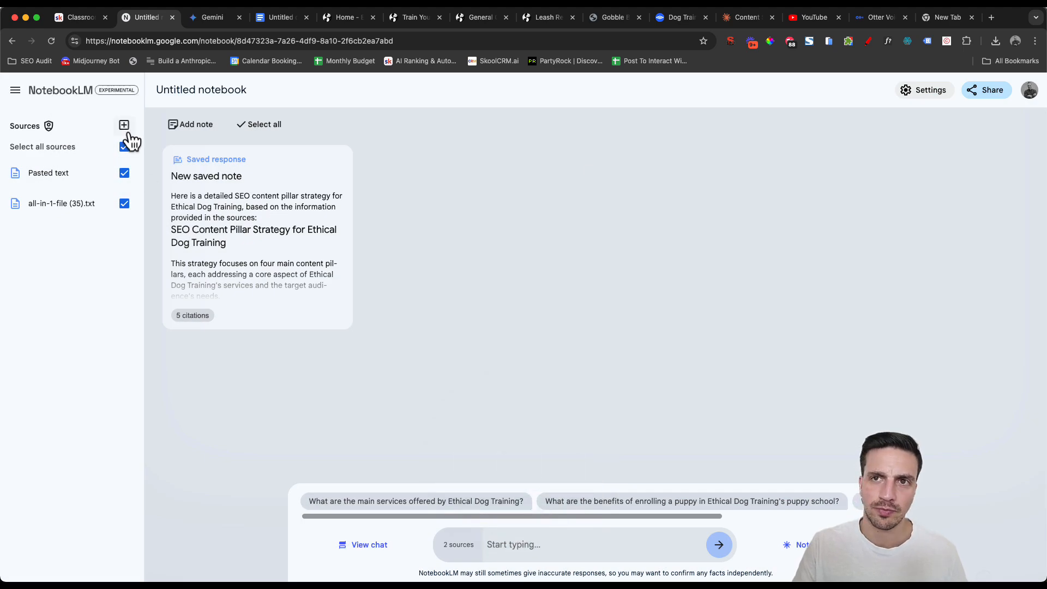
Insert the strategy text as a third Copied text source.
{"action": "left_click", "coordinate": [123, 124]}
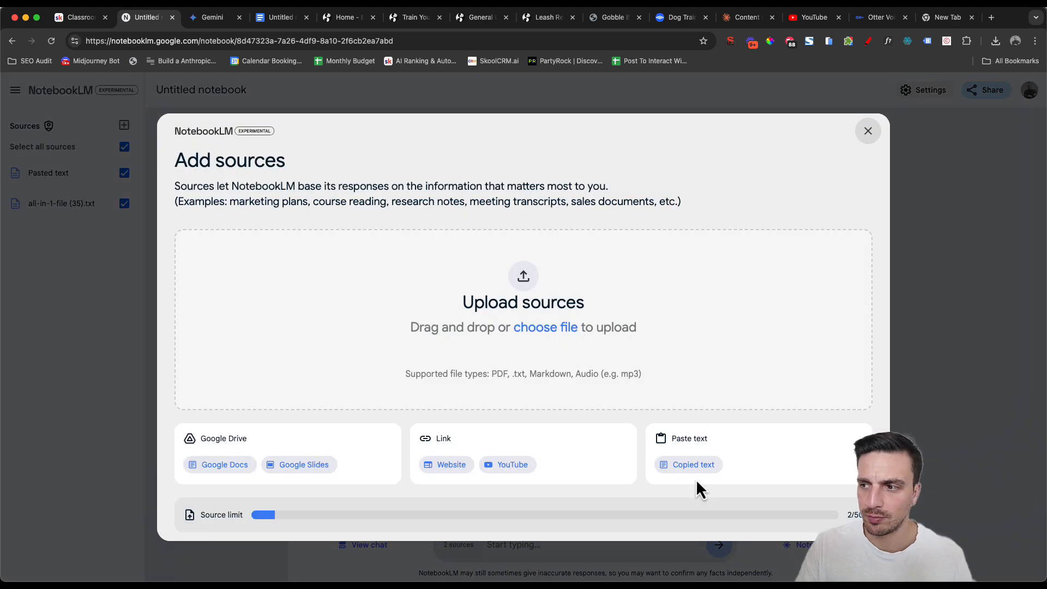
{"action": "left_click", "coordinate": [693, 464]}
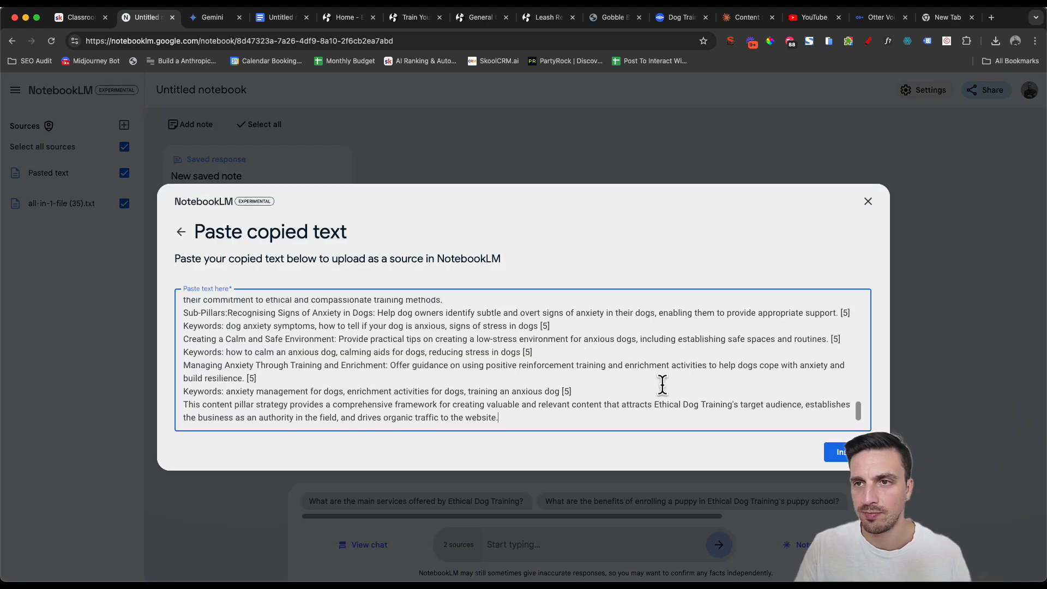
{"action": "left_click", "coordinate": [843, 451]}
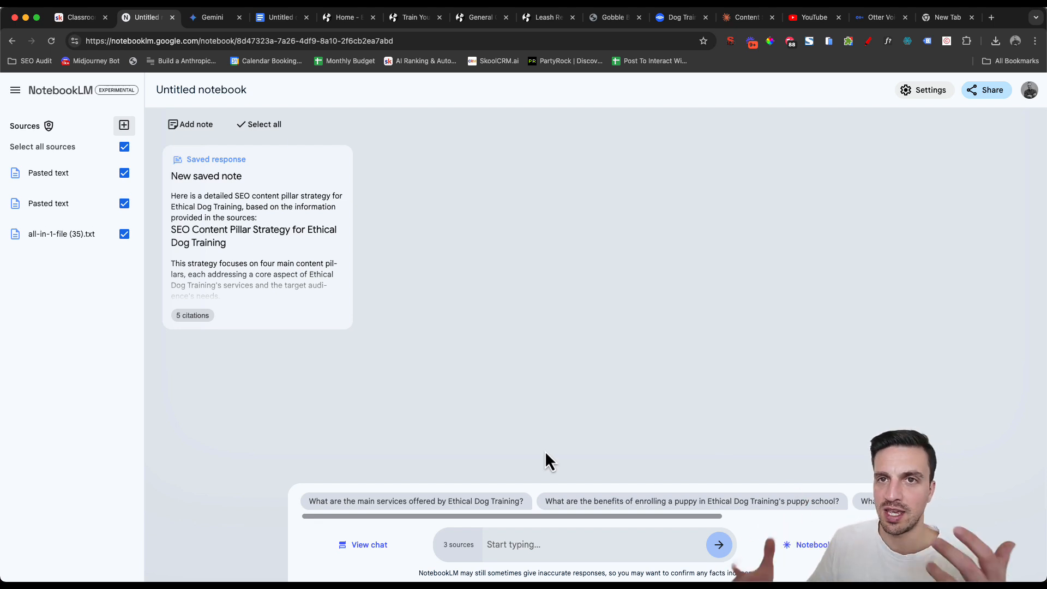
{"action": "mouse_move", "coordinate": [510, 450]}
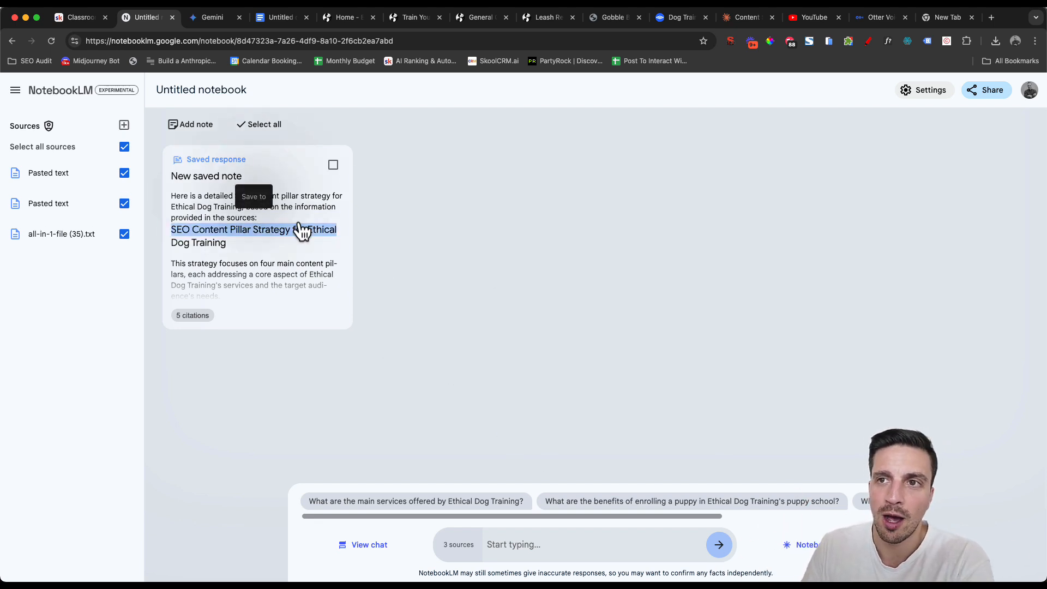
{"action": "mouse_move", "coordinate": [394, 227]}
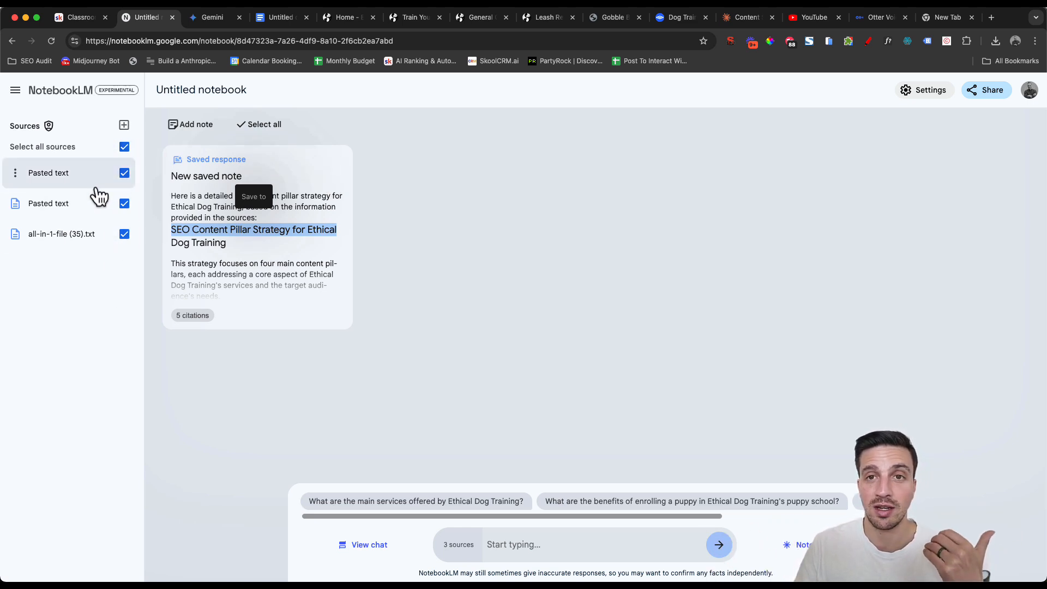
Rename the first pasted source to 'FAQs'.
{"action": "left_click", "coordinate": [124, 174]}
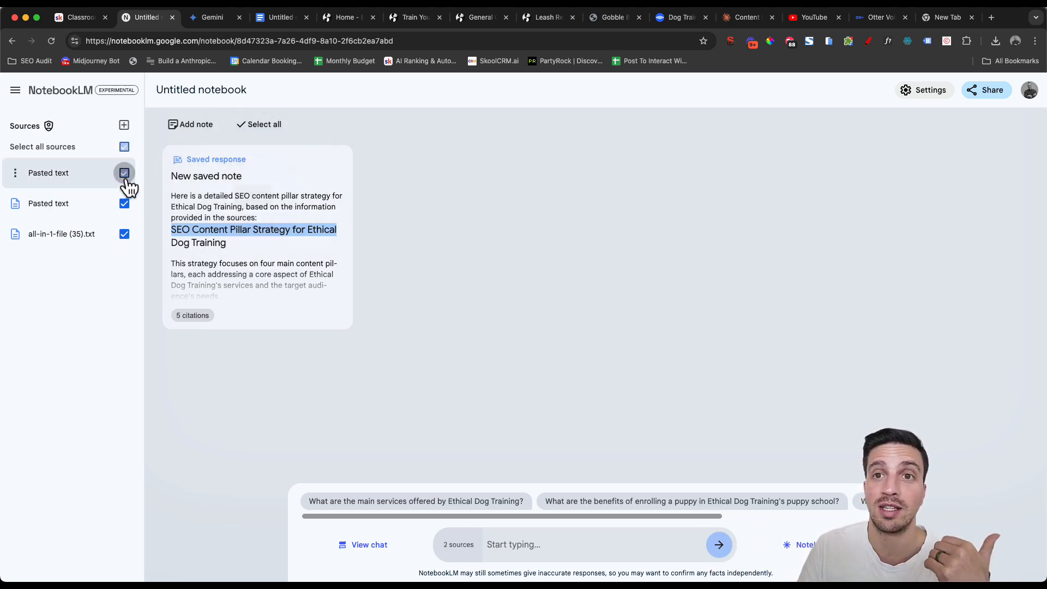
{"action": "left_click", "coordinate": [124, 173]}
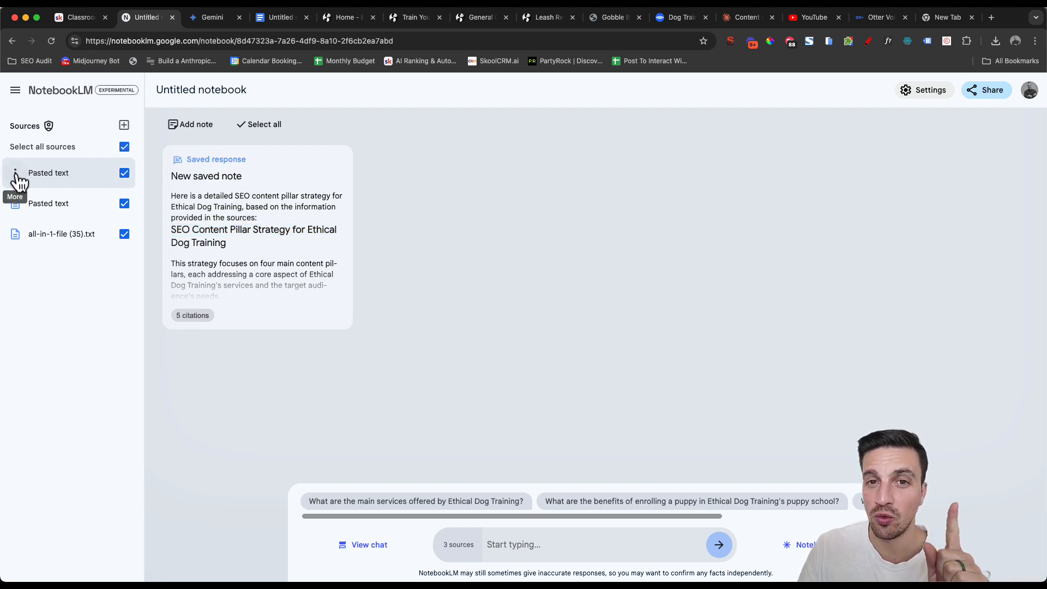
{"action": "left_click", "coordinate": [15, 173]}
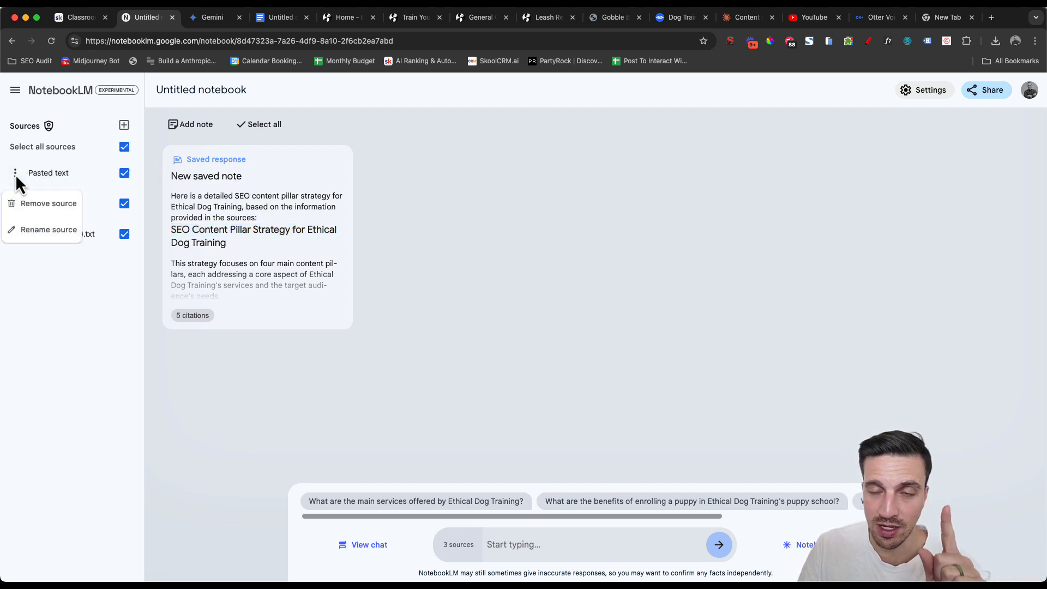
{"action": "left_click", "coordinate": [48, 230]}
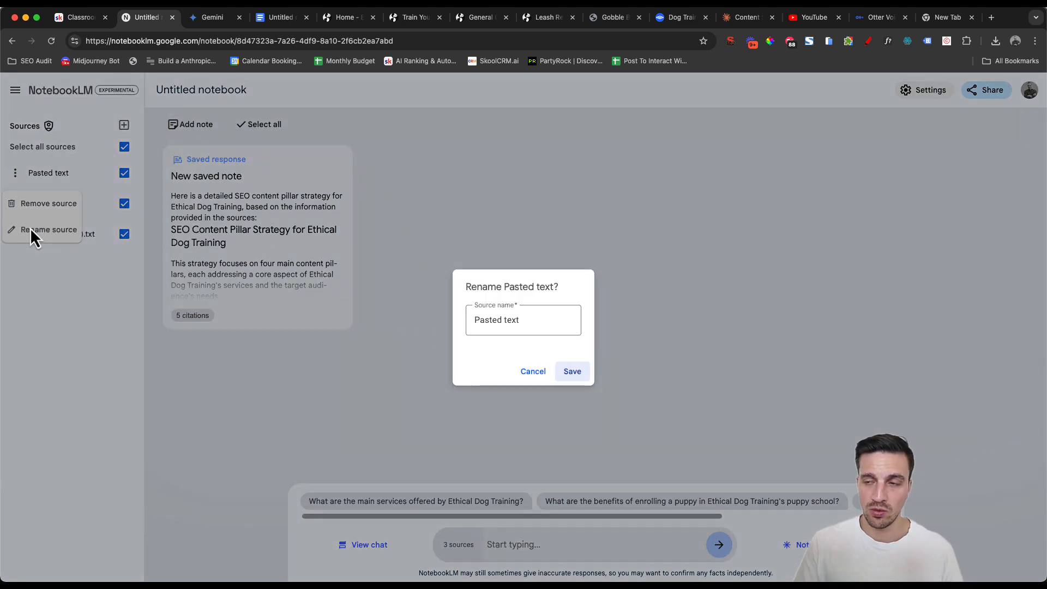
{"action": "left_click", "coordinate": [522, 319]}
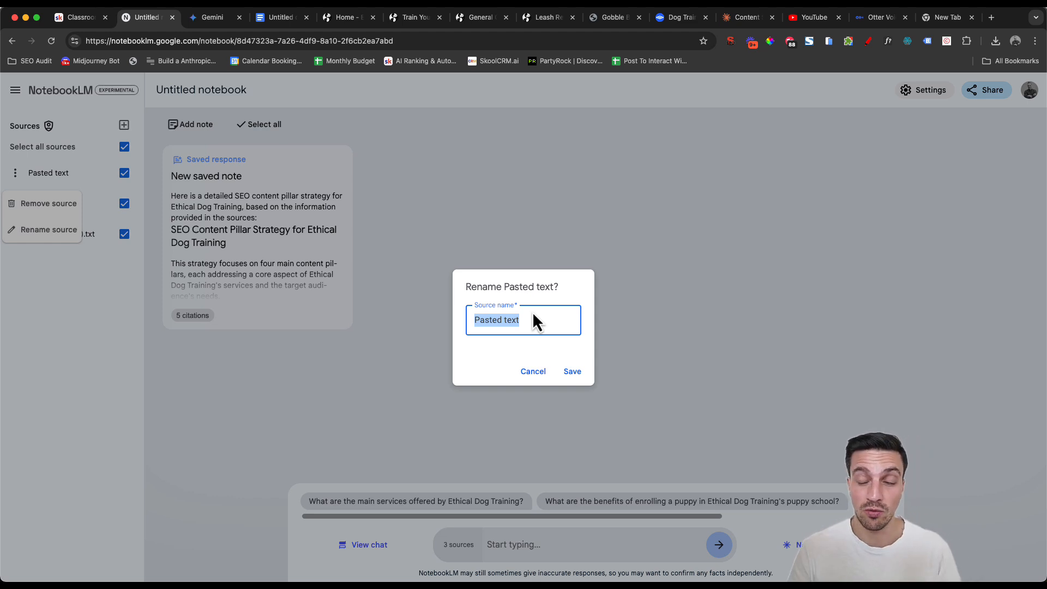
{"action": "left_click", "coordinate": [532, 371]}
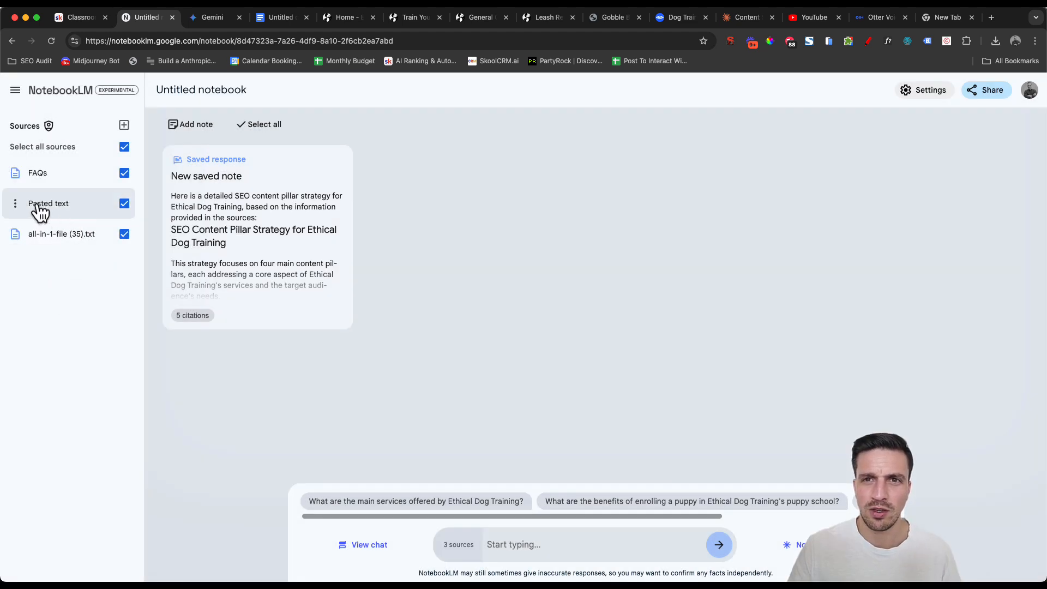
Rename the second source to 'SEO Content Pillars' and the all-in-1-file source to 'Website Data'.
{"action": "left_click", "coordinate": [48, 202]}
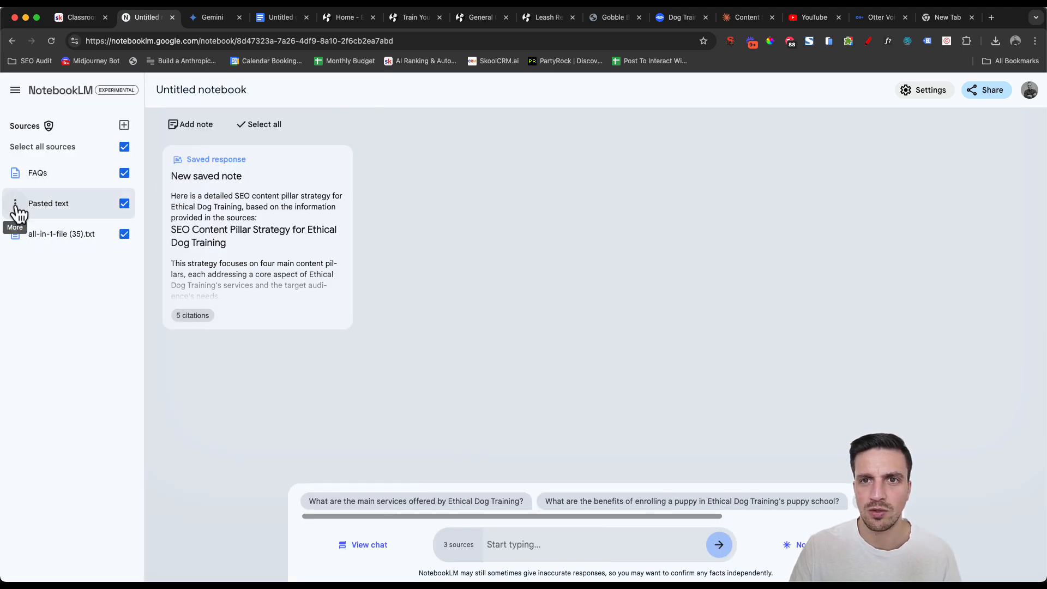
{"action": "left_click", "coordinate": [48, 260]}
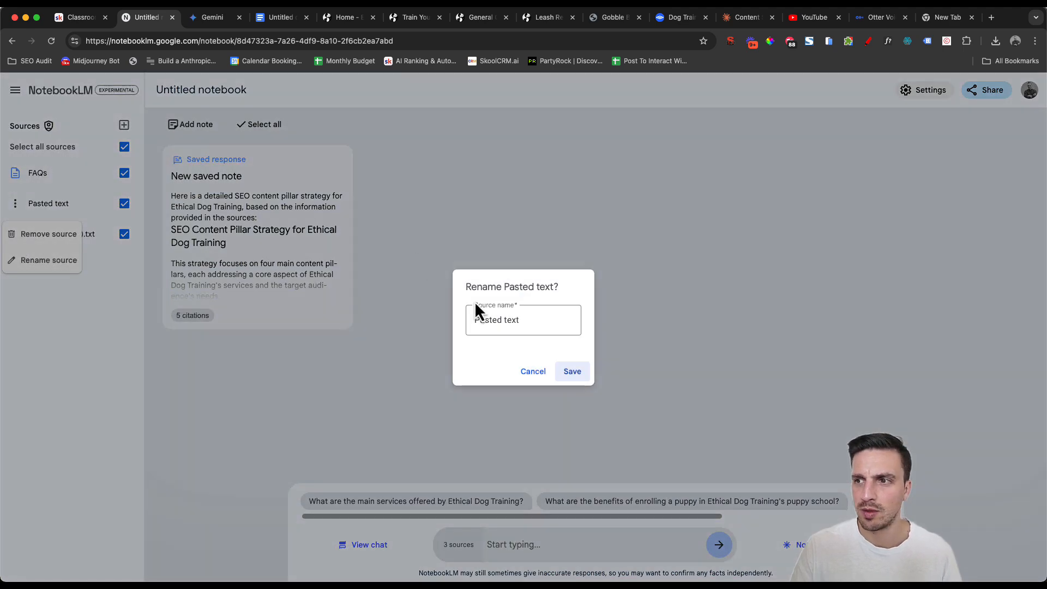
{"action": "left_click", "coordinate": [570, 371]}
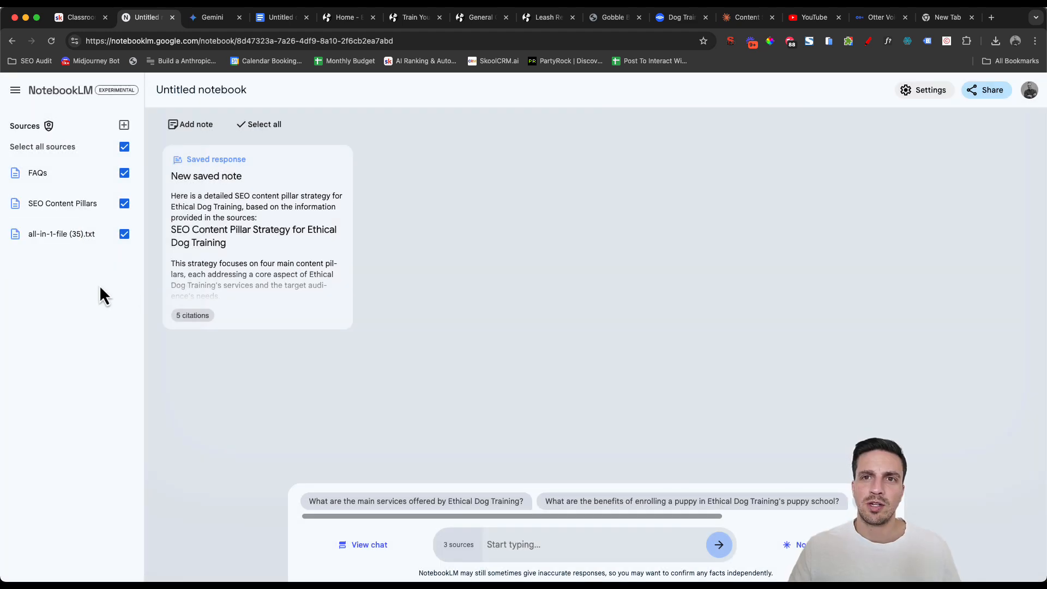
{"action": "mouse_move", "coordinate": [47, 194]}
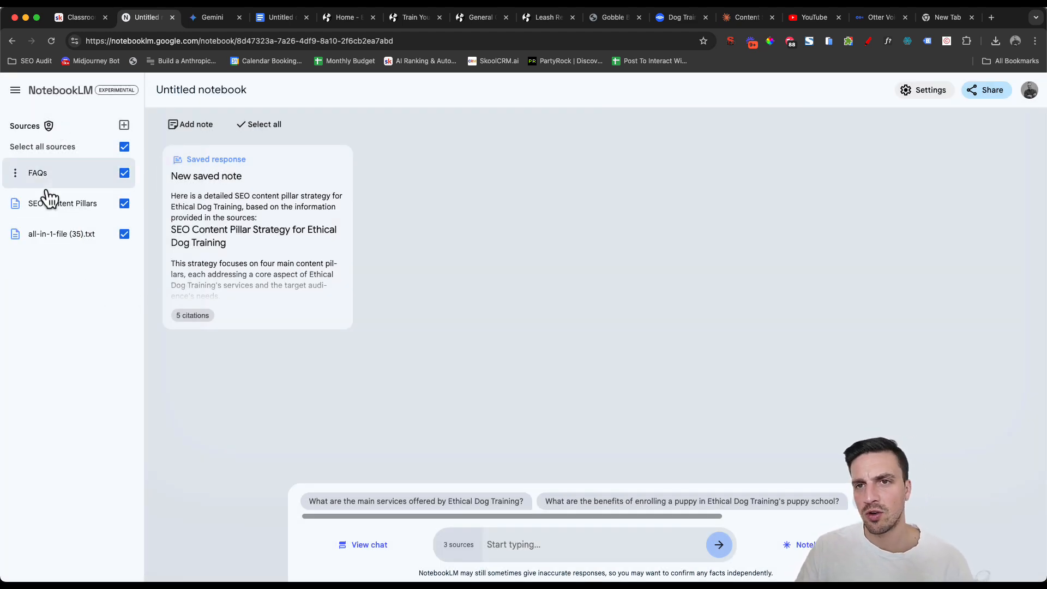
{"action": "left_click", "coordinate": [14, 233]}
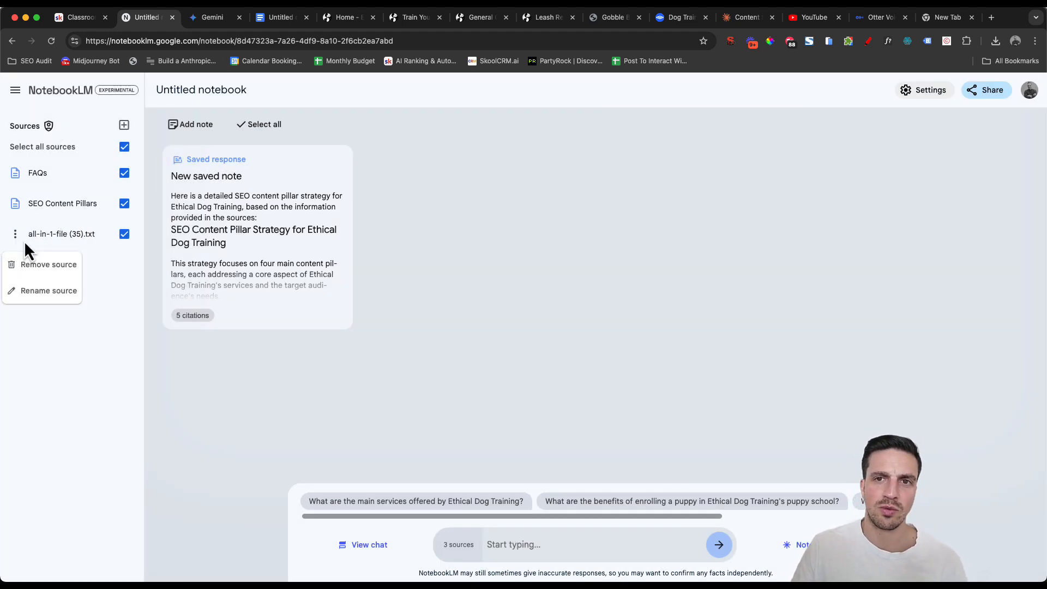
{"action": "left_click", "coordinate": [48, 290]}
{"action": "type", "text": "Website Data"}
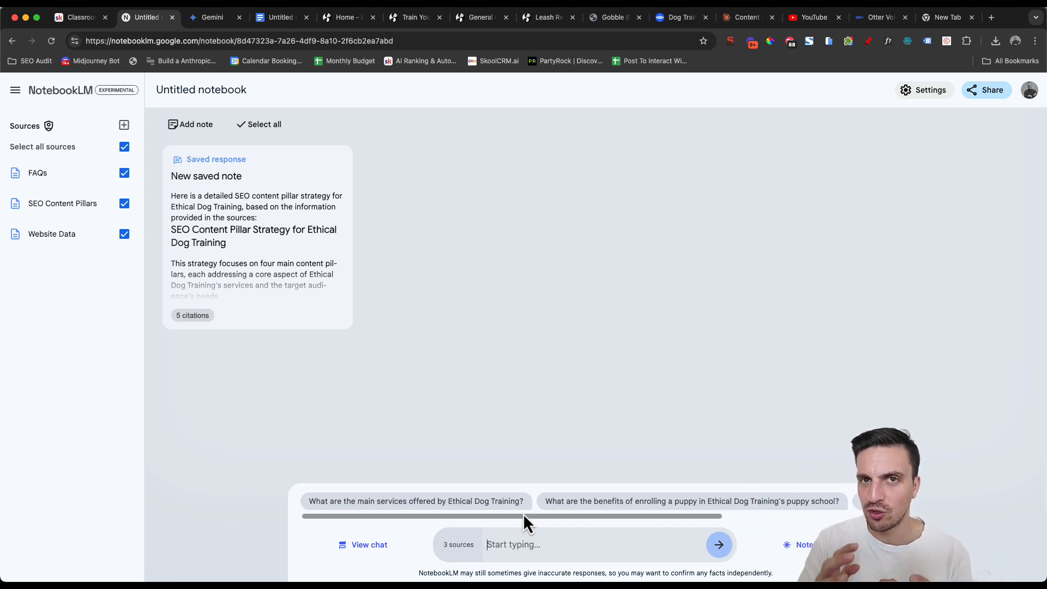
Review the blog topic ideas and draft a request for a 1200-word conversational Puppy Socialisation post.
{"action": "left_click", "coordinate": [362, 544]}
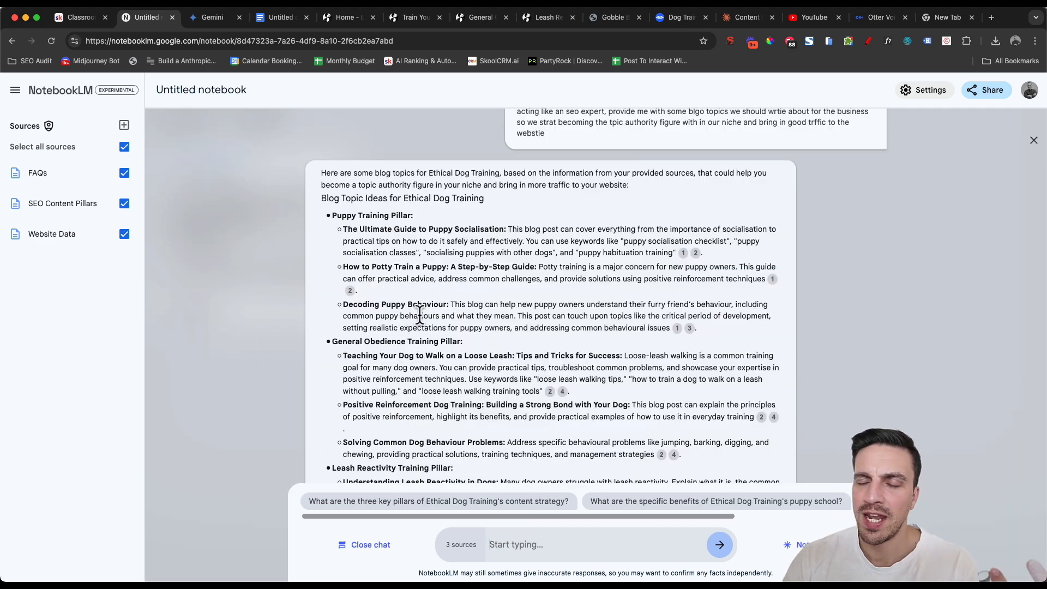
{"action": "mouse_move", "coordinate": [415, 228]}
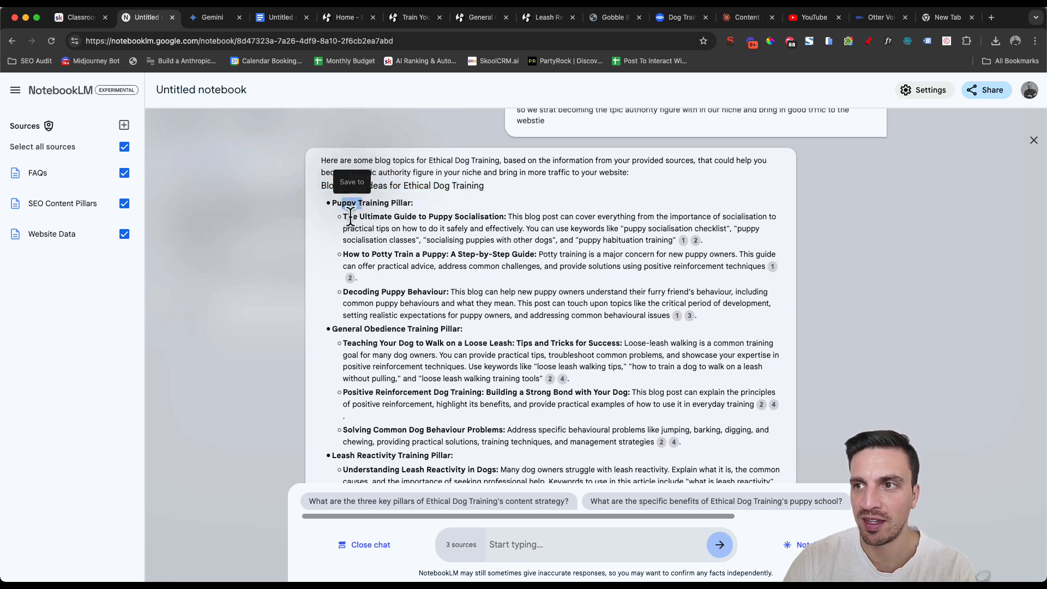
{"action": "left_click_drag", "start_coordinate": [342, 216], "coordinate": [412, 292]}
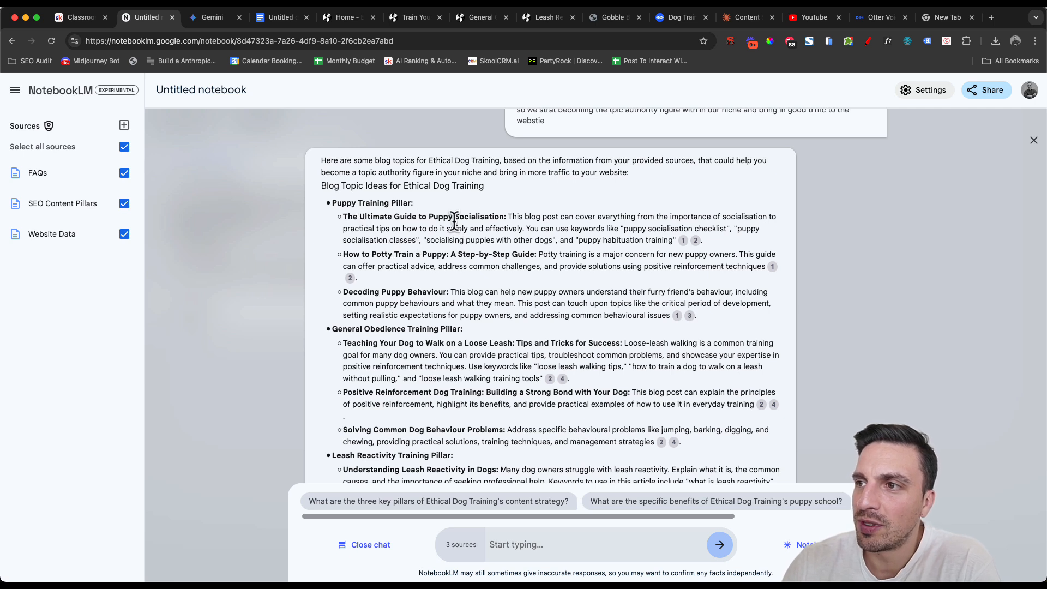
{"action": "mouse_move", "coordinate": [509, 221]}
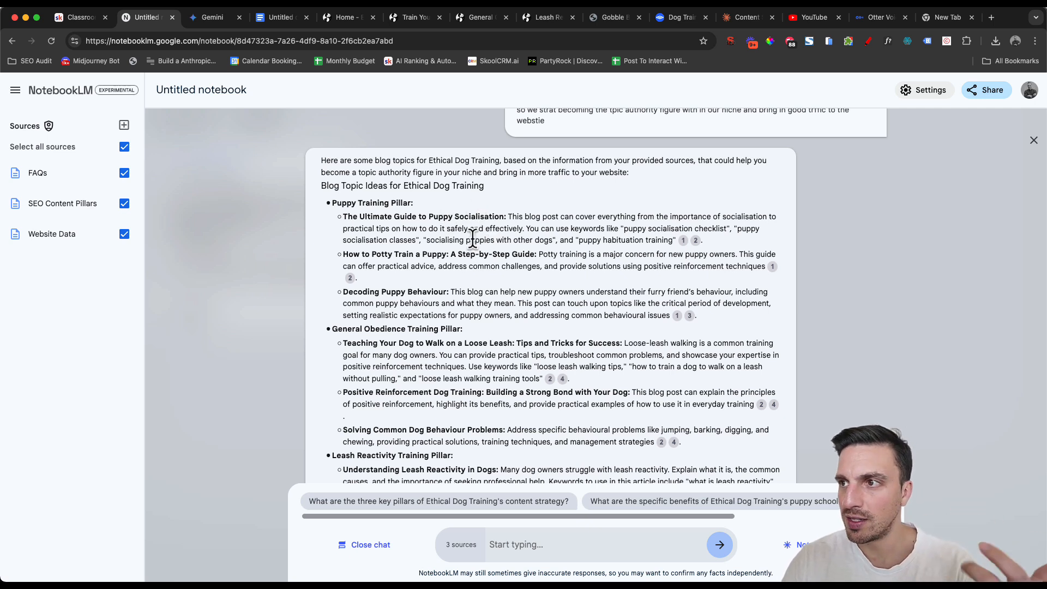
{"action": "double_click", "coordinate": [423, 215]}
{"action": "type", "text": "words in legnth and it reads in a conversational style"}
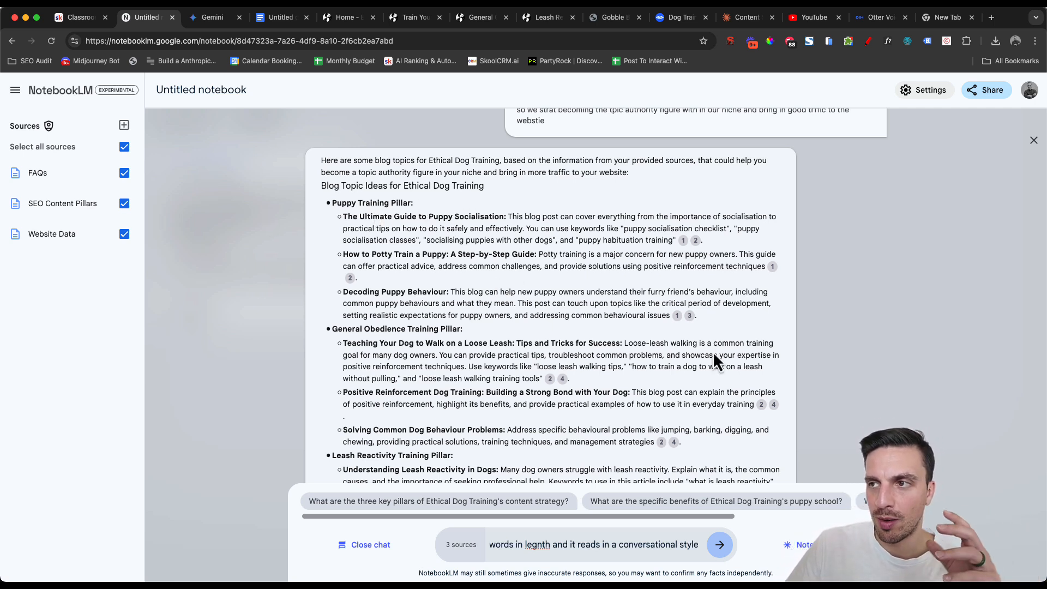
{"action": "mouse_move", "coordinate": [671, 384]}
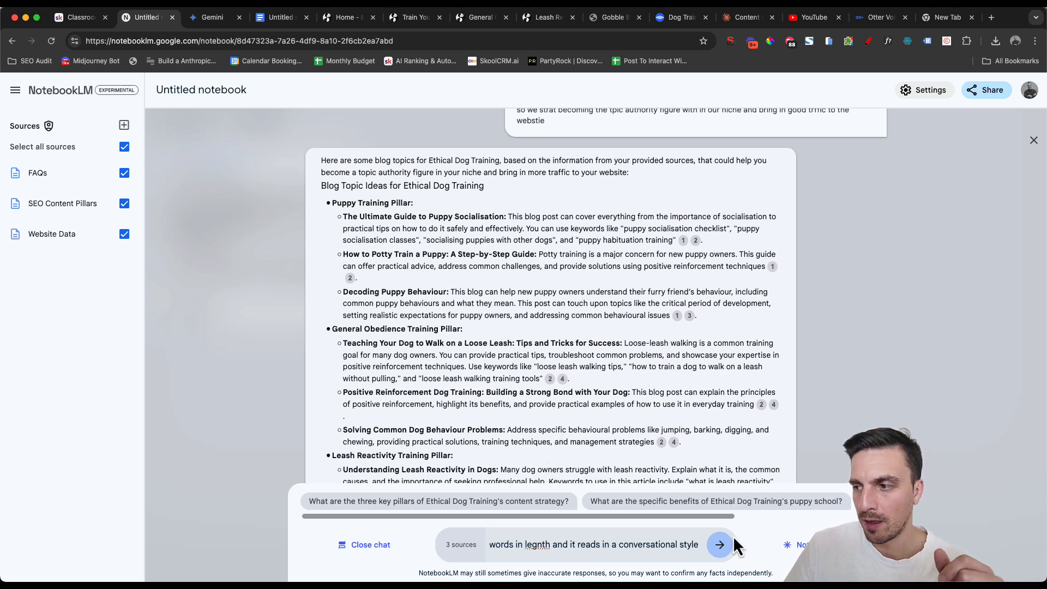
Generate 'The Ultimate Guide to Puppy Socialisation' blog post and copy it.
{"action": "left_click", "coordinate": [718, 544]}
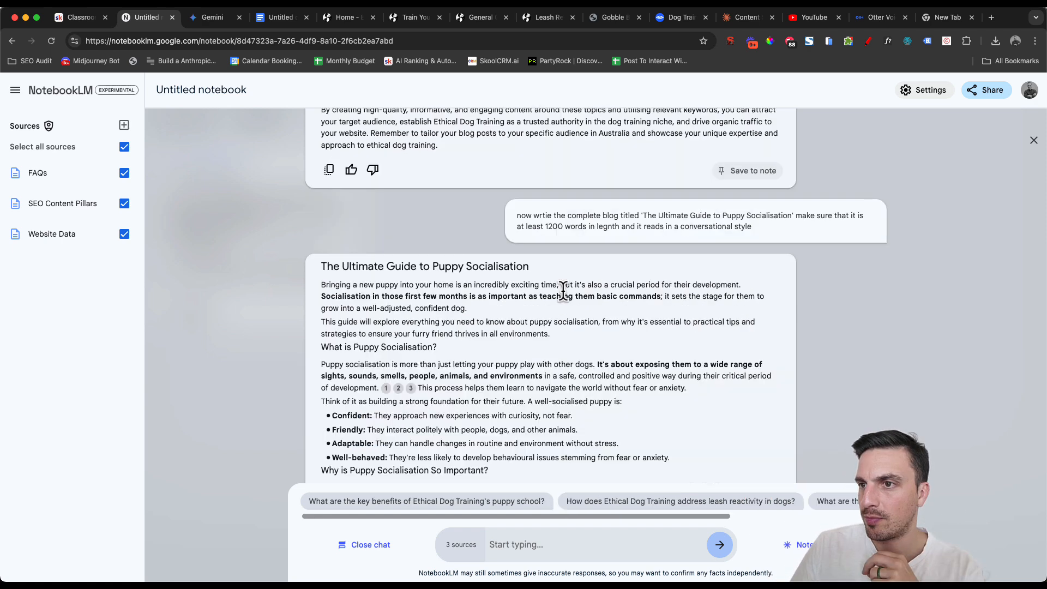
{"action": "scroll", "scroll_direction": "down", "scroll_amount": 3}
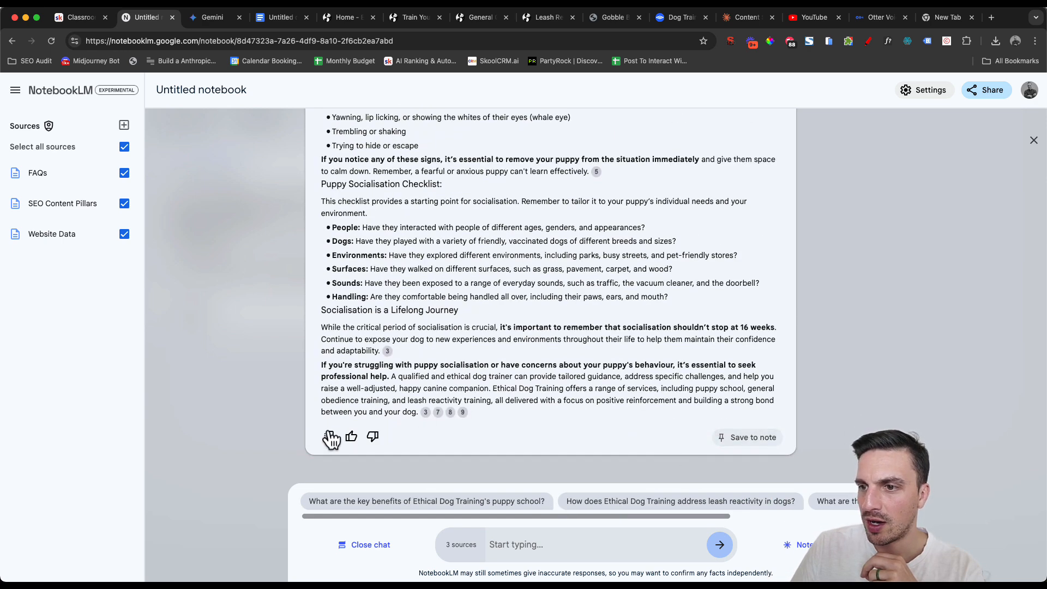
{"action": "left_click", "coordinate": [947, 16]}
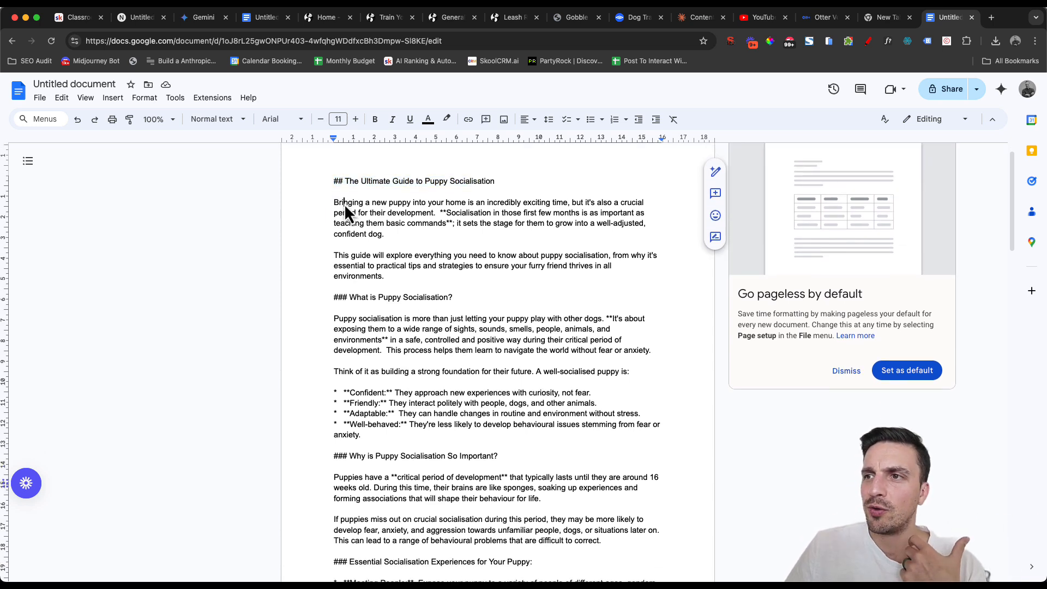
Review the pasted puppy socialisation article in Google Docs through its closing section.
{"action": "left_click_drag", "start_coordinate": [334, 203], "coordinate": [390, 233]}
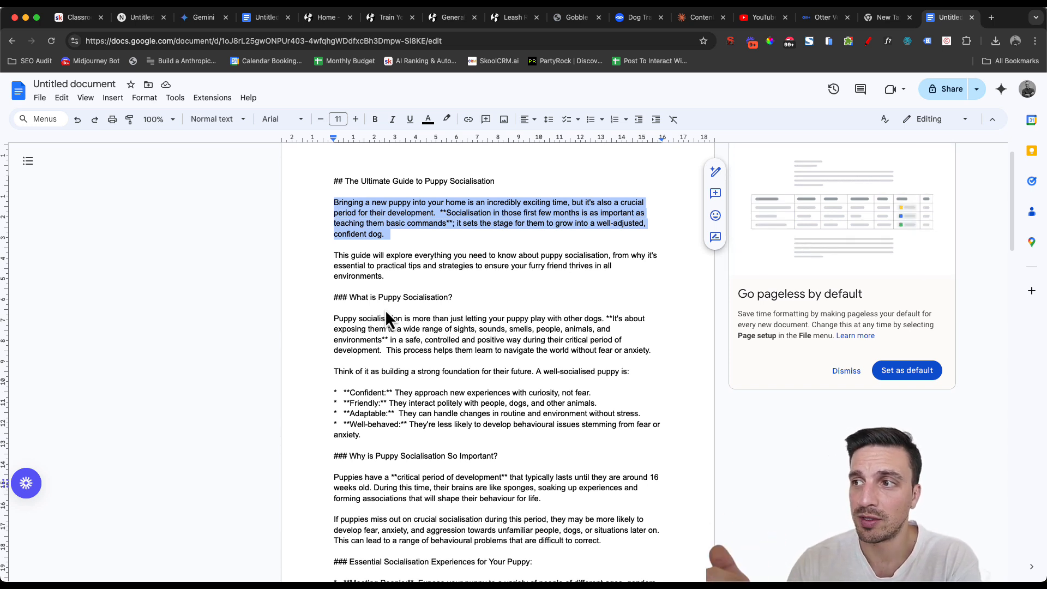
{"action": "mouse_move", "coordinate": [409, 318]}
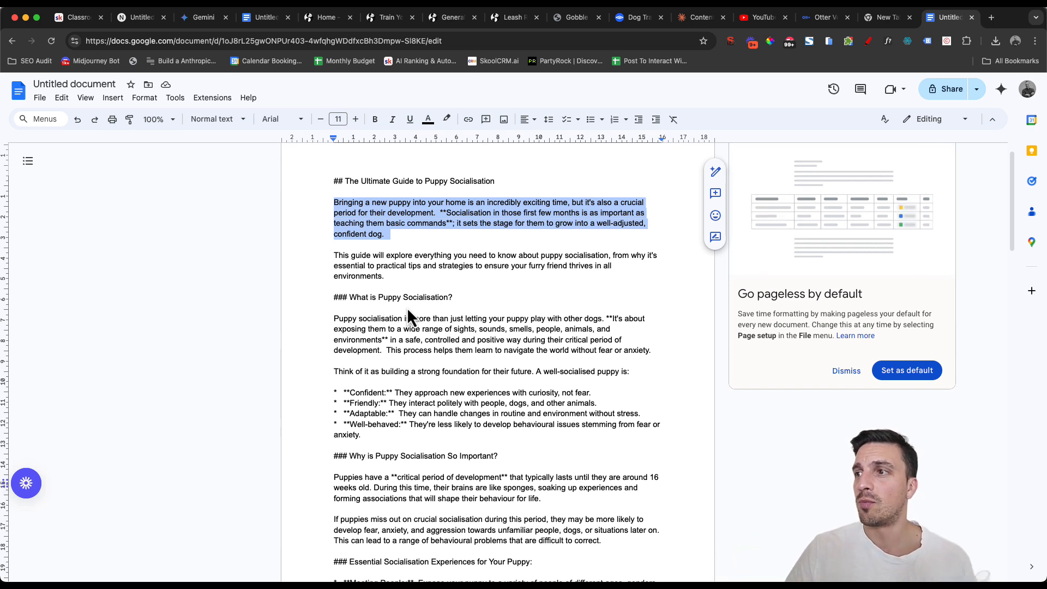
{"action": "mouse_move", "coordinate": [489, 264]}
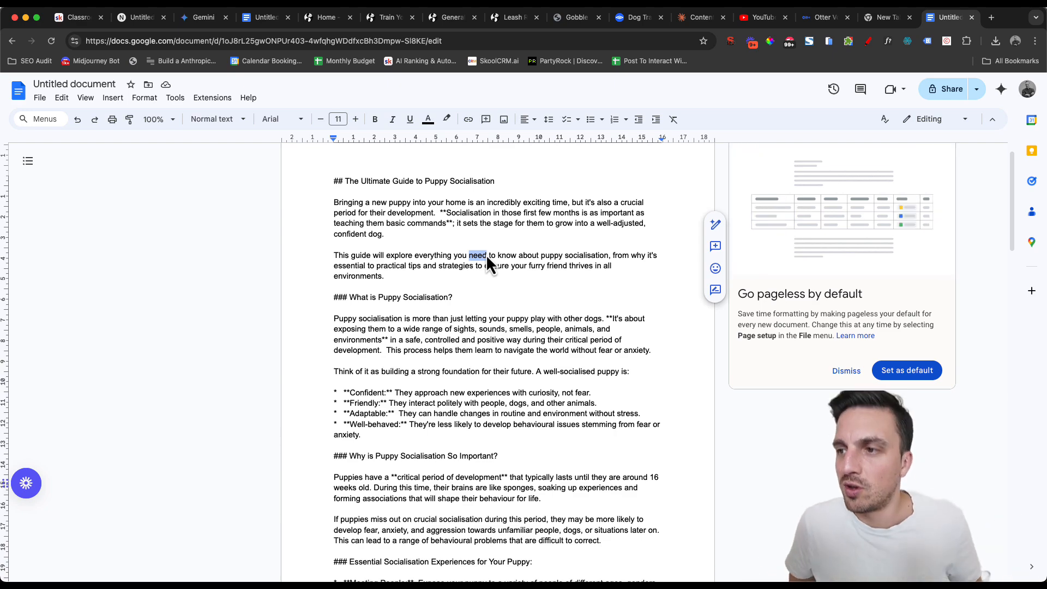
{"action": "scroll", "scroll_direction": "down", "scroll_amount": 3}
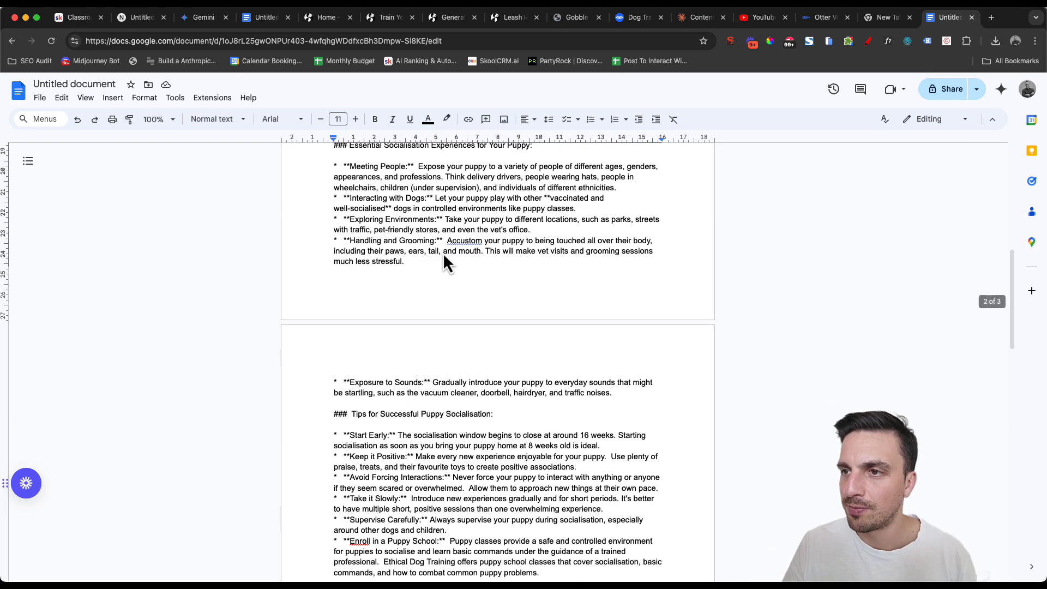
{"action": "scroll", "scroll_direction": "down", "scroll_amount": 3}
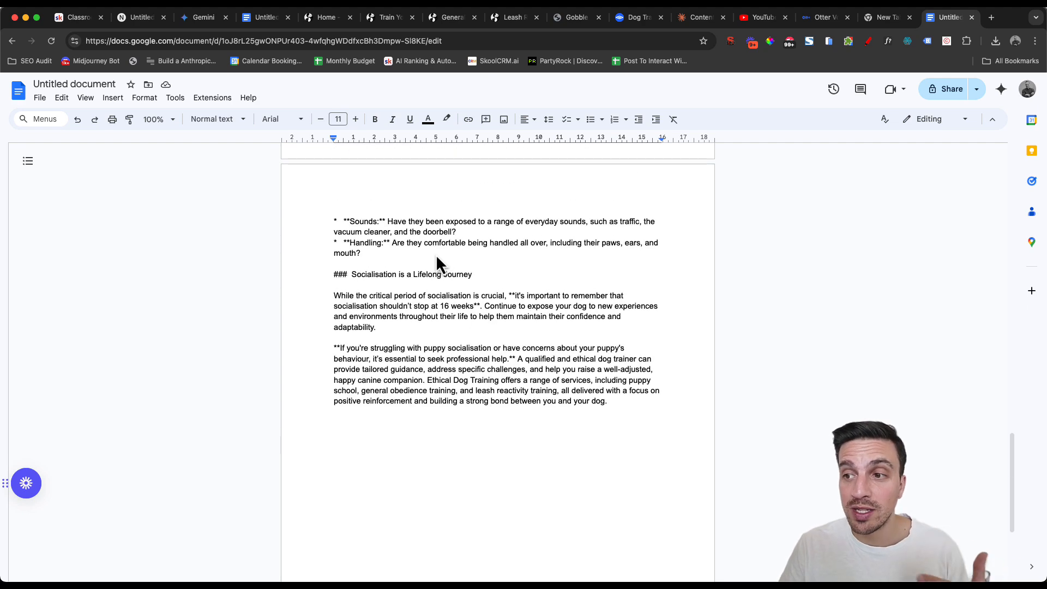
{"action": "scroll", "scroll_direction": "up", "scroll_amount": 3}
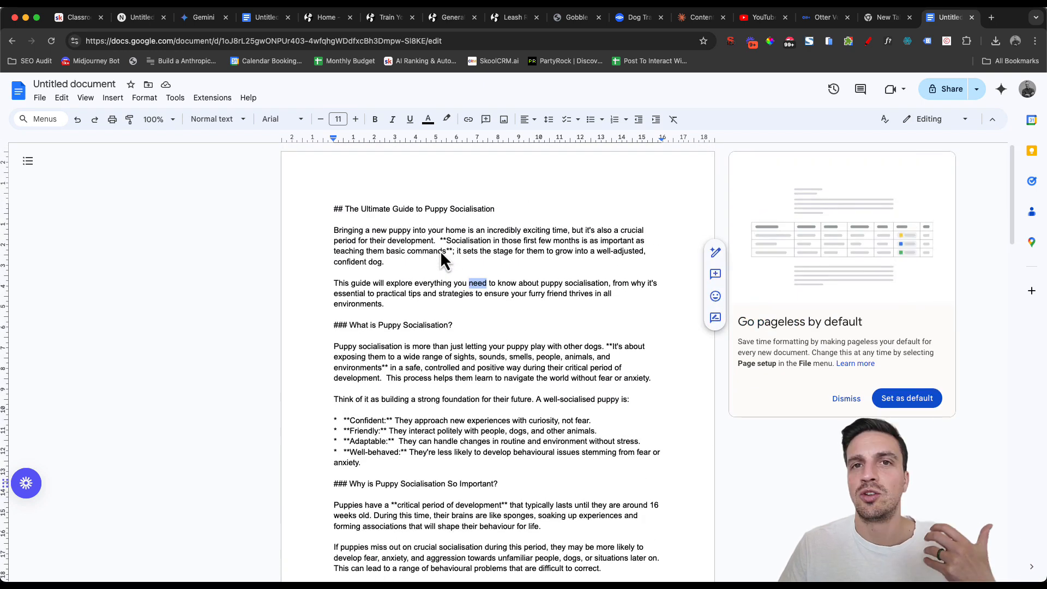
{"action": "mouse_move", "coordinate": [380, 274]}
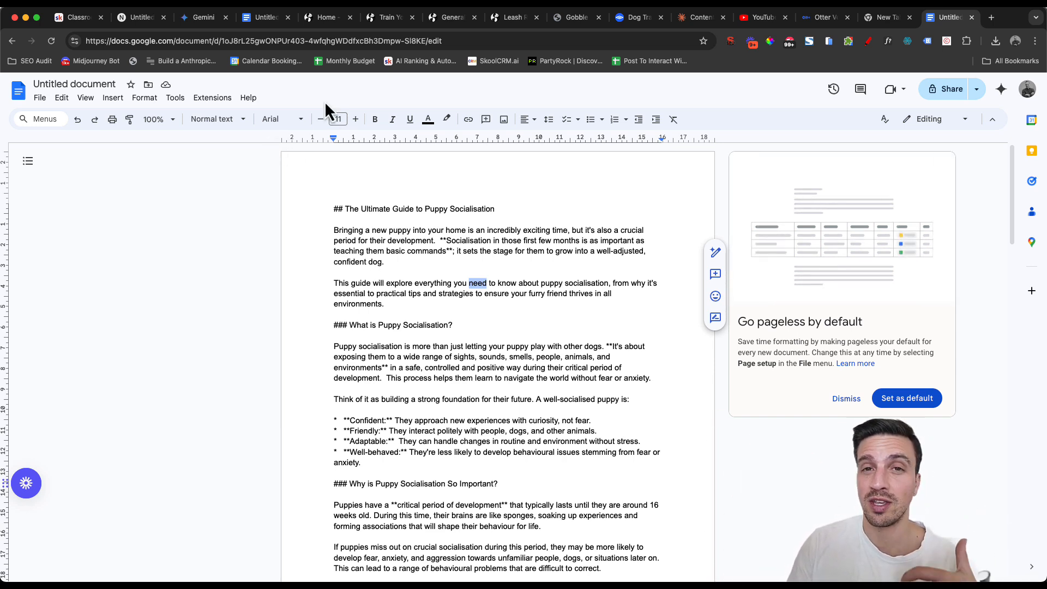
{"action": "mouse_move", "coordinate": [153, 206]}
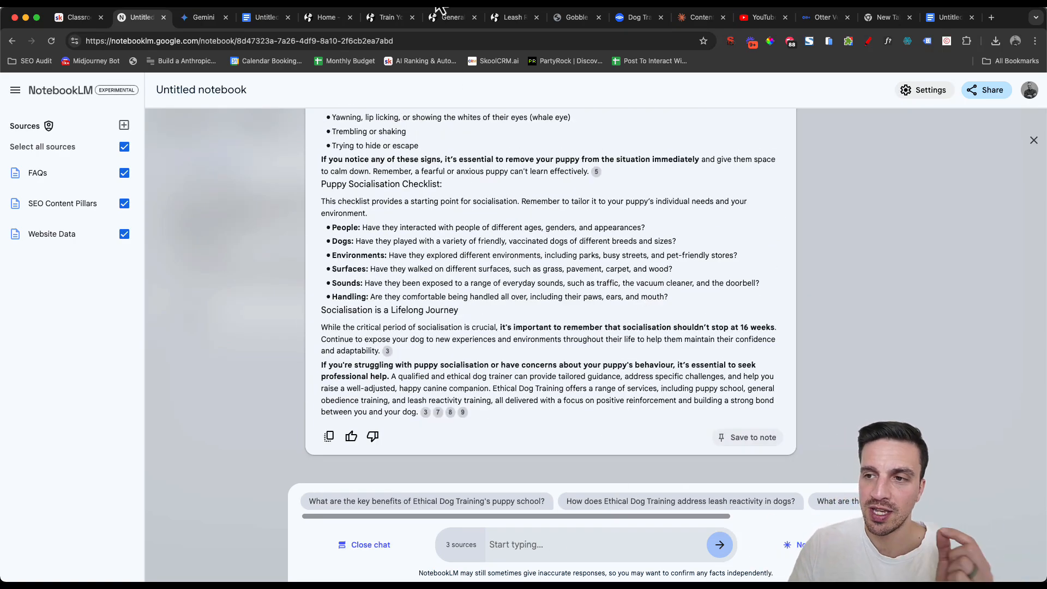
{"action": "mouse_move", "coordinate": [400, 361]}
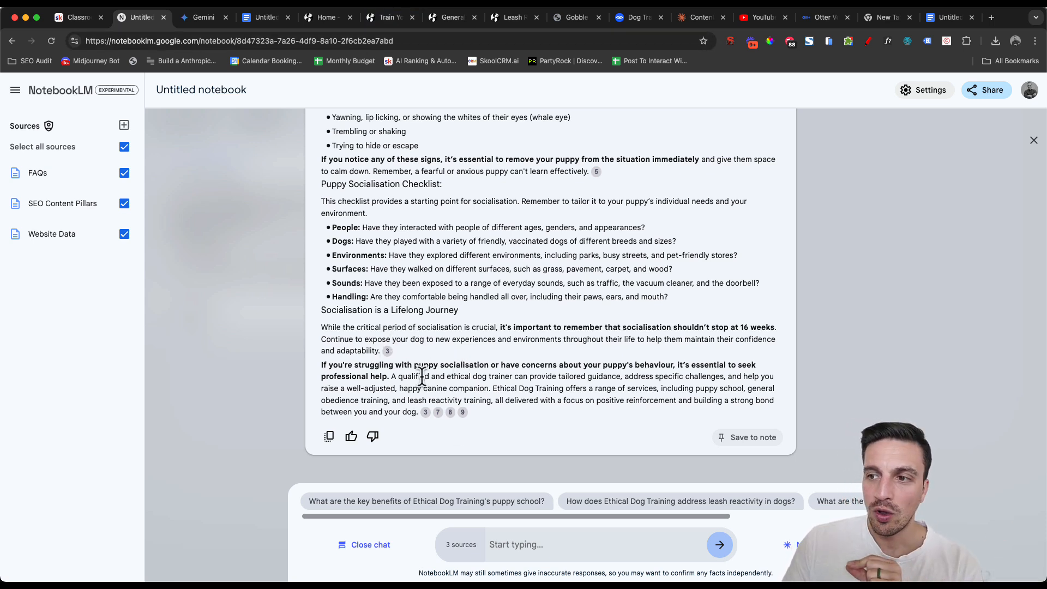
Highlight the closing sentence about Ethical Dog Training to reveal Save to note, then close the chat.
{"action": "left_click_drag", "start_coordinate": [422, 376], "coordinate": [581, 376]}
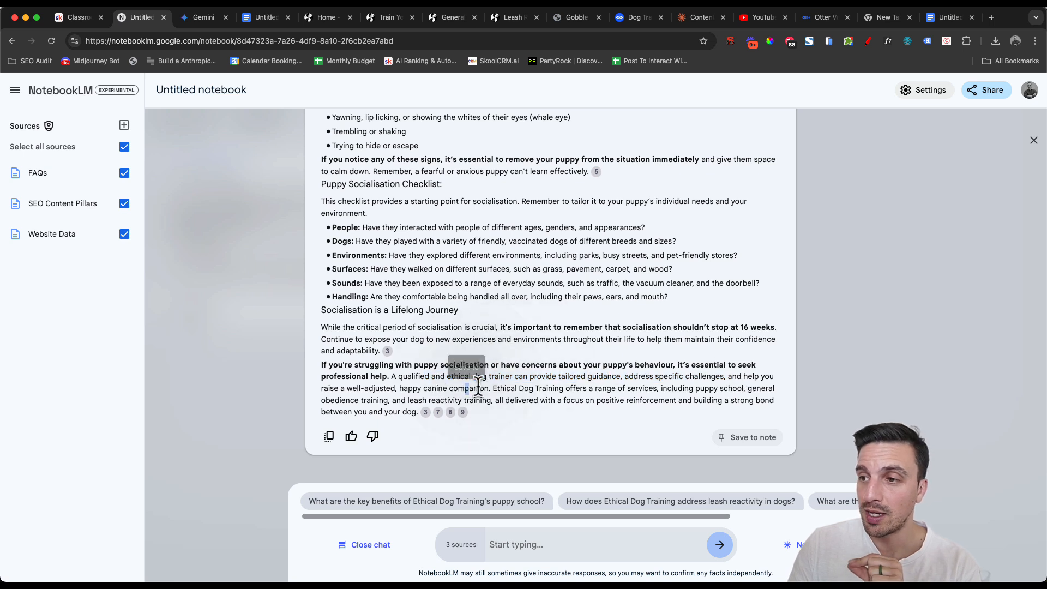
{"action": "left_click_drag", "start_coordinate": [489, 388], "coordinate": [657, 388]}
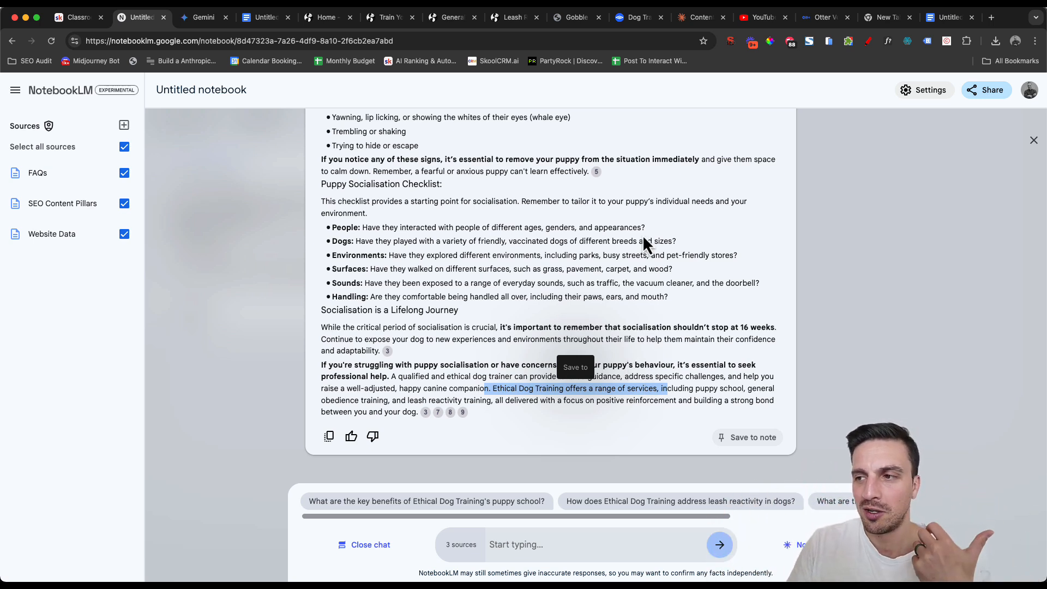
{"action": "left_click", "coordinate": [746, 437]}
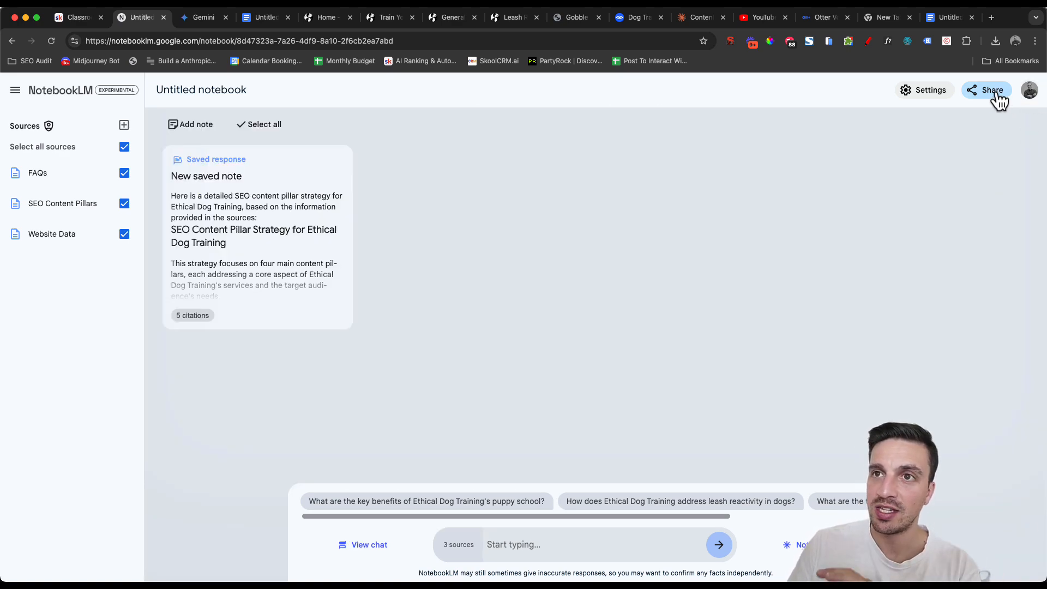
{"action": "left_click", "coordinate": [991, 90]}
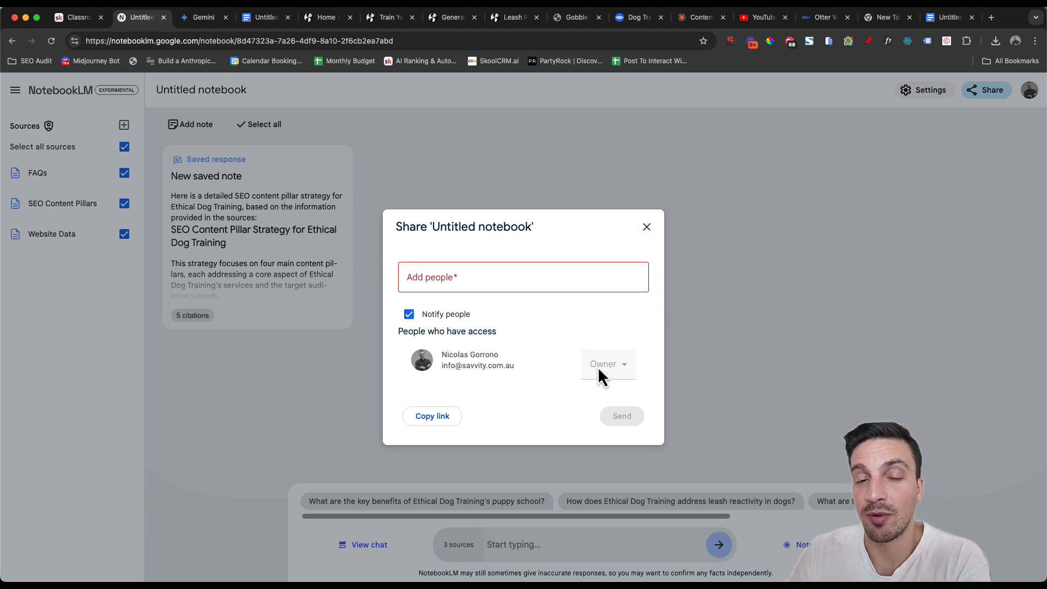
{"action": "mouse_move", "coordinate": [646, 227]}
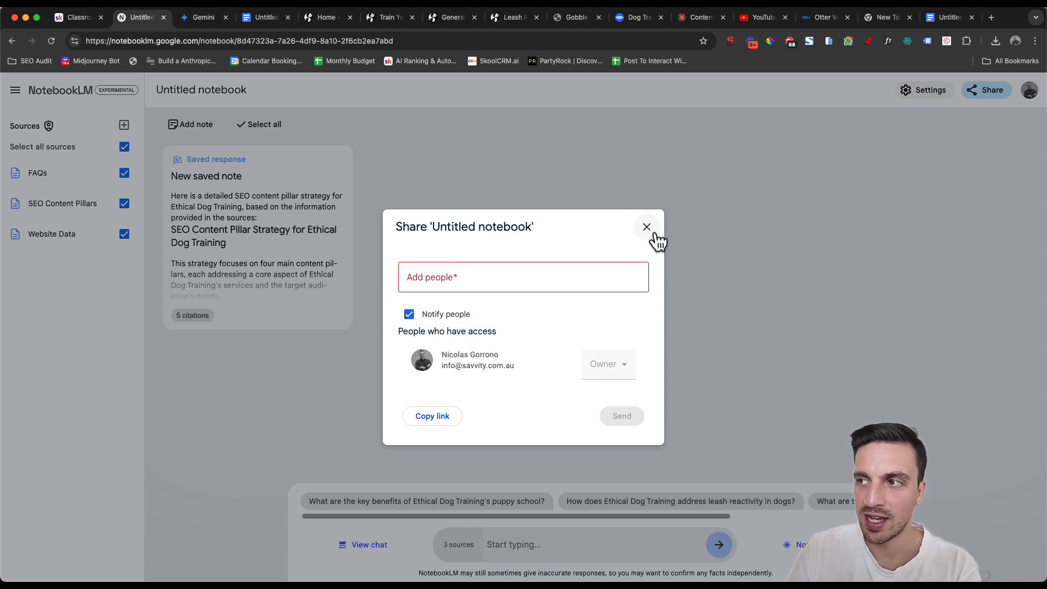
{"action": "left_click", "coordinate": [646, 227]}
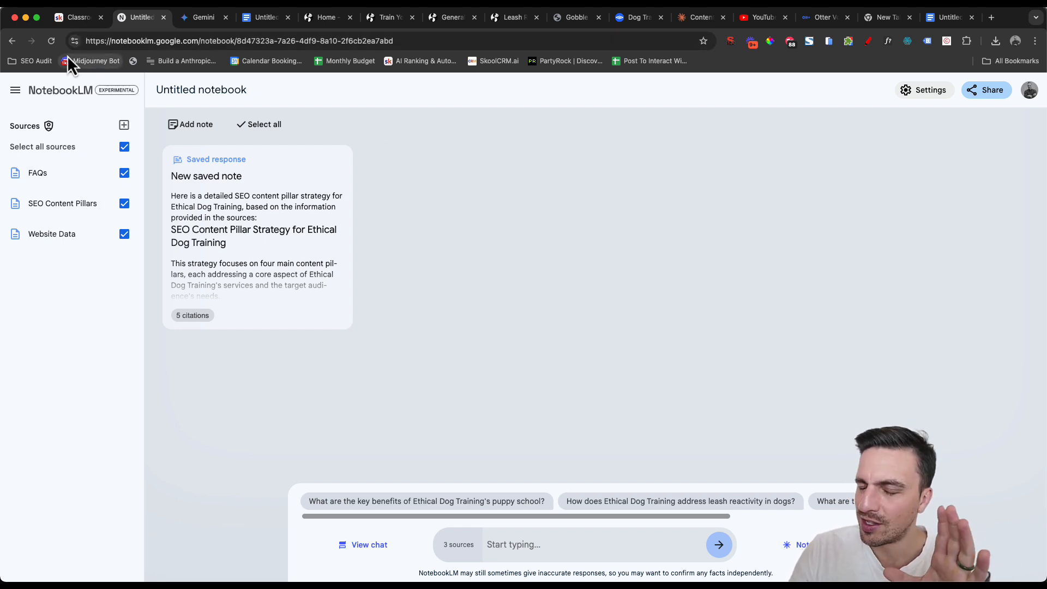
{"action": "mouse_move", "coordinate": [100, 94]}
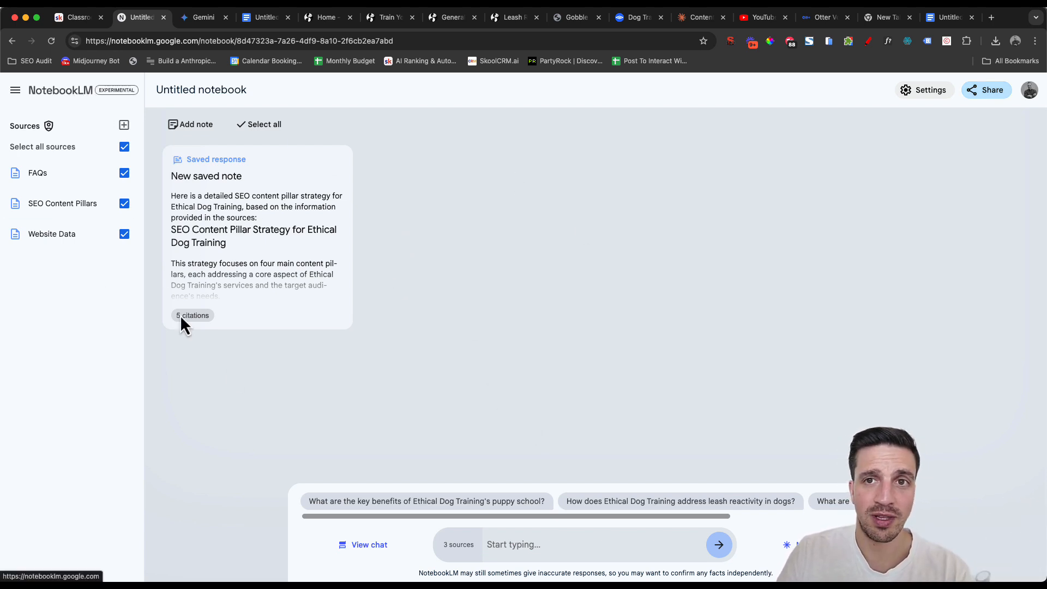
{"action": "mouse_move", "coordinate": [585, 540]}
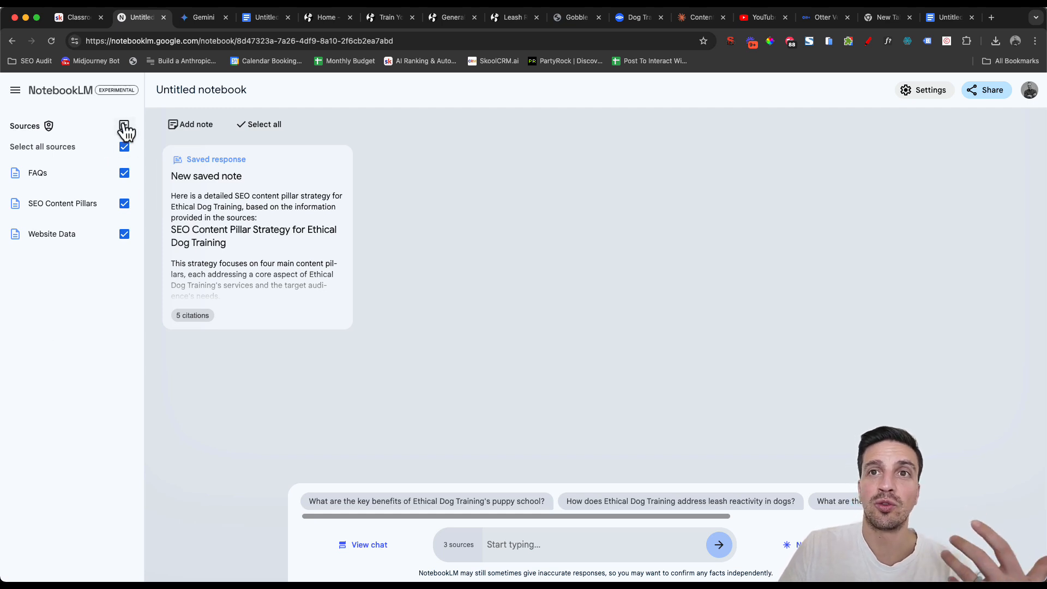
Rename the notebook to 'EDT' and dismiss the saved note preview.
{"action": "double_click", "coordinate": [223, 89]}
{"action": "type", "text": "EDT"}
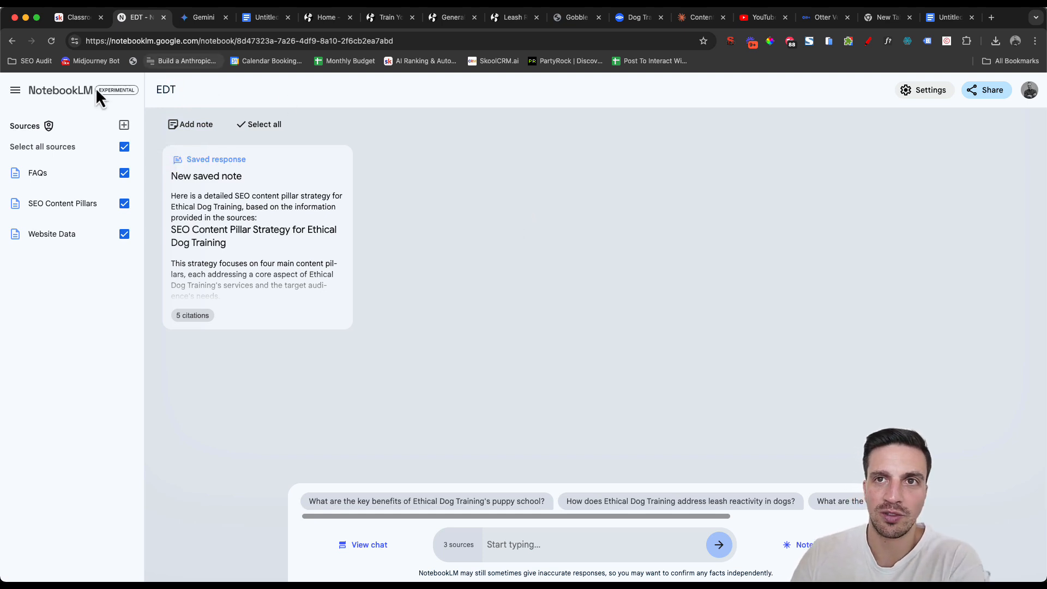
{"action": "left_click", "coordinate": [47, 89]}
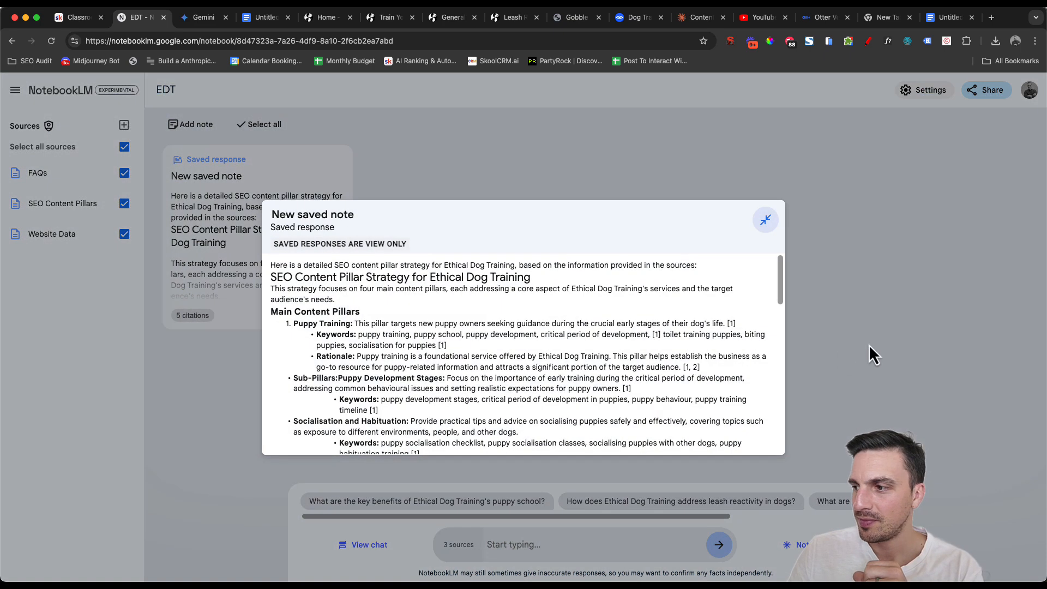
{"action": "left_click", "coordinate": [765, 219]}
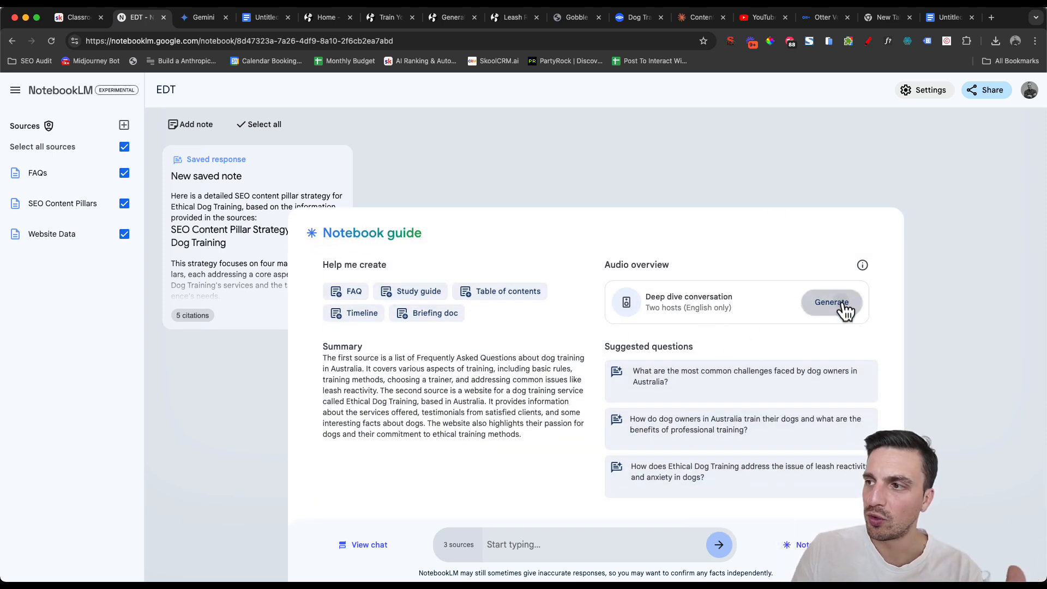
Generate the audio overview deep dive, briefly visiting the Skool tab while it runs.
{"action": "left_click", "coordinate": [831, 301]}
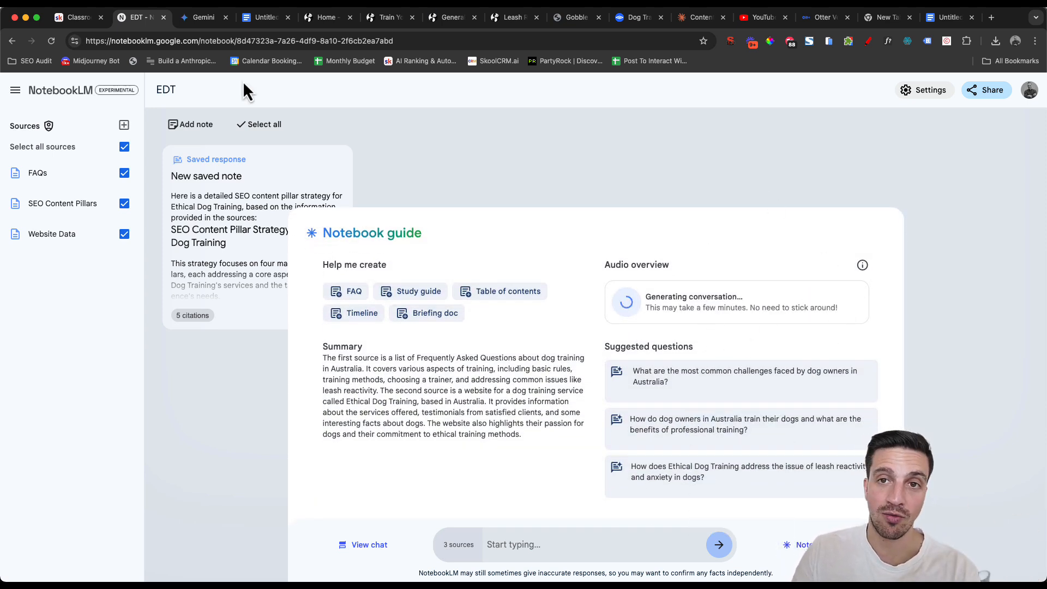
{"action": "mouse_move", "coordinate": [257, 386]}
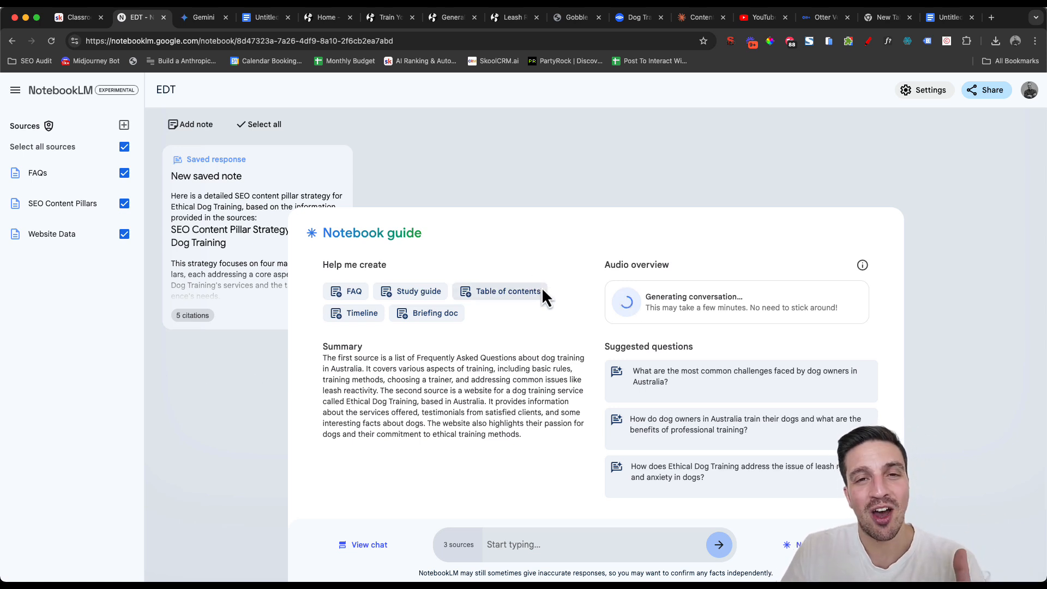
{"action": "mouse_move", "coordinate": [323, 225]}
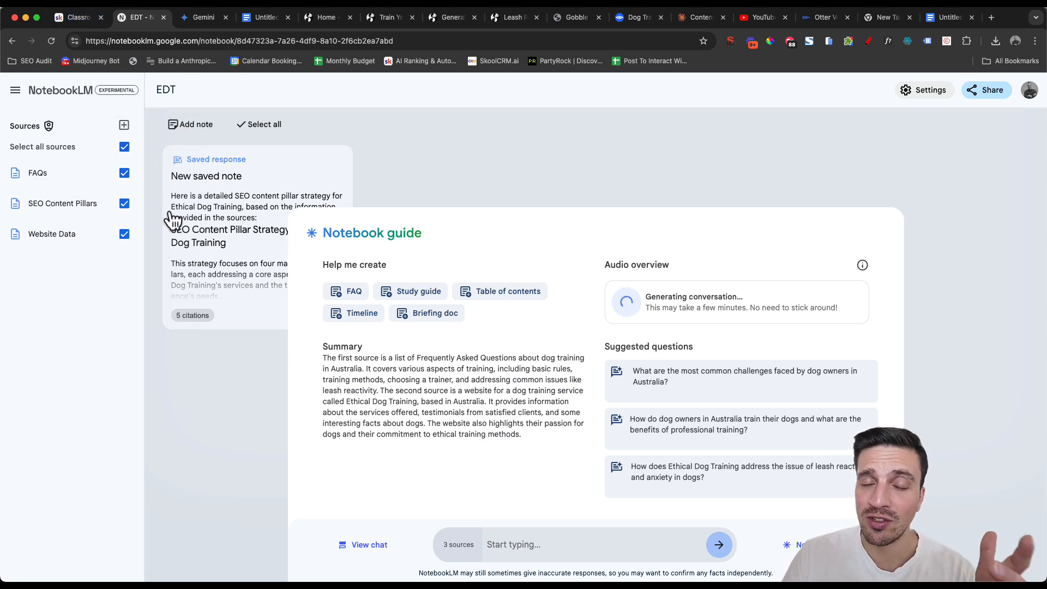
{"action": "mouse_move", "coordinate": [76, 16]}
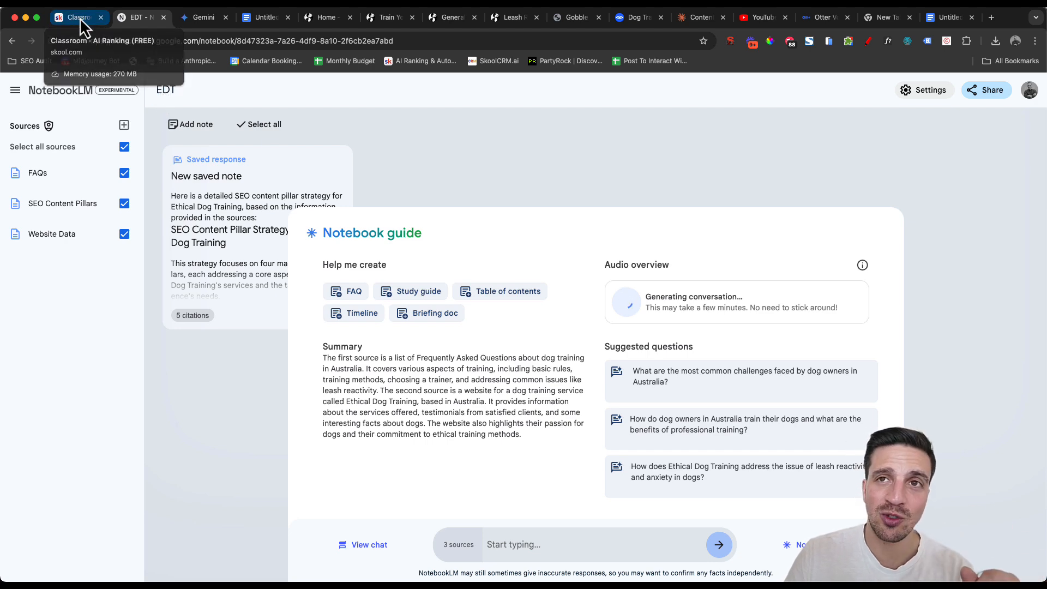
{"action": "left_click", "coordinate": [76, 16]}
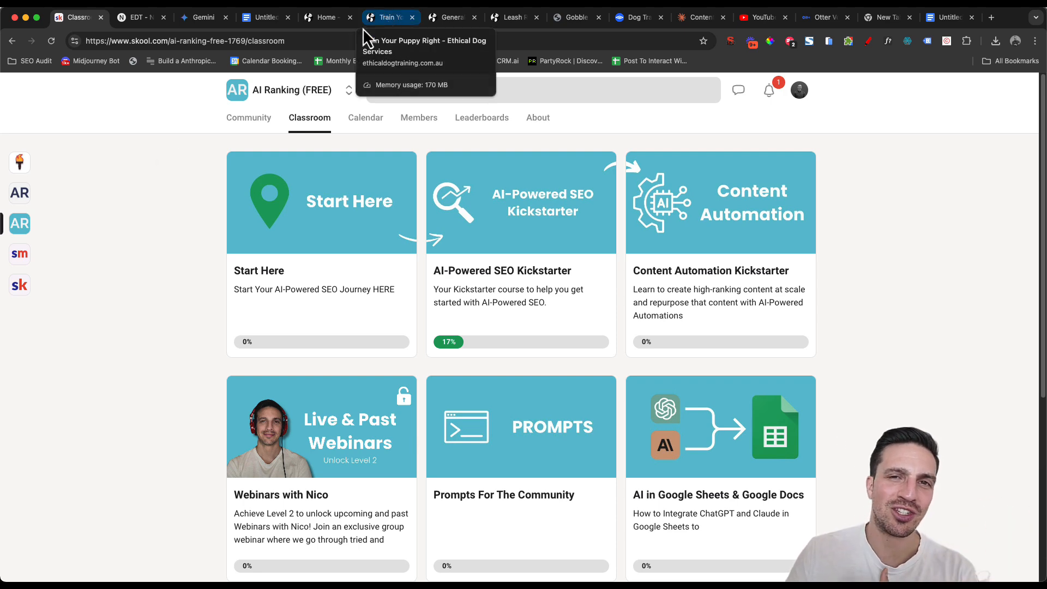
{"action": "left_click", "coordinate": [138, 16]}
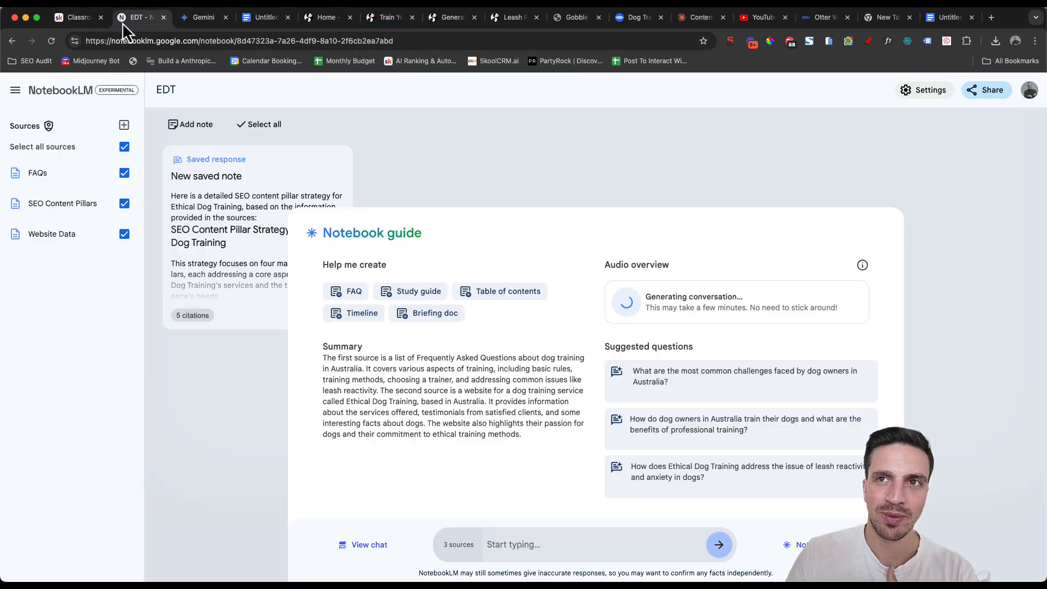